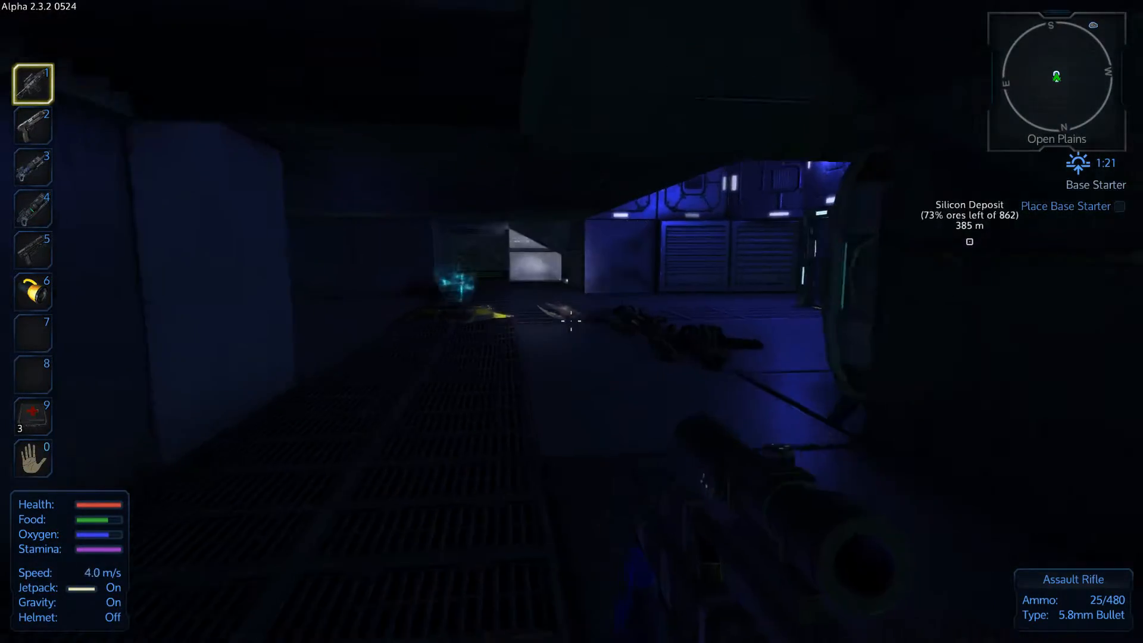
# - Loot the fallen Zirax soldier's body, taking its ammunition and supplies into the inventory
pyautogui.press('f')
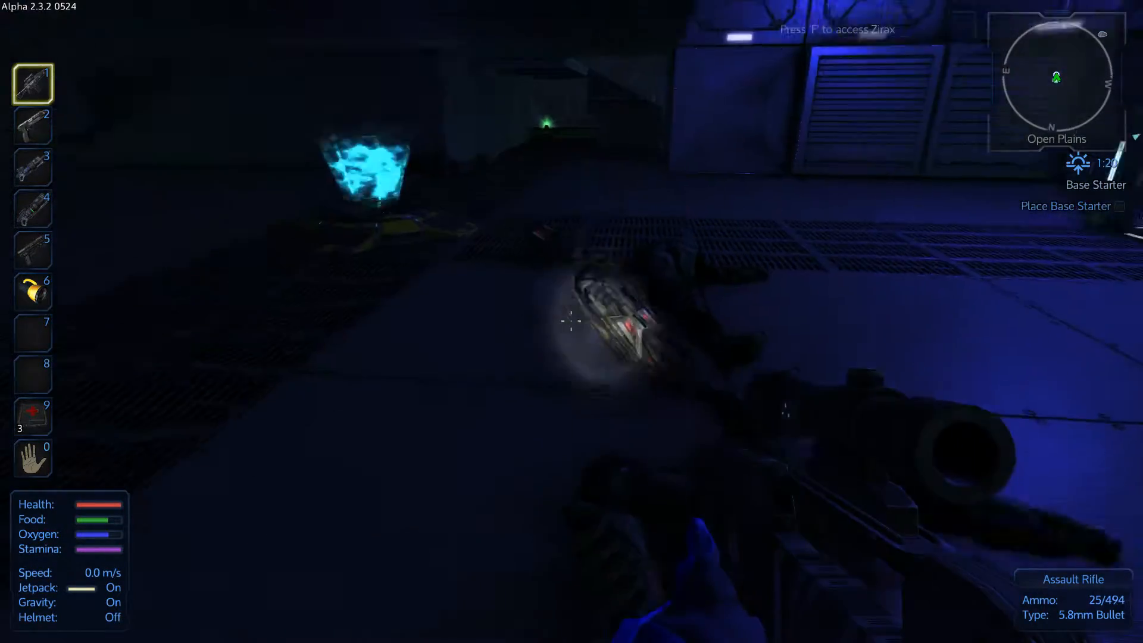
pyautogui.press('f')
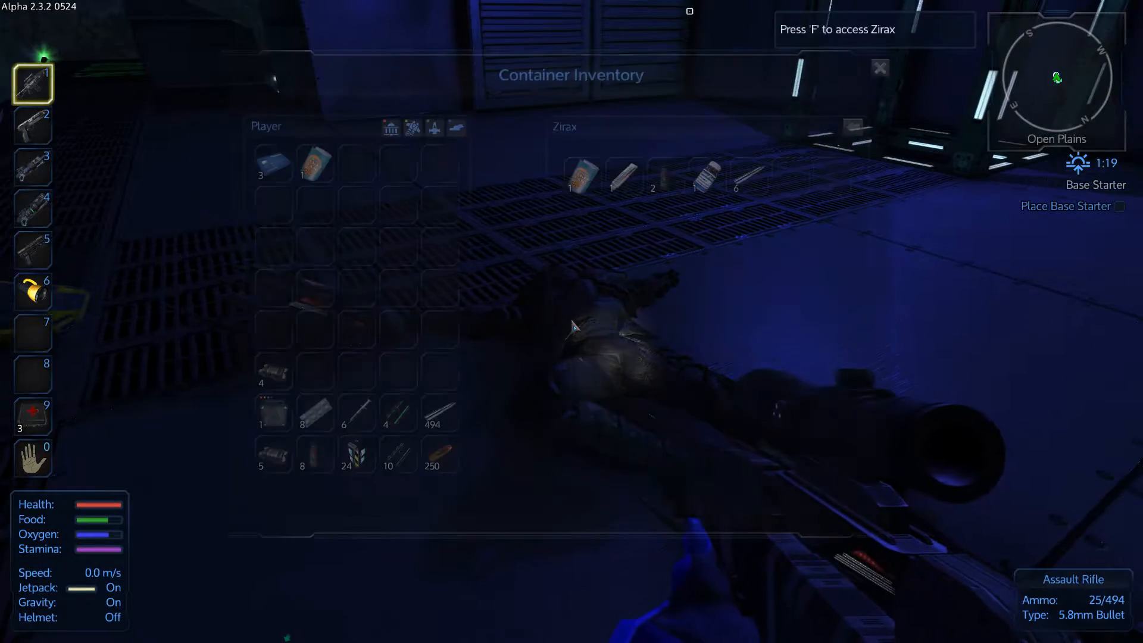
pyautogui.click(853, 126)
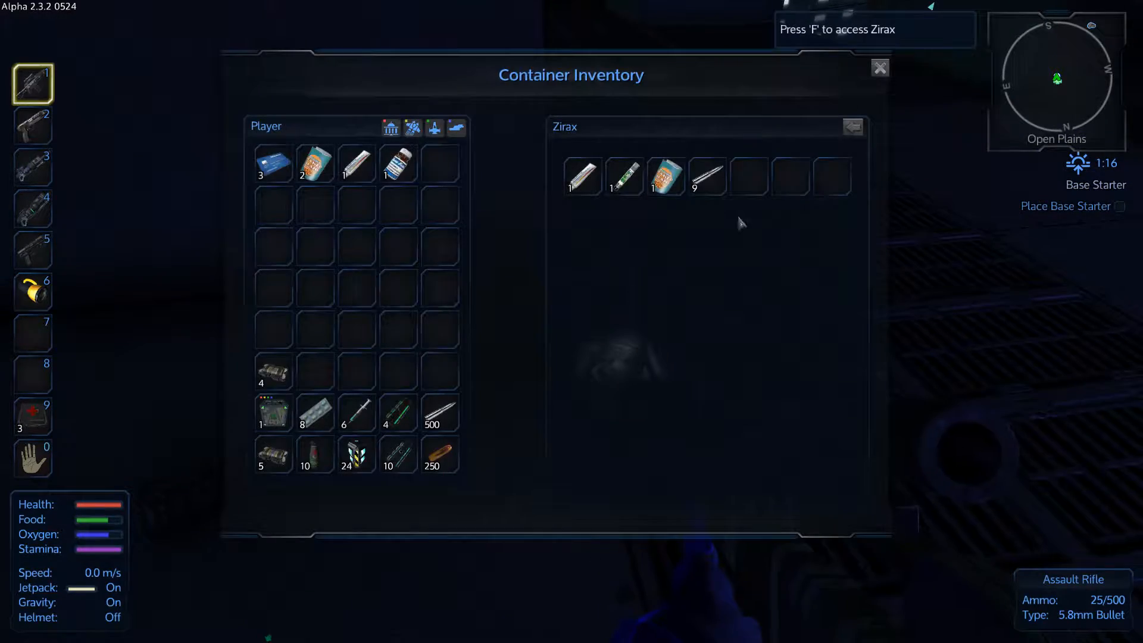
pyautogui.click(881, 67)
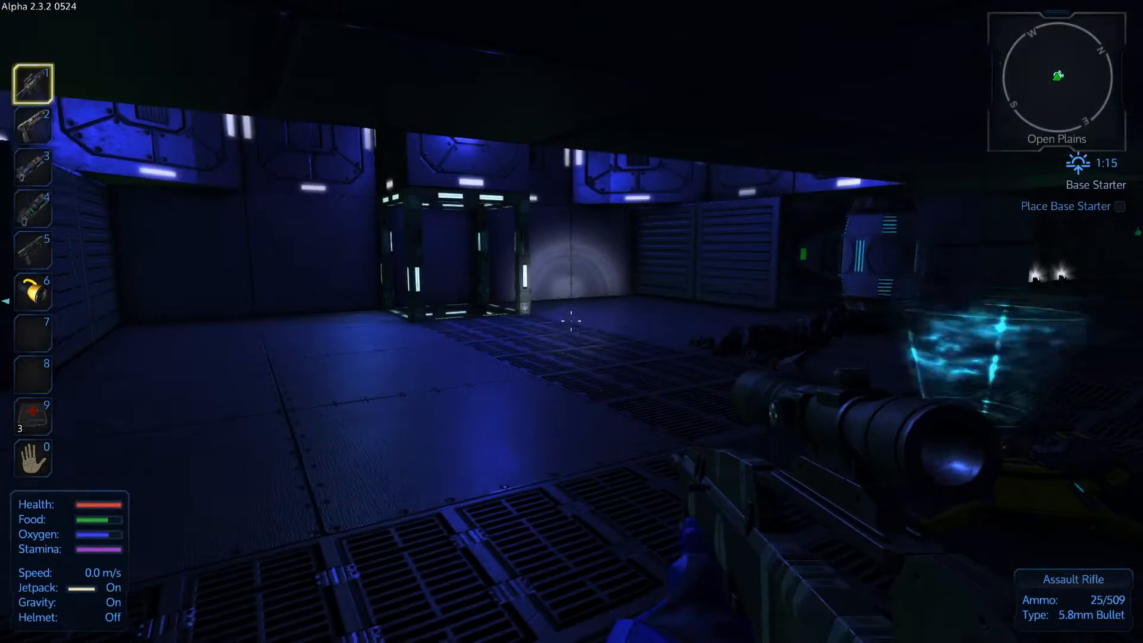
# - Head out to the crashed ship with the assault rifle and push into its hangar opening
pyautogui.press('i')
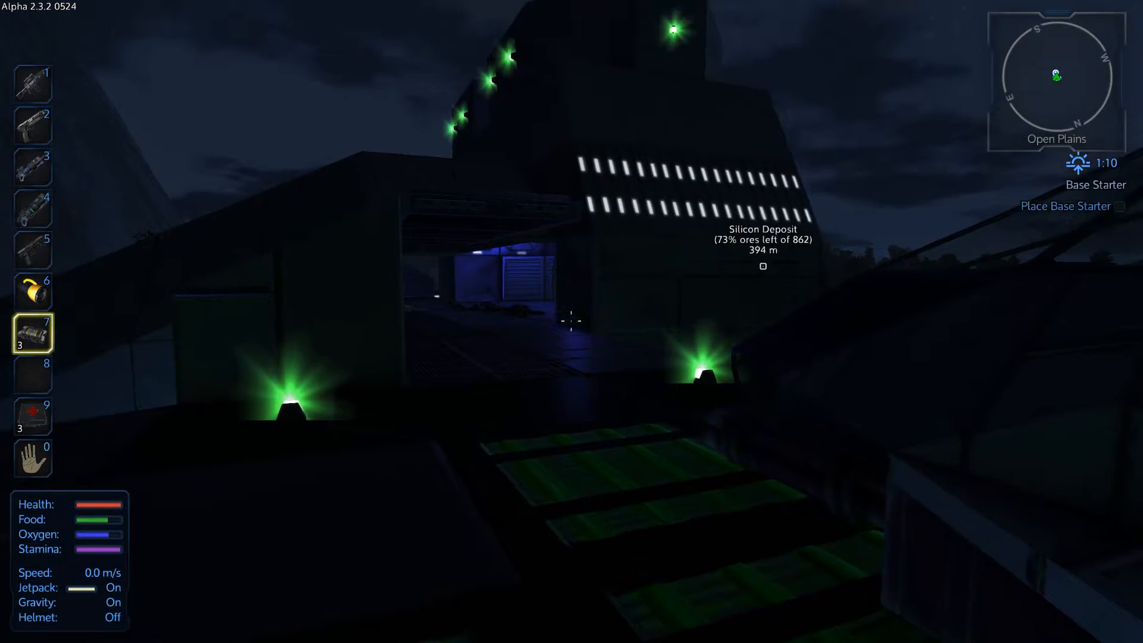
pyautogui.press('1')
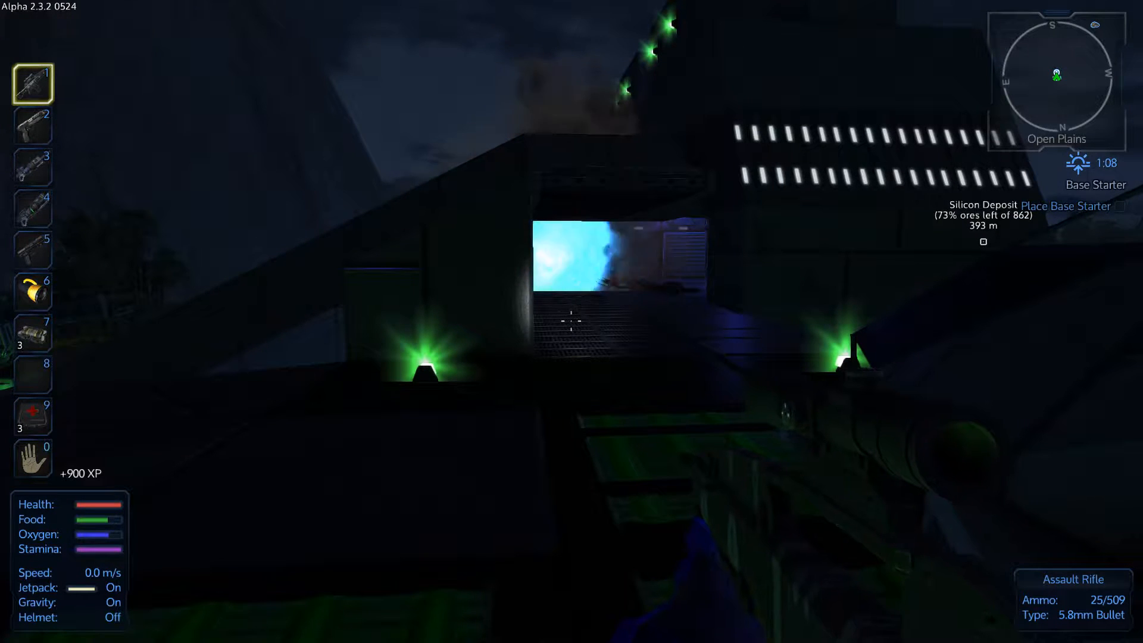
pyautogui.press('w')
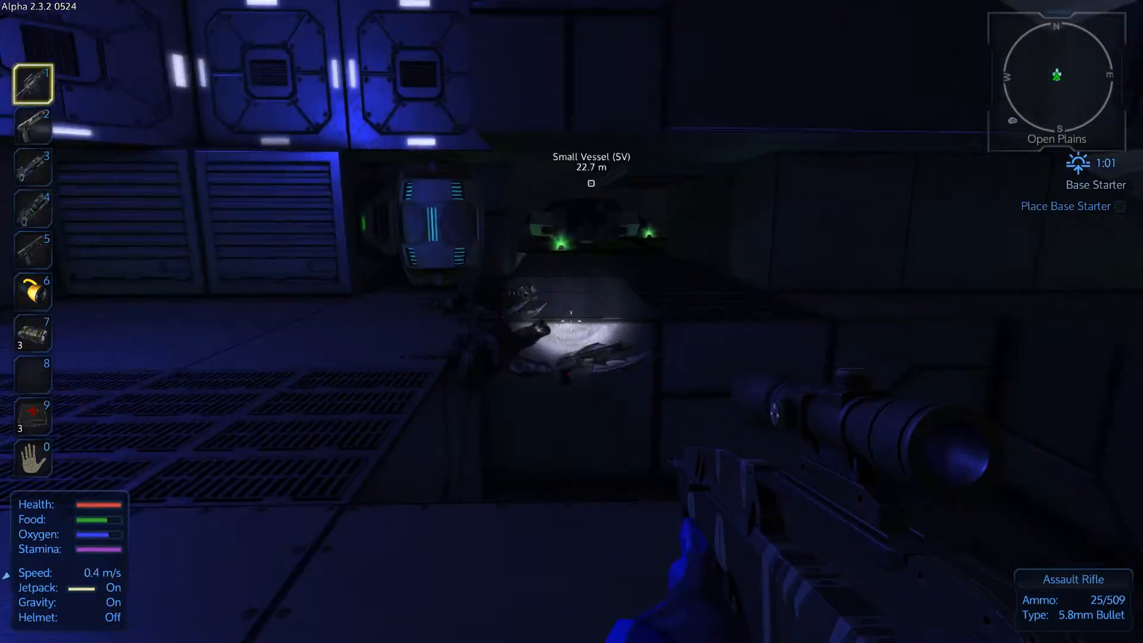
# - Move the three blue data cards onto hotbar slot 8 and walk to the vertical shaft
pyautogui.press('i')
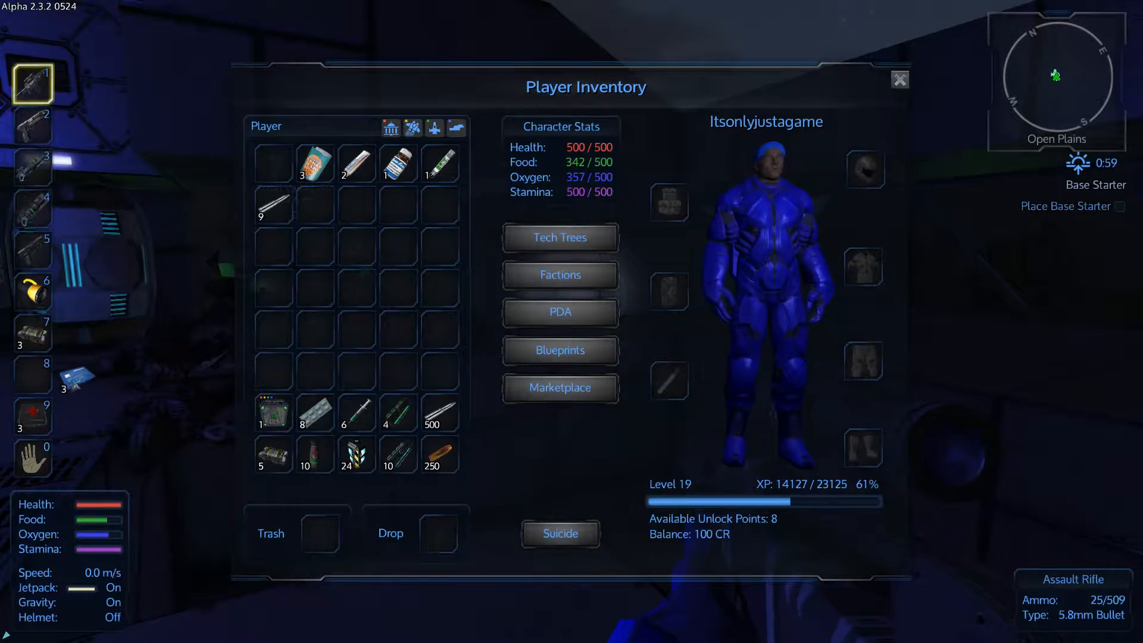
pyautogui.click(900, 78)
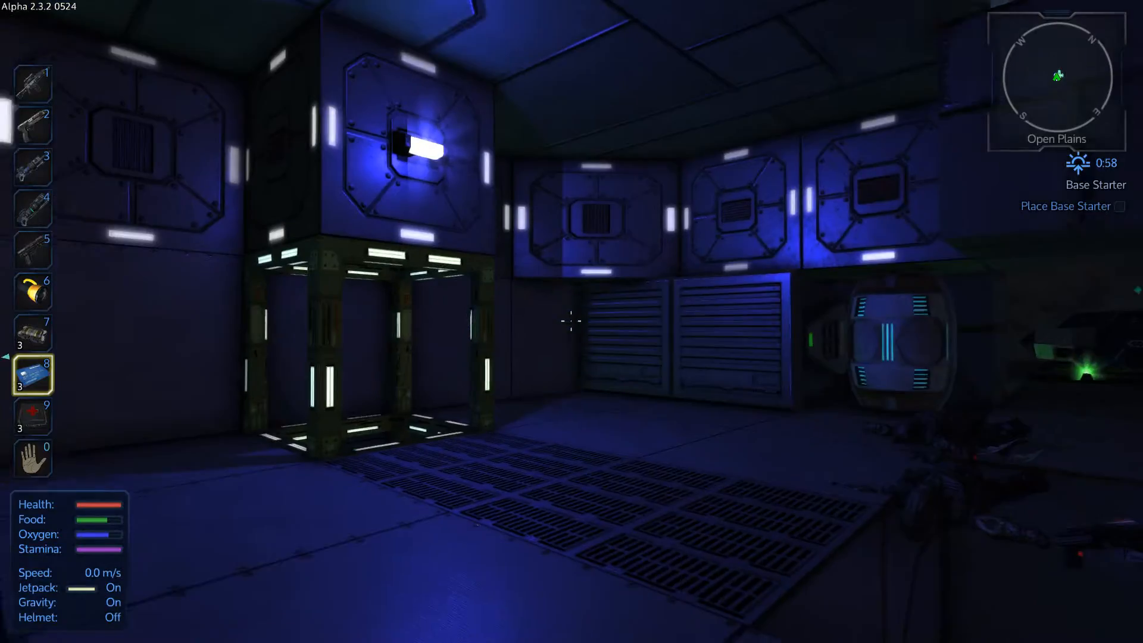
pyautogui.moveTo(569, 322)
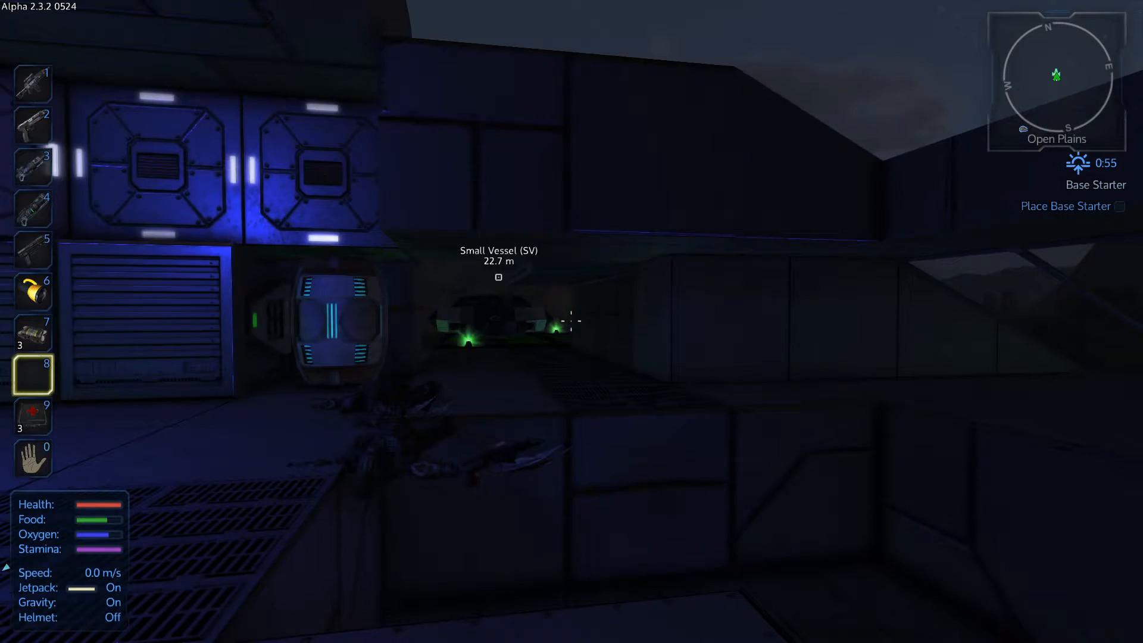
pyautogui.press('i')
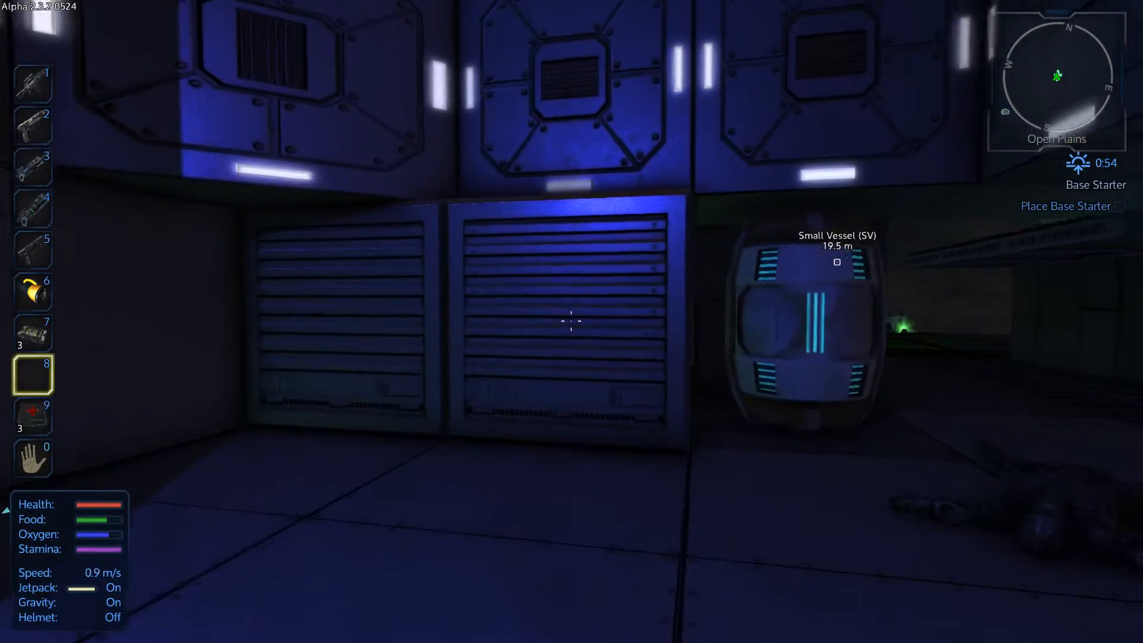
pyautogui.moveTo(571, 321)
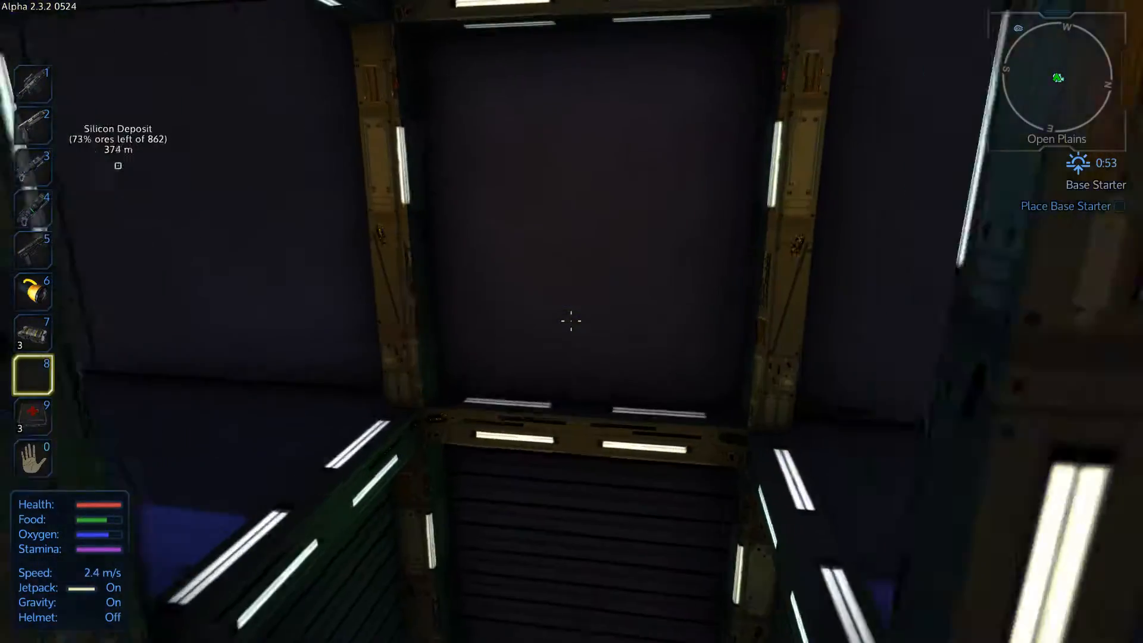
# - Jetpack up the shaft and shoot down the Zirax soldiers on the upper deck near the core
pyautogui.press('1')
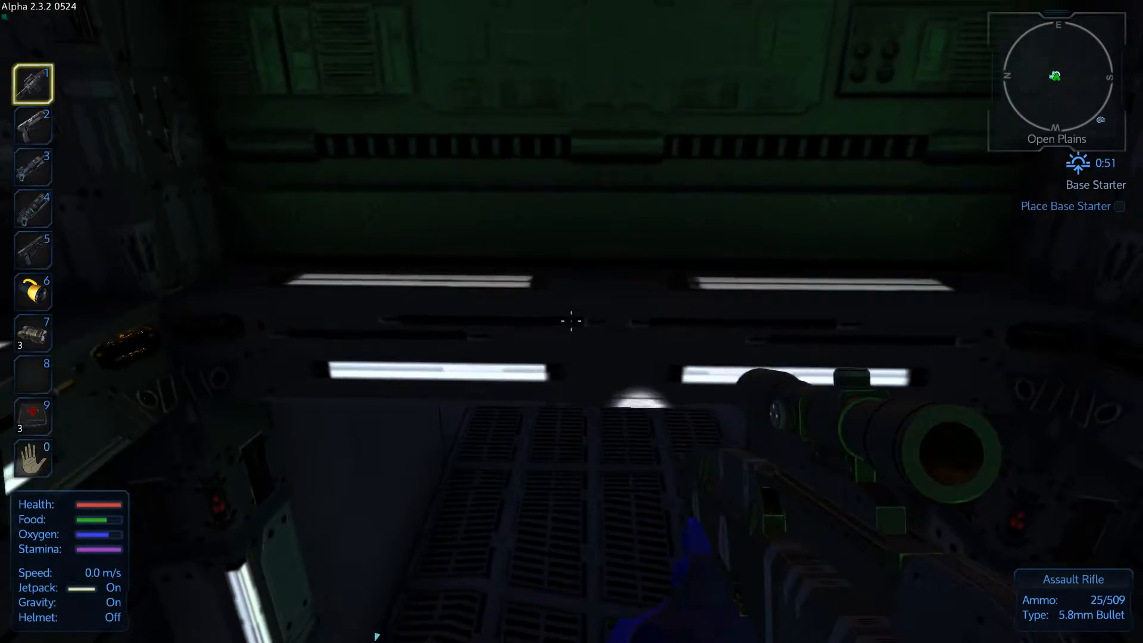
pyautogui.click(567, 322)
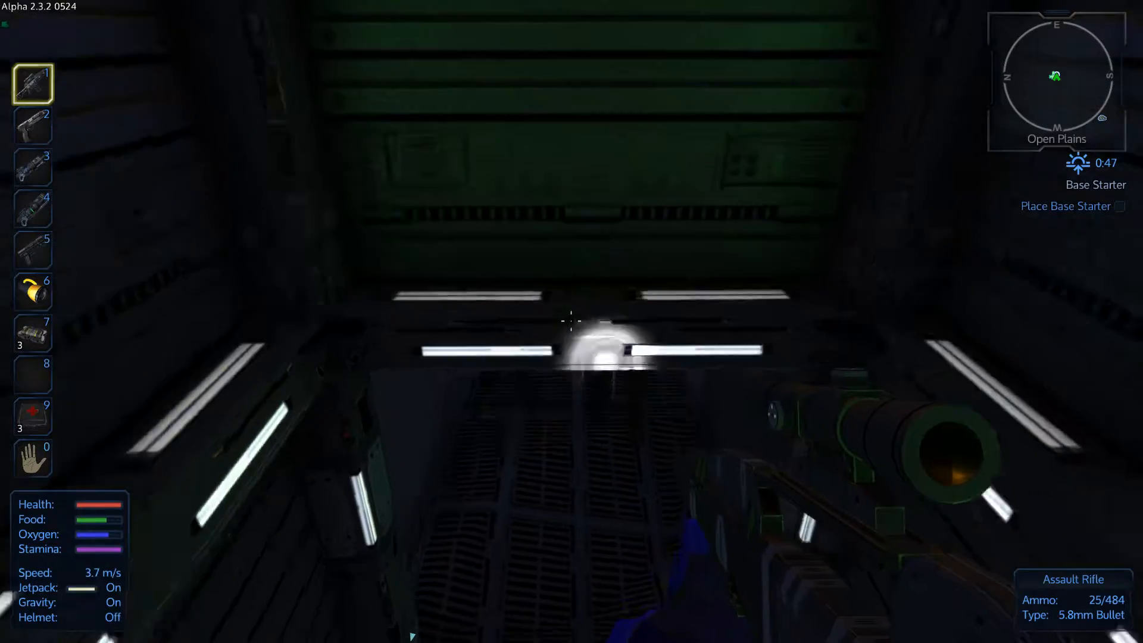
pyautogui.click(567, 321)
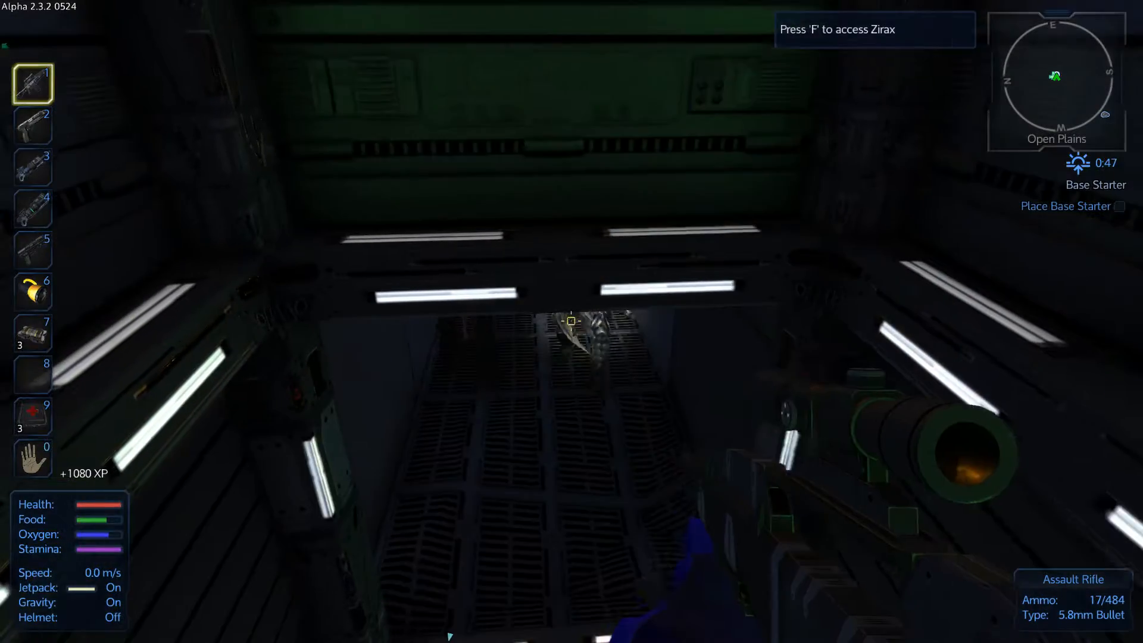
pyautogui.click(570, 322)
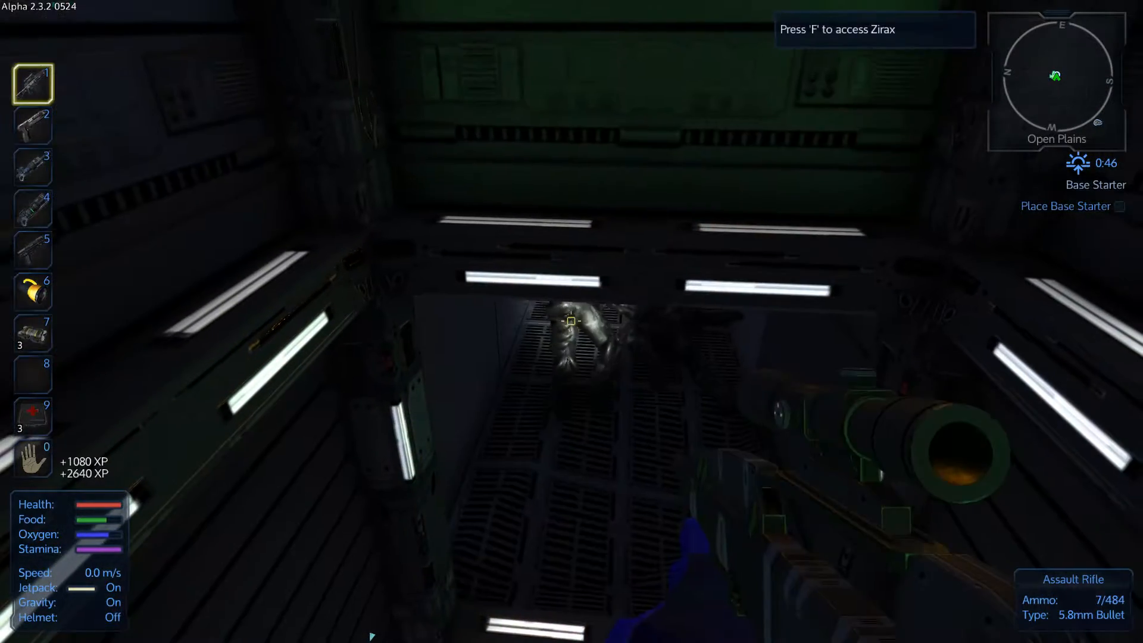
pyautogui.click(572, 320)
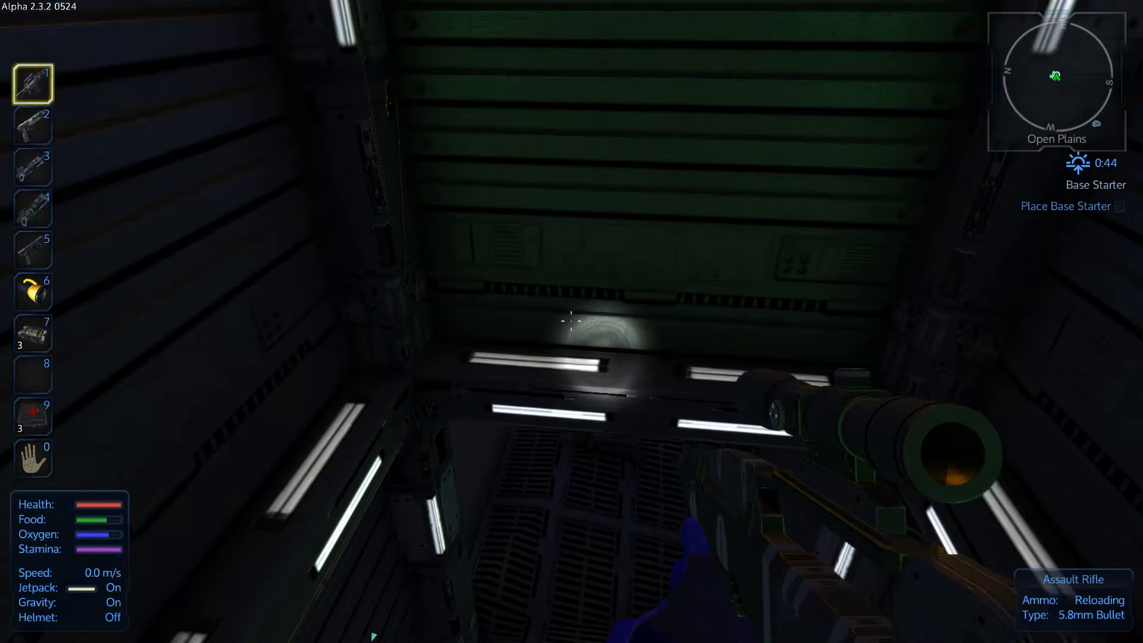
pyautogui.click(572, 329)
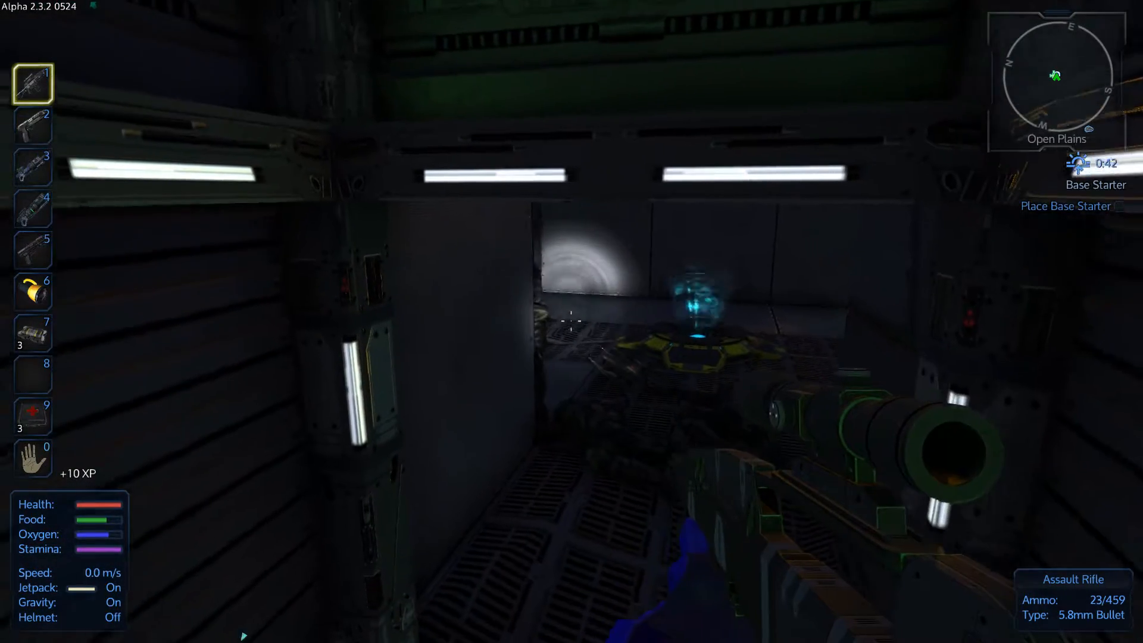
pyautogui.click(567, 323)
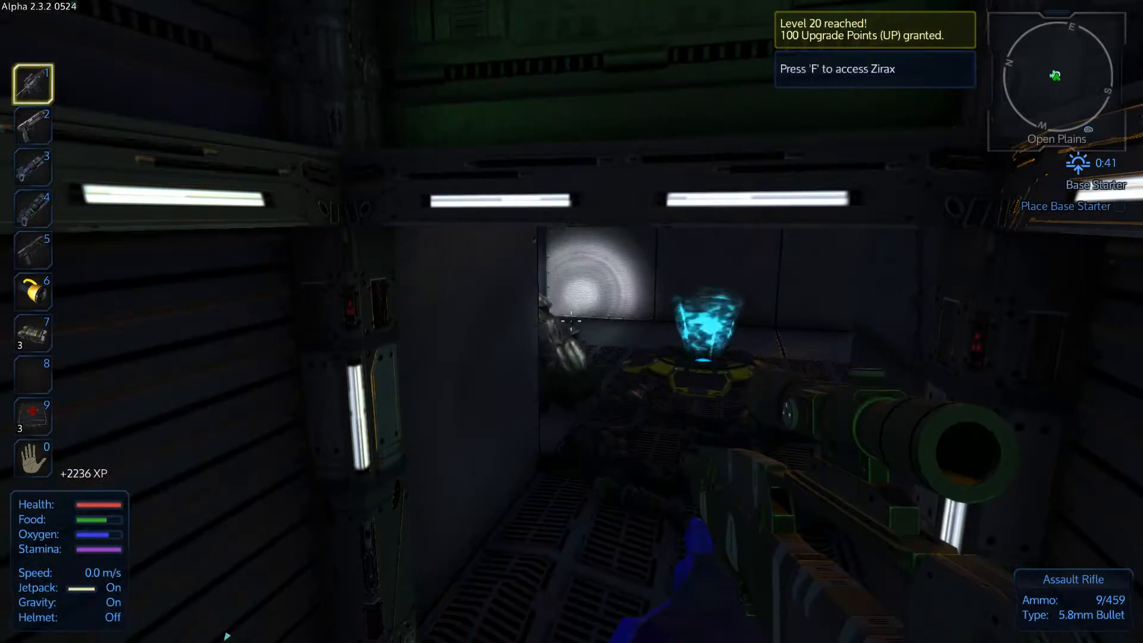
pyautogui.moveTo(569, 320)
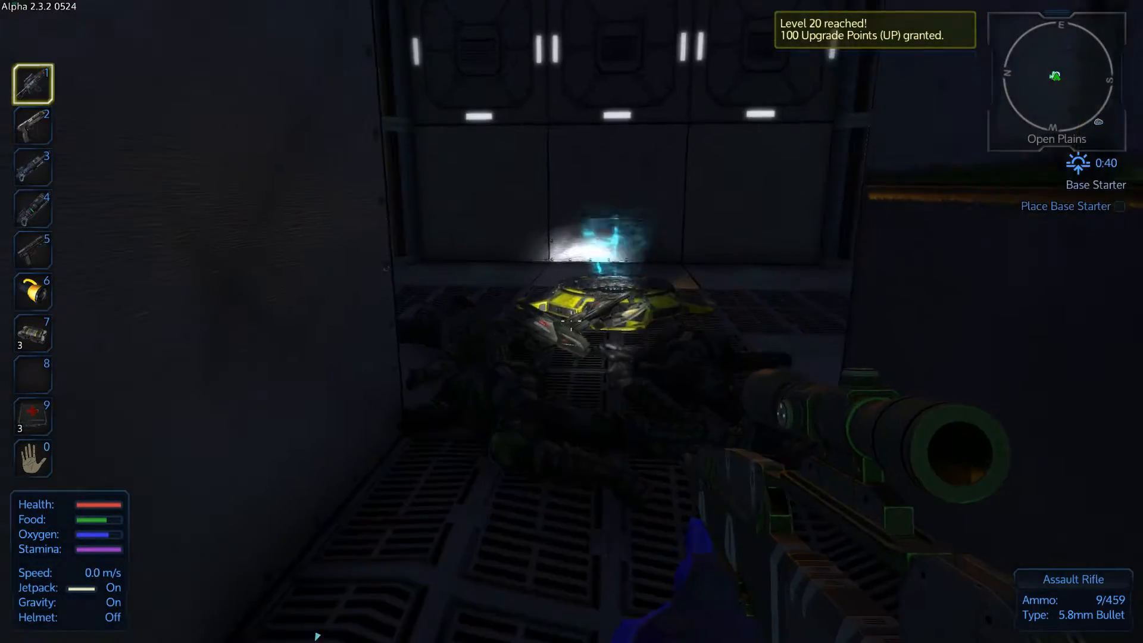
# - Throw a grenade from slot 7, then re-equip the assault rifle
pyautogui.press('7')
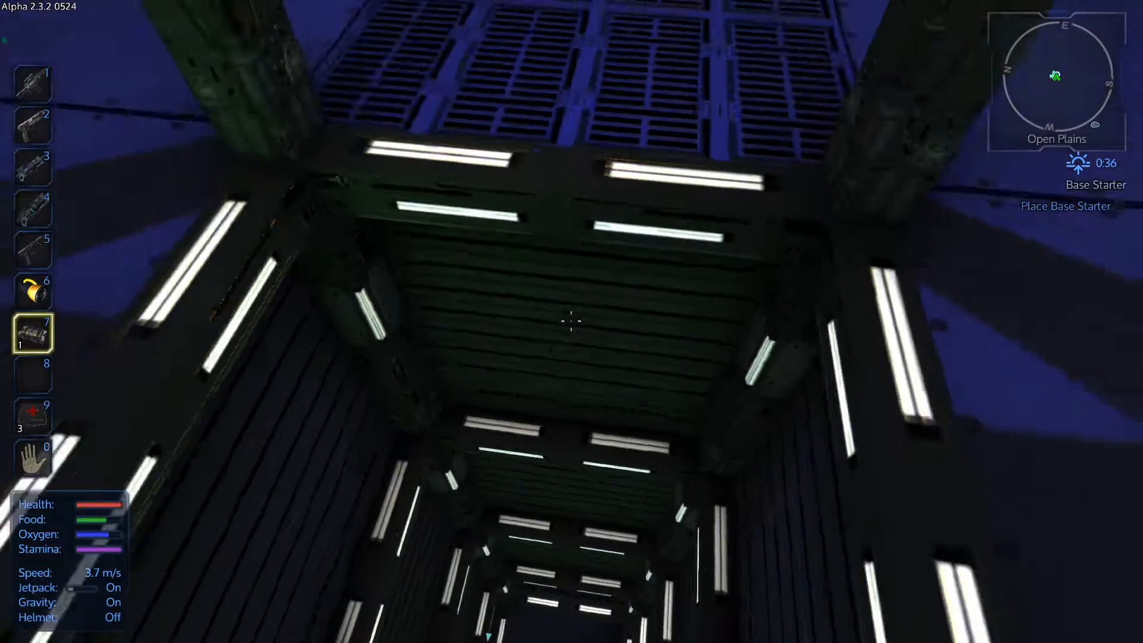
pyautogui.press('1')
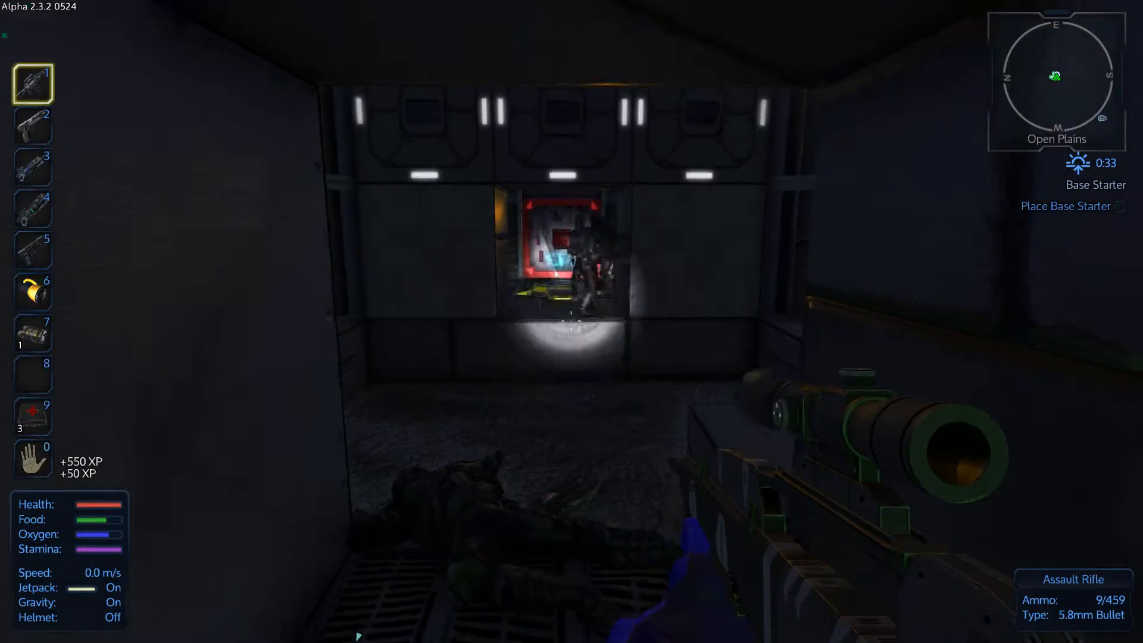
# - Scope in and snipe the Zirax guarding the alien core room
pyautogui.rightClick(571, 322)
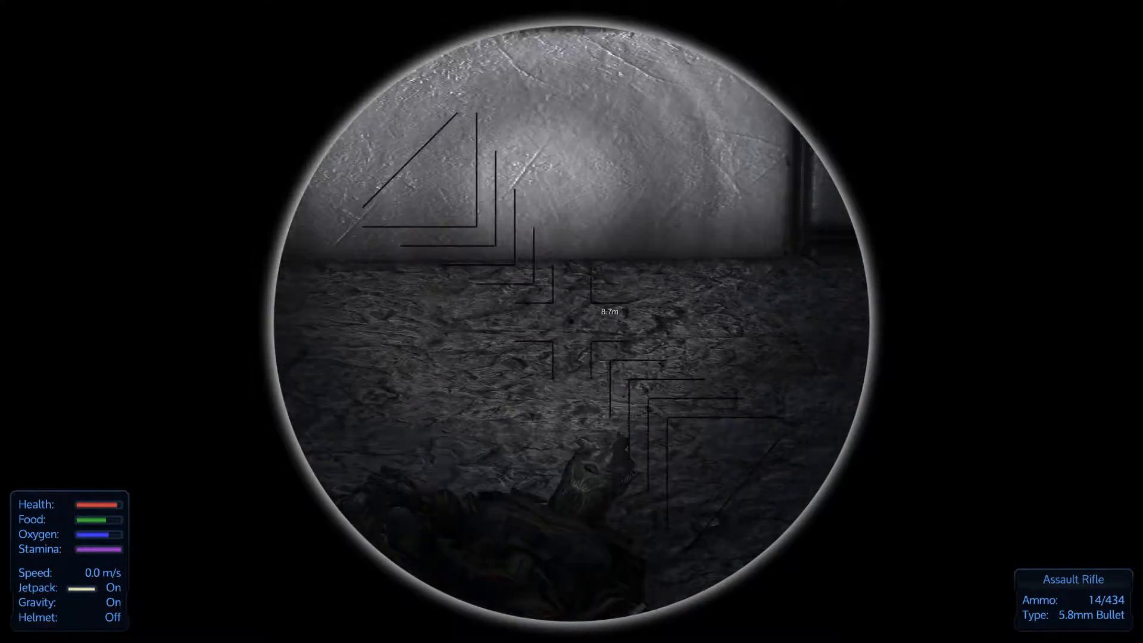
pyautogui.click(572, 321)
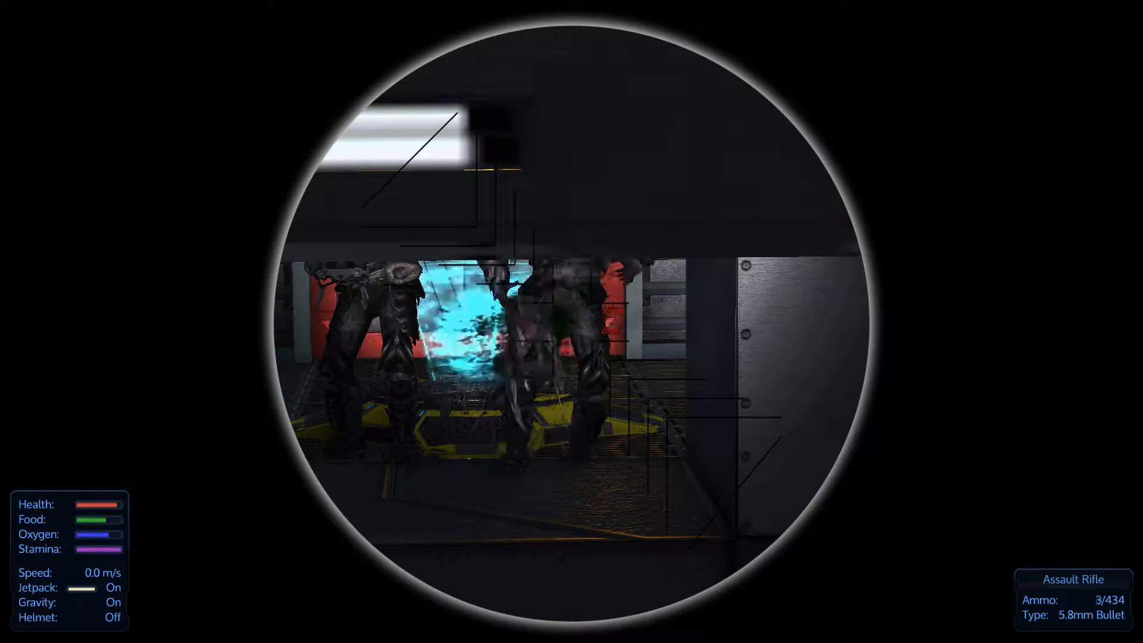
pyautogui.click(571, 321)
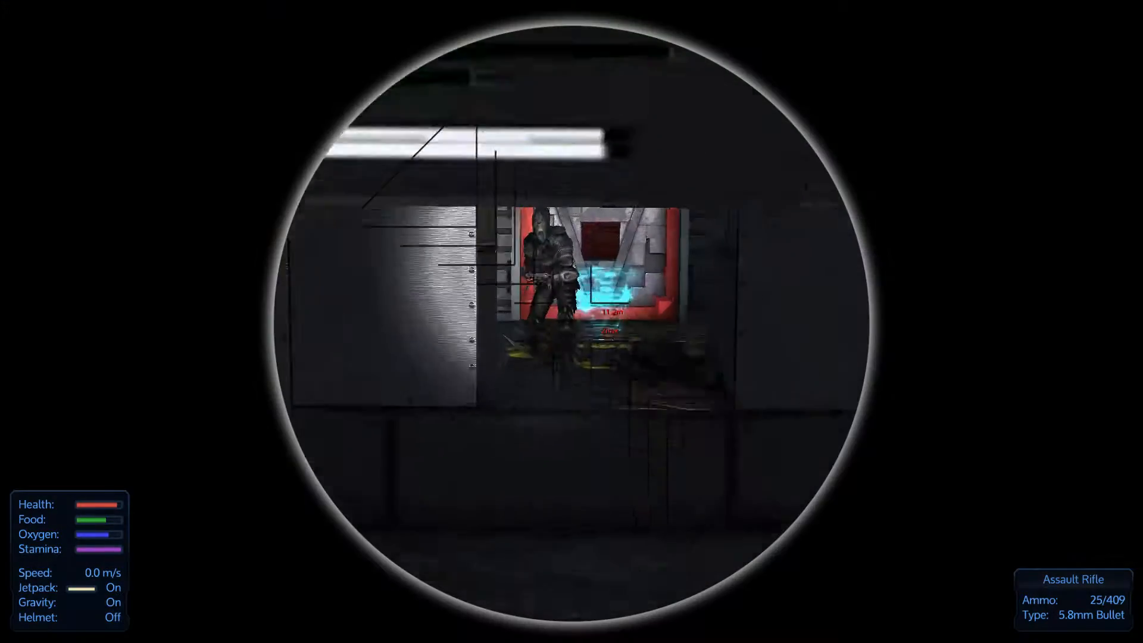
pyautogui.click(554, 292)
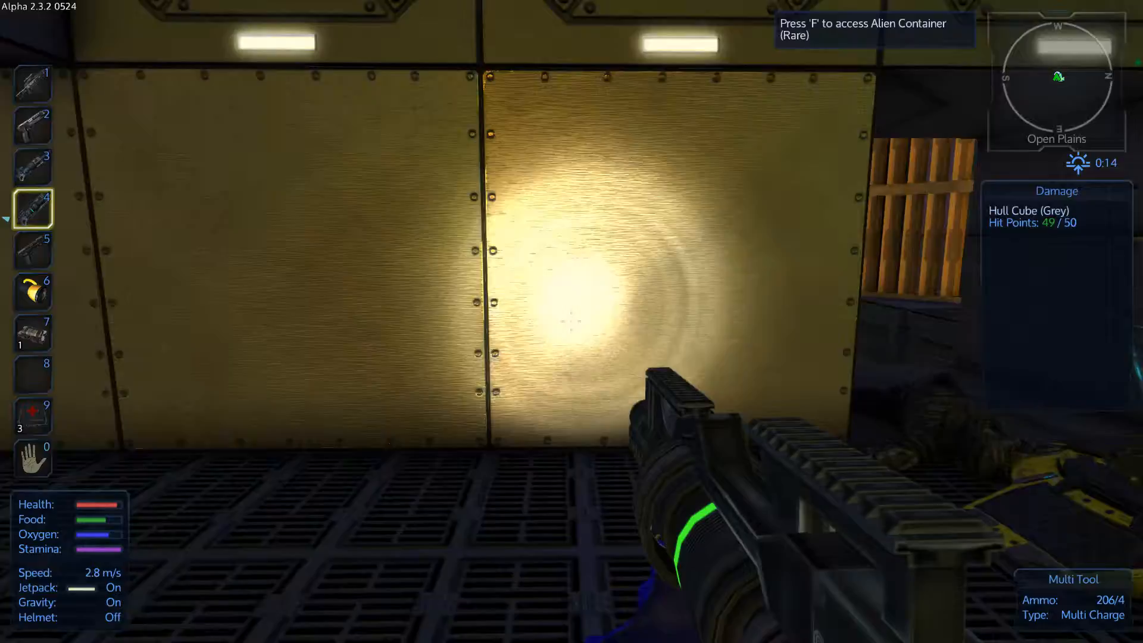
# - Hit the alien core, put the multi tool away on slot 7 and move deeper into the corridors
pyautogui.press('f')
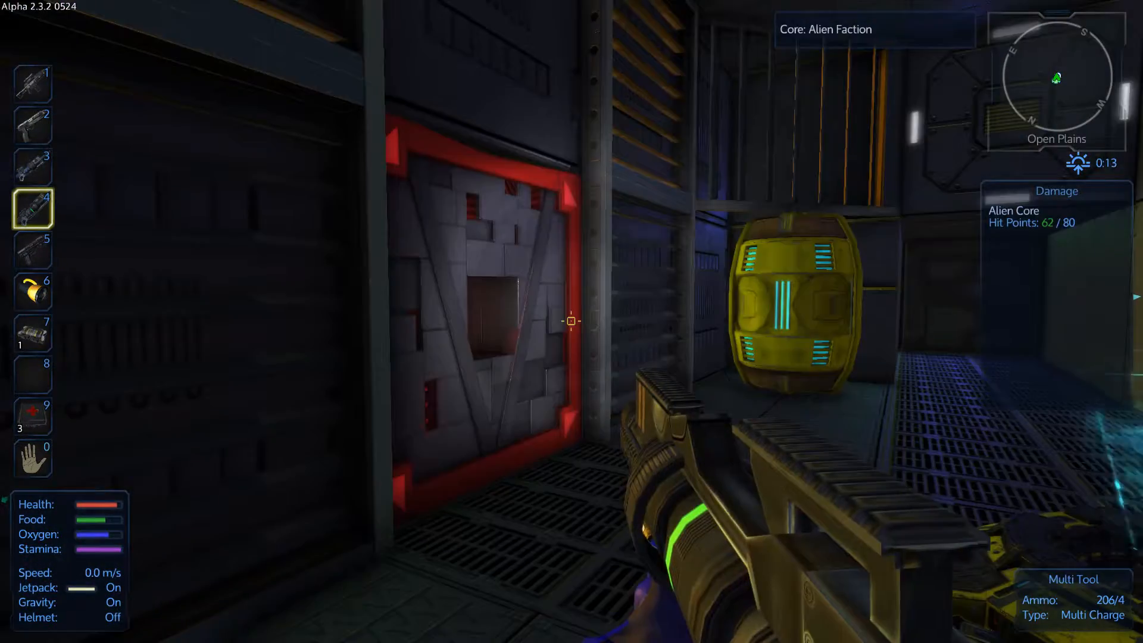
pyautogui.moveTo(572, 322)
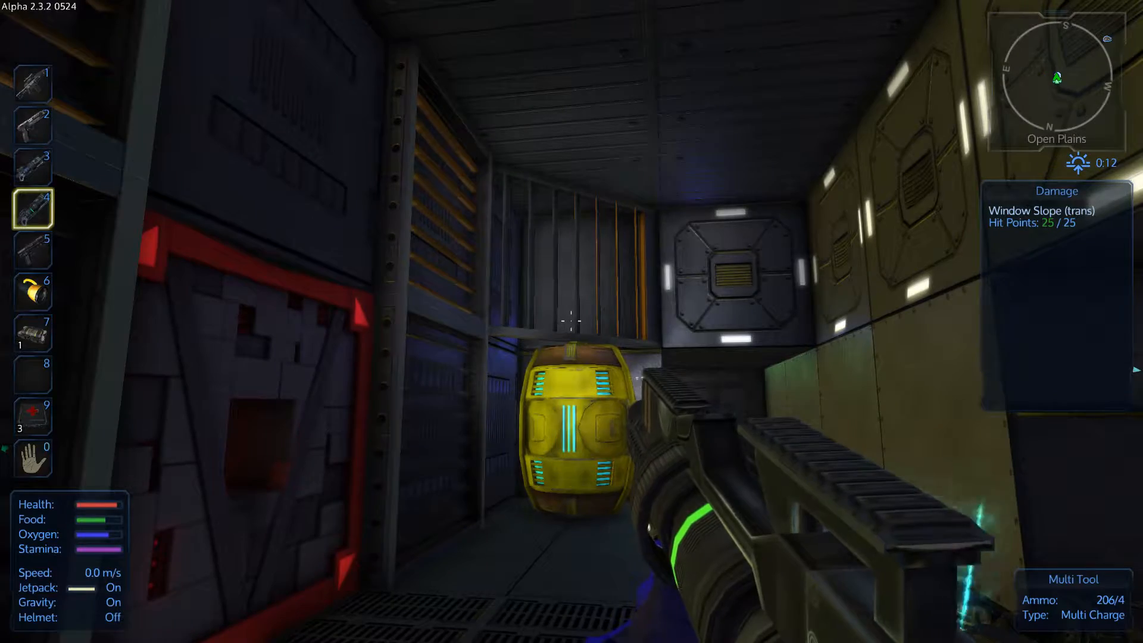
pyautogui.press('7')
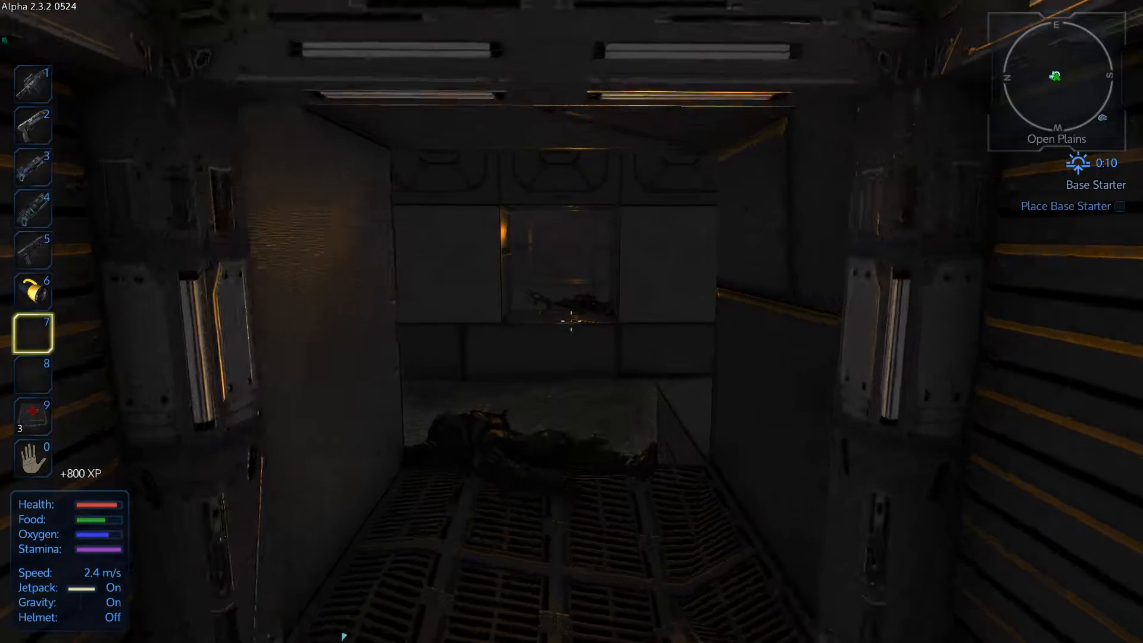
pyautogui.moveTo(571, 323)
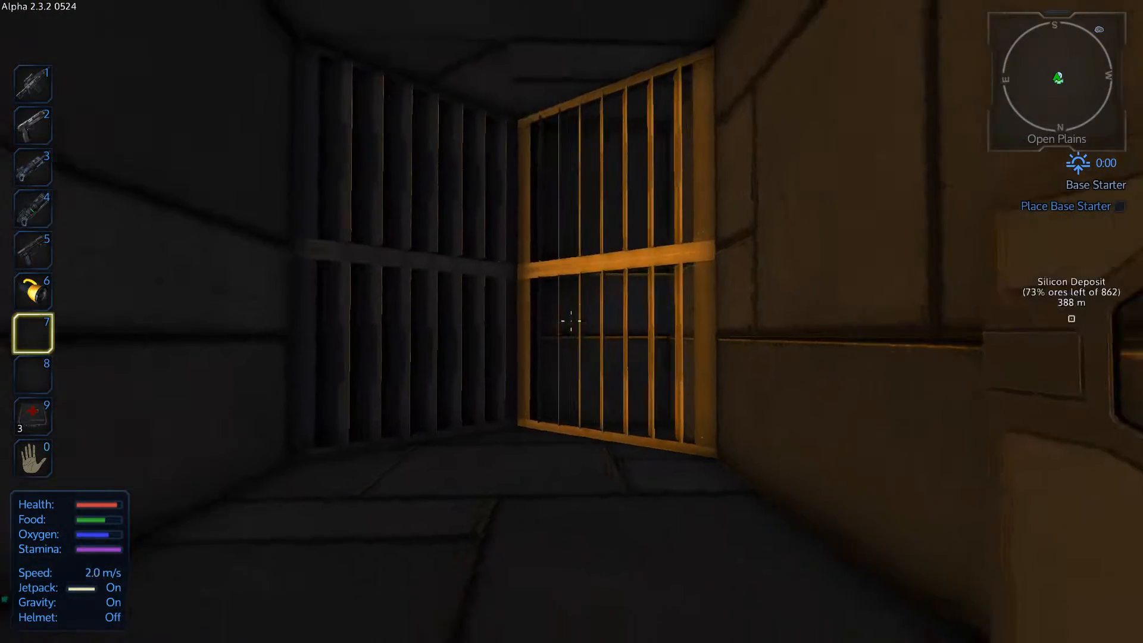
# - Review the Epsilon Spaceport MKI's controllable units list in the control panel
pyautogui.press('i')
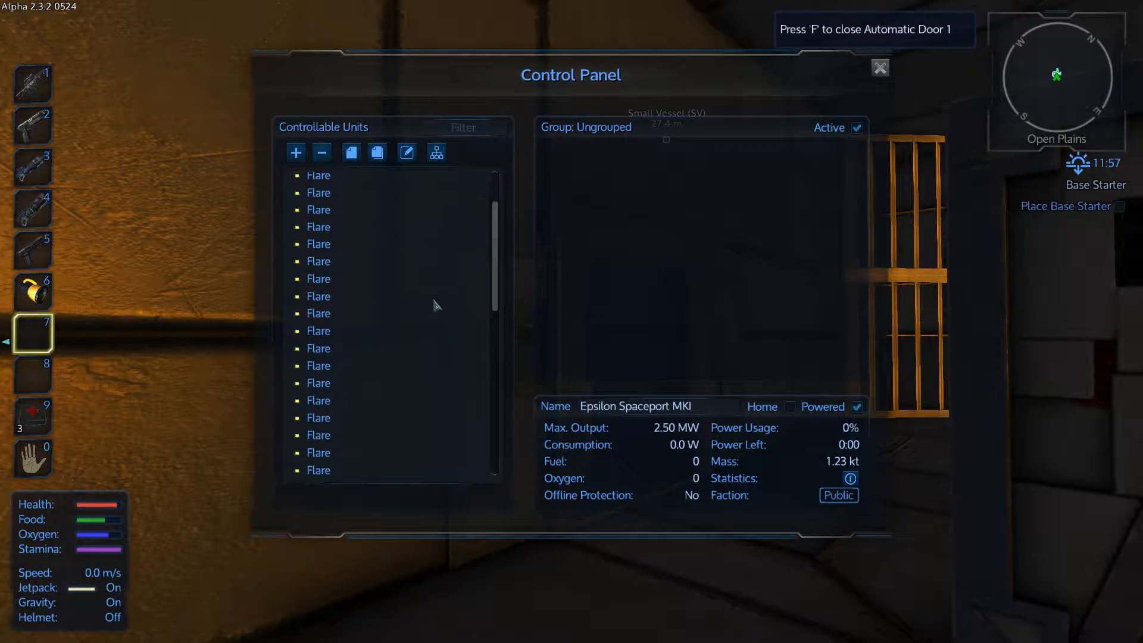
pyautogui.scroll(-3)
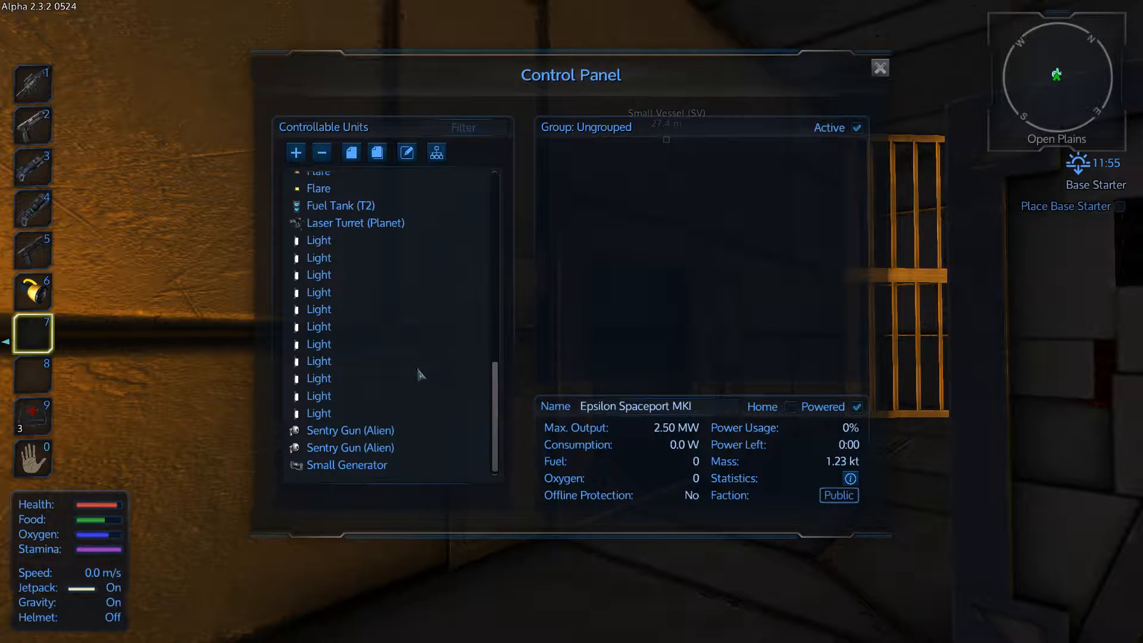
pyautogui.scroll(3)
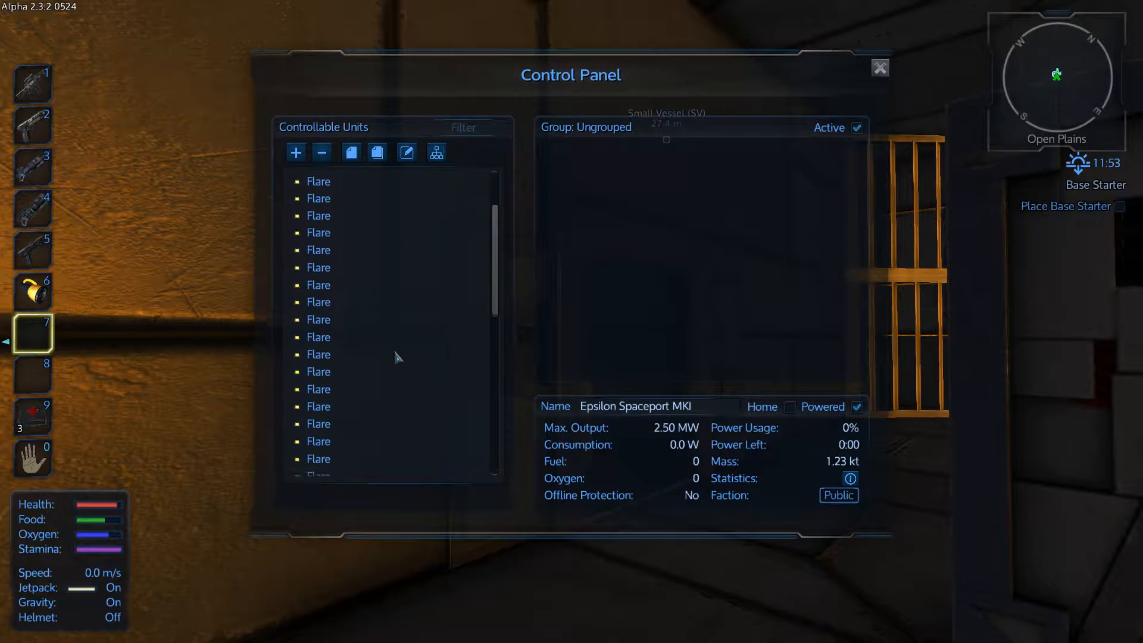
pyautogui.scroll(-3)
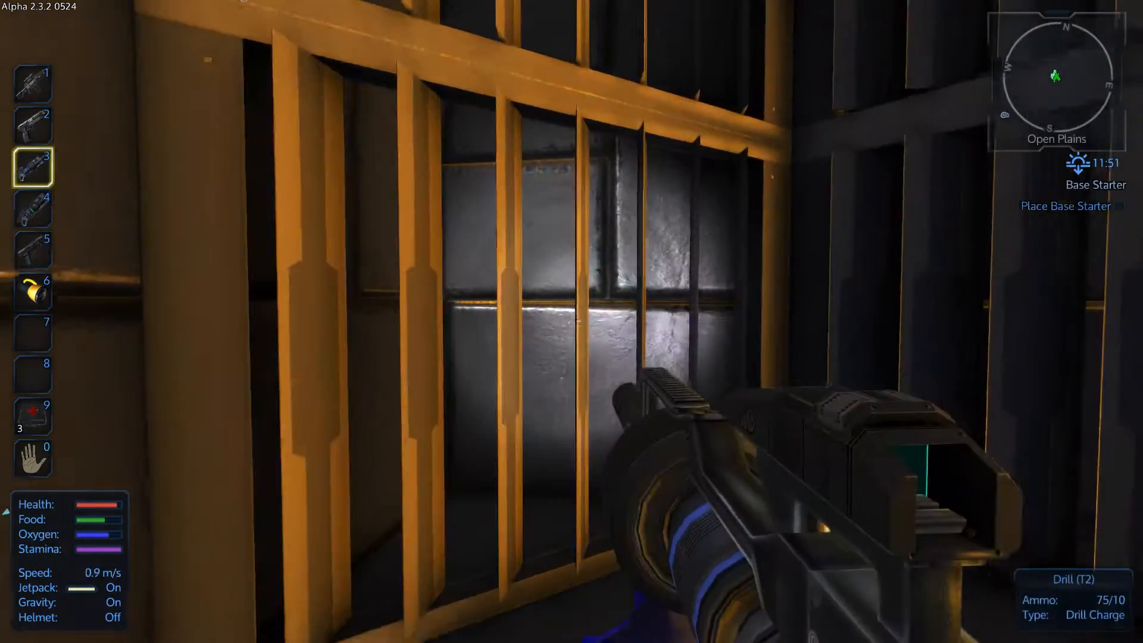
# - Deconstruct the rare alien container with the multi tool
pyautogui.press('4')
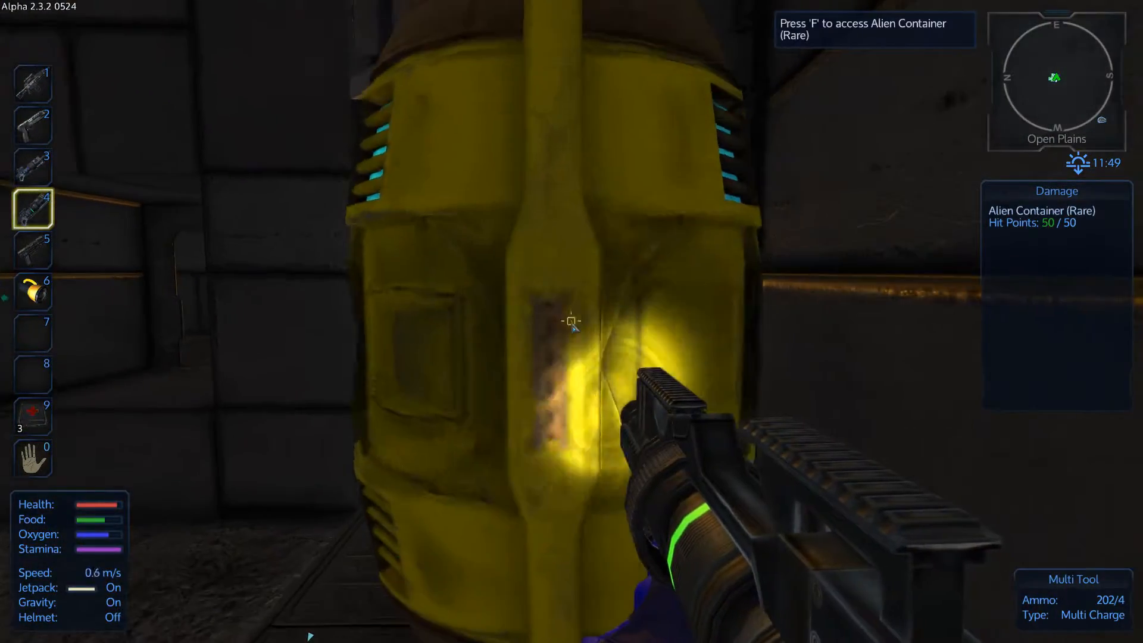
pyautogui.click(571, 320)
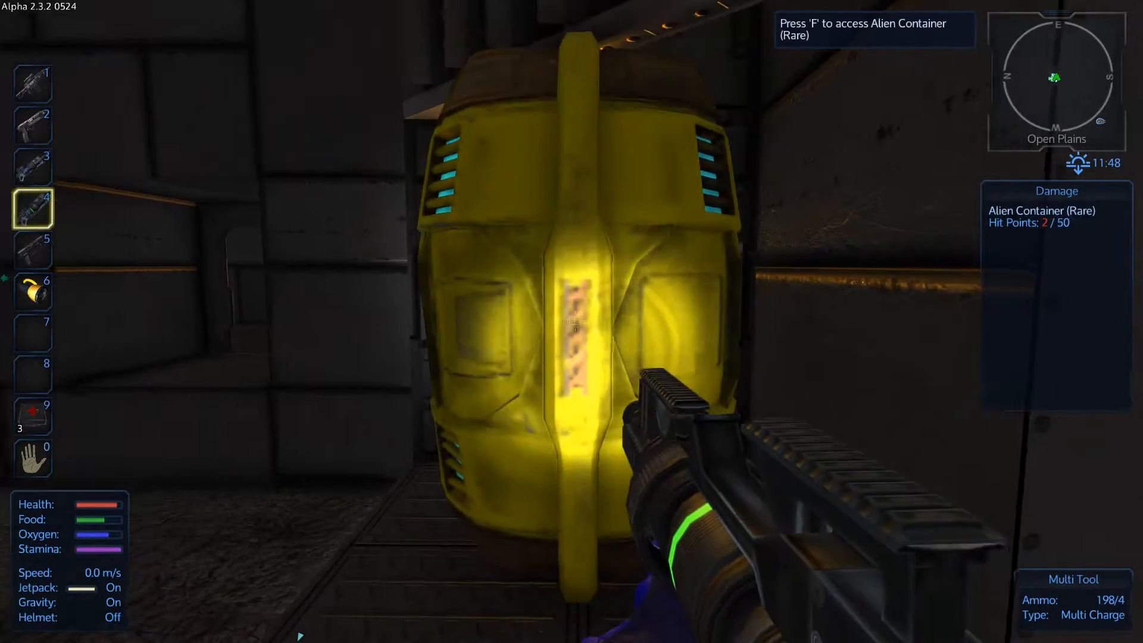
pyautogui.click(570, 322)
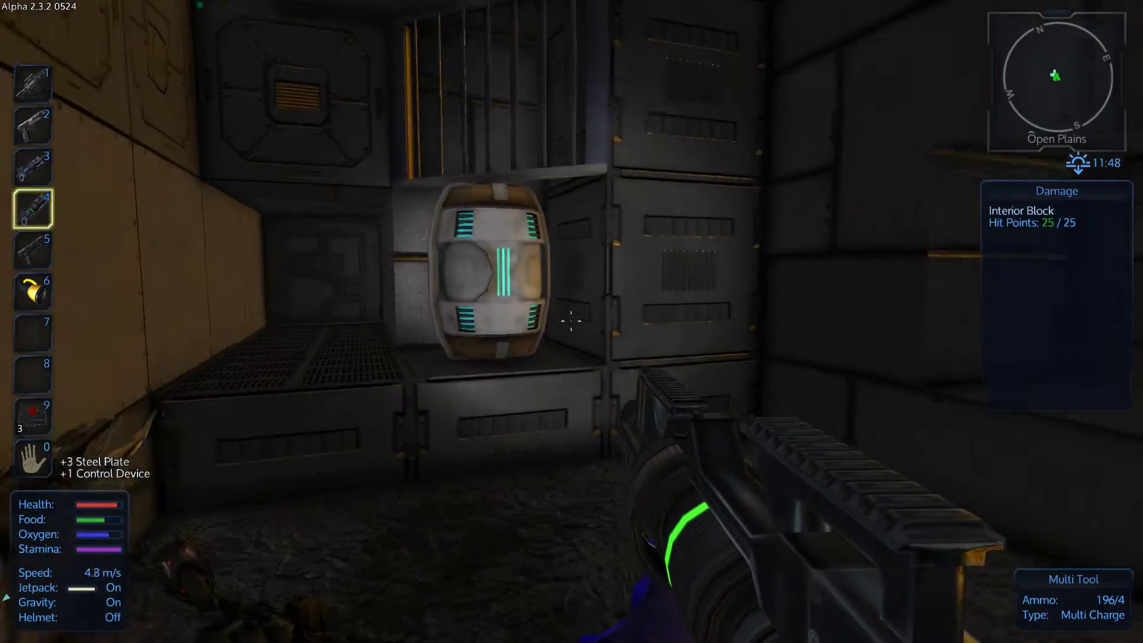
pyautogui.press('f')
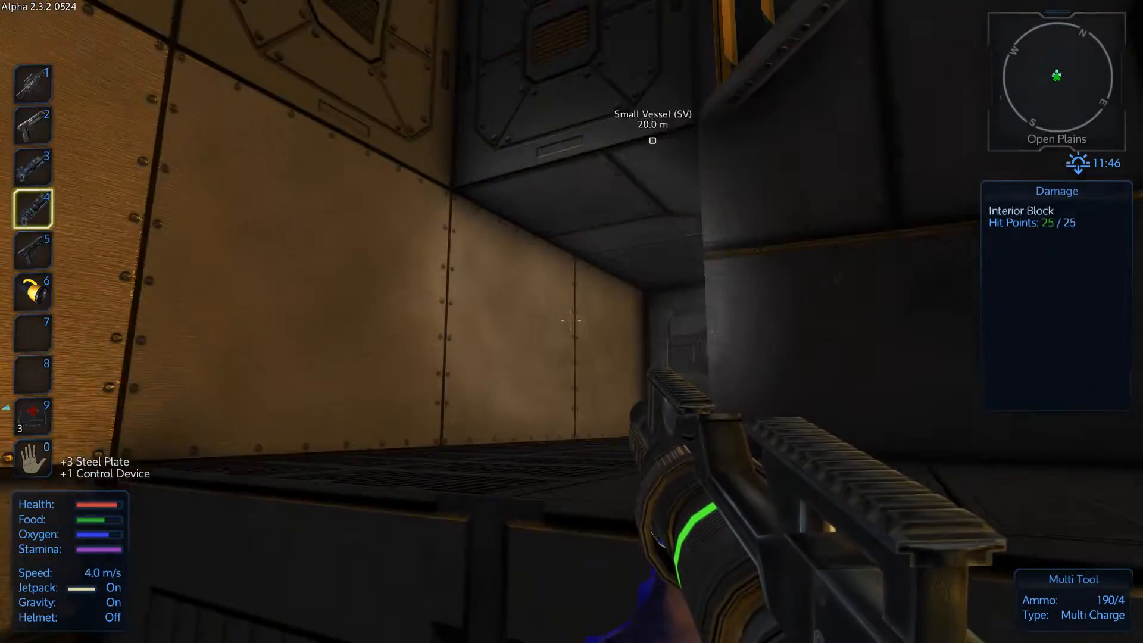
pyautogui.moveTo(572, 324)
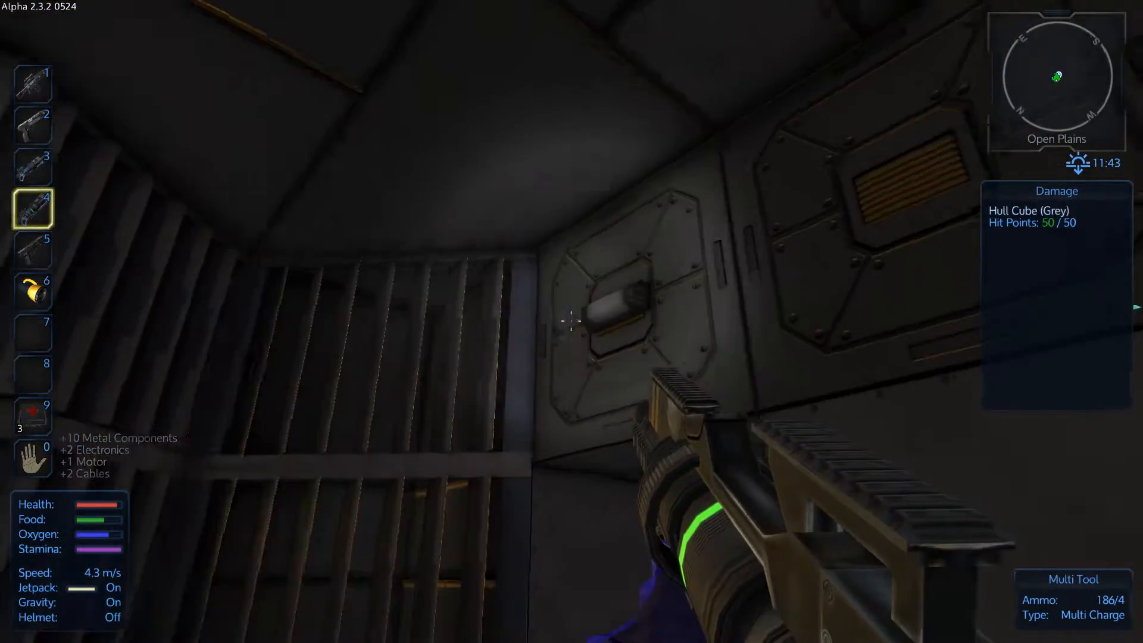
# - Salvage grey hull cubes, a window grating and a steel wall block for plates and components
pyautogui.click(567, 324)
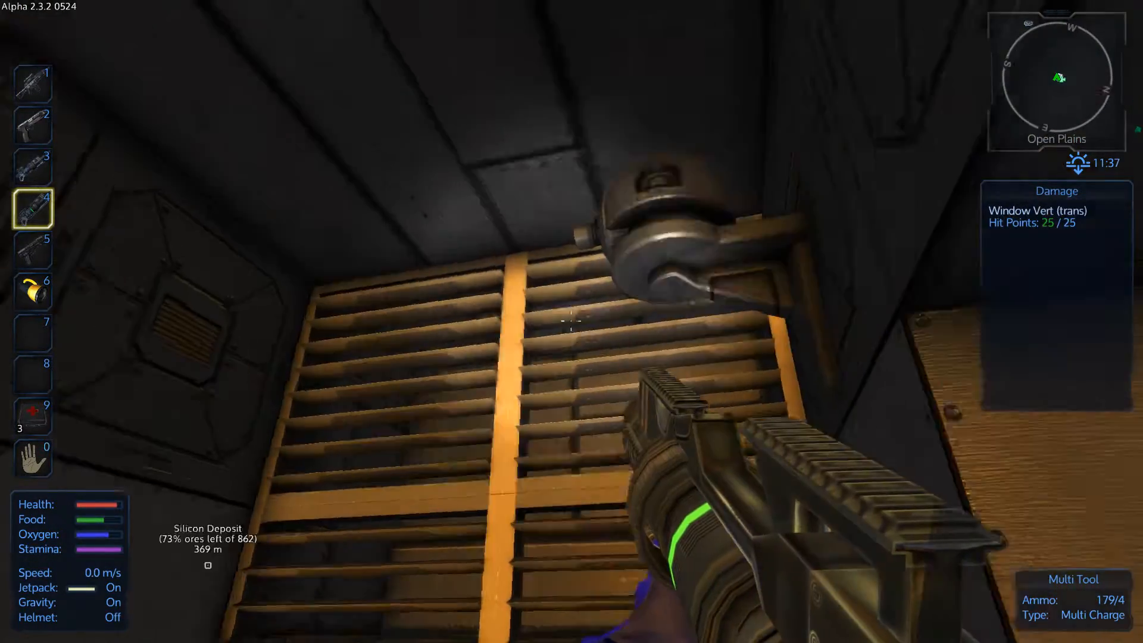
pyautogui.click(565, 323)
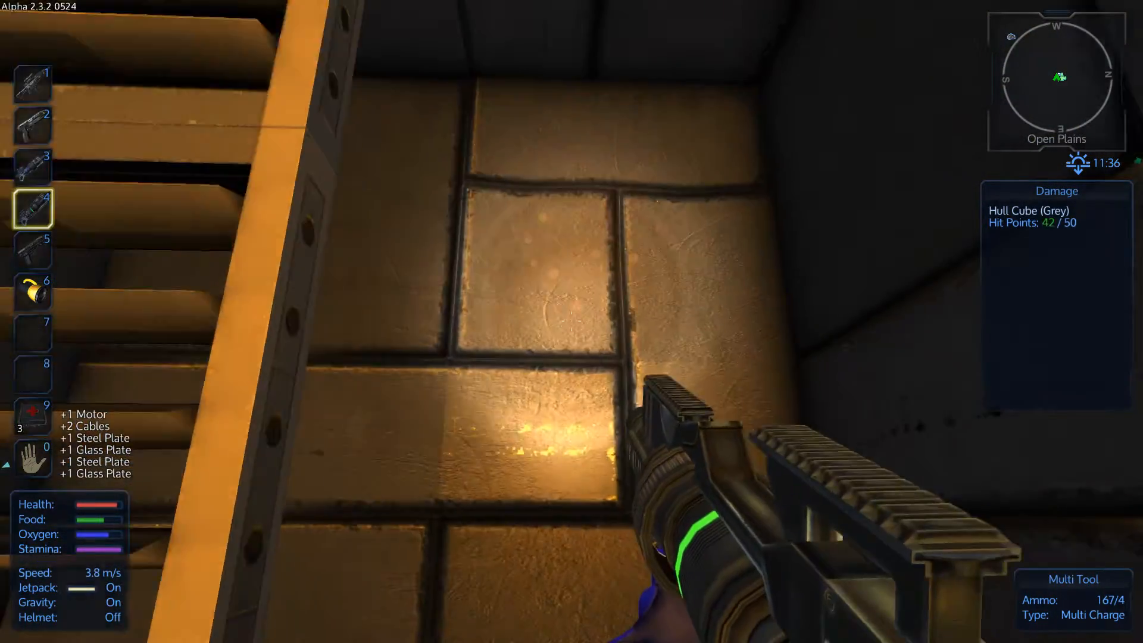
pyautogui.click(571, 323)
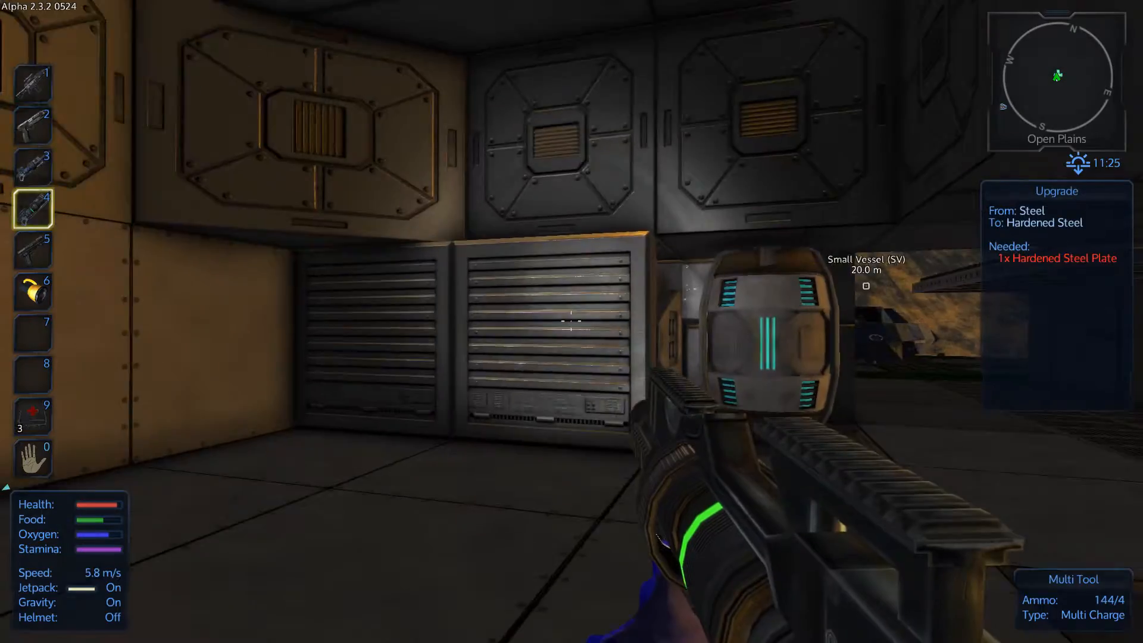
pyautogui.click(572, 322)
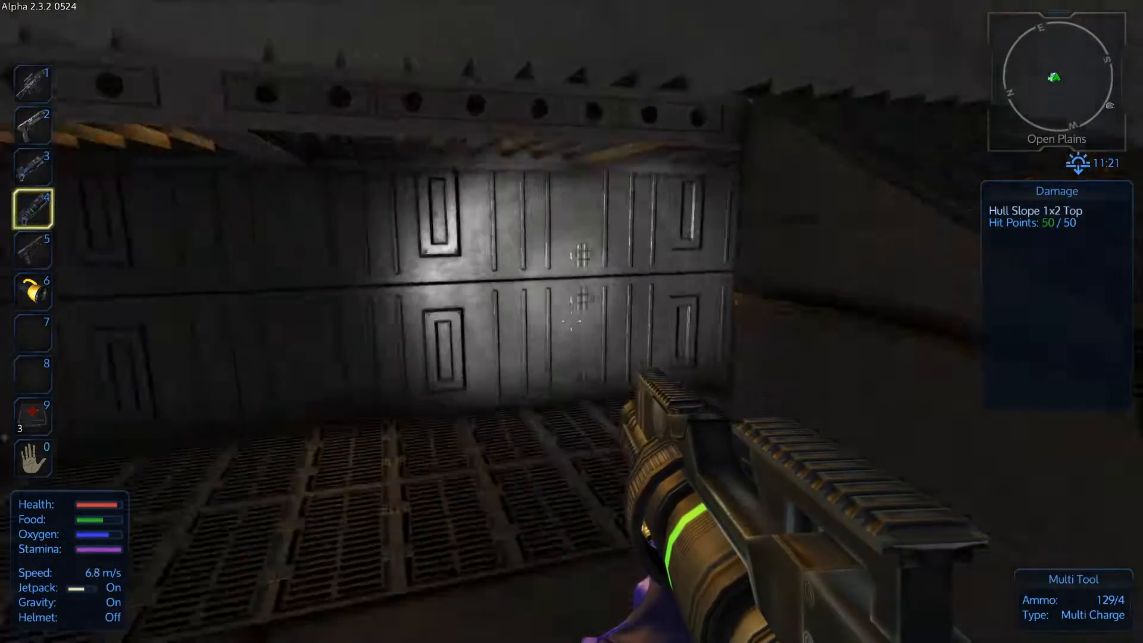
pyautogui.moveTo(569, 321)
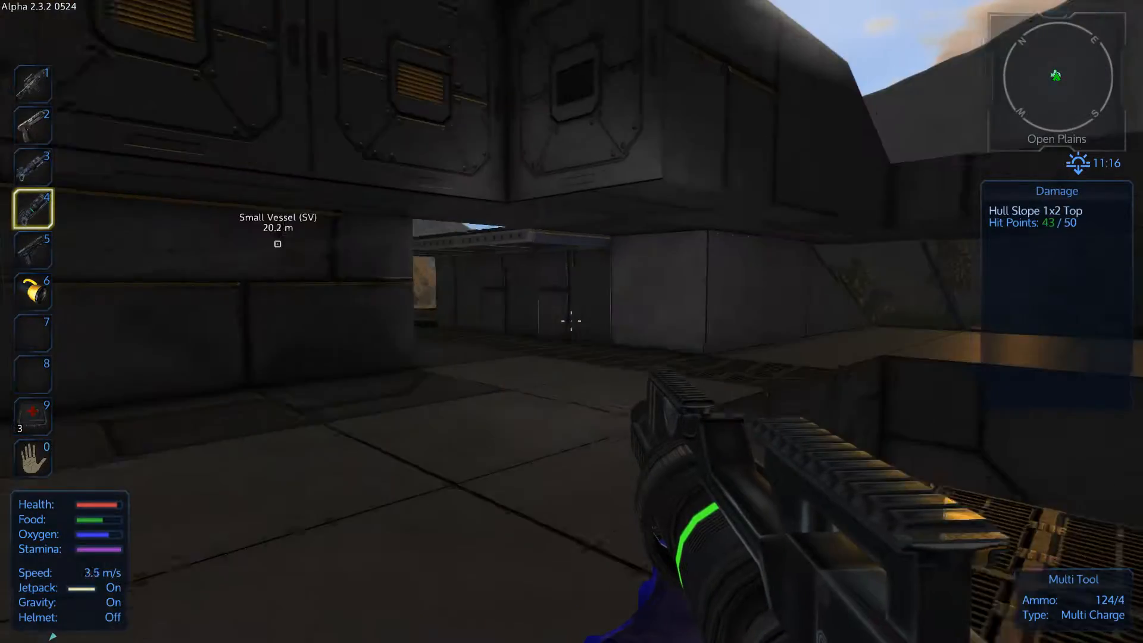
# - Equip the assault rifle, step outside onto the grassy plain and return into the wreck
pyautogui.press('1')
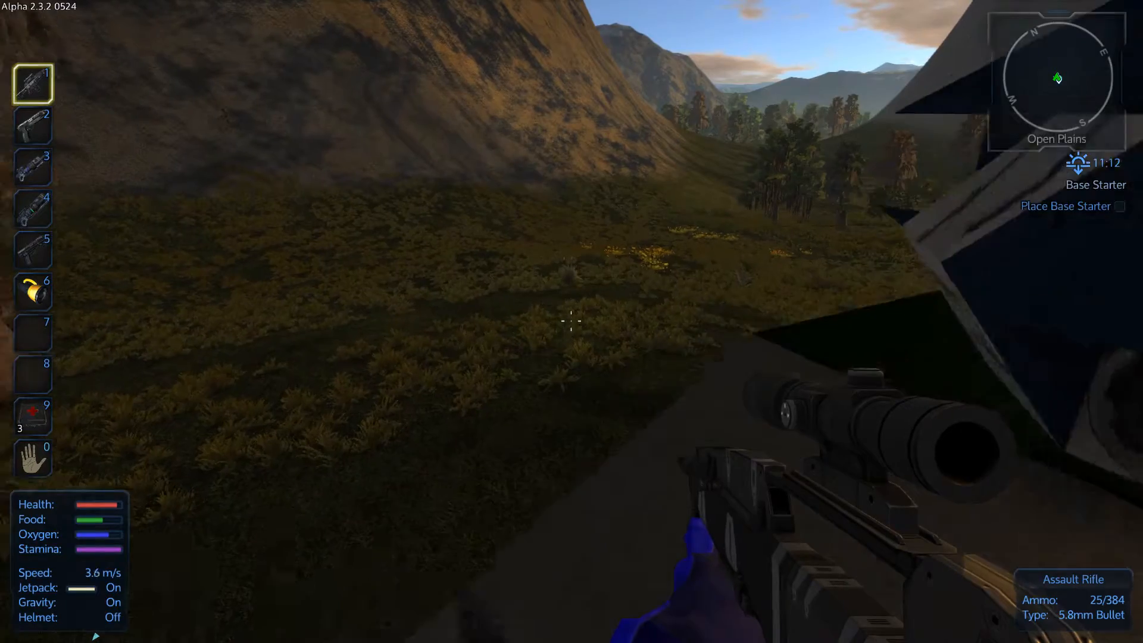
pyautogui.moveTo(569, 323)
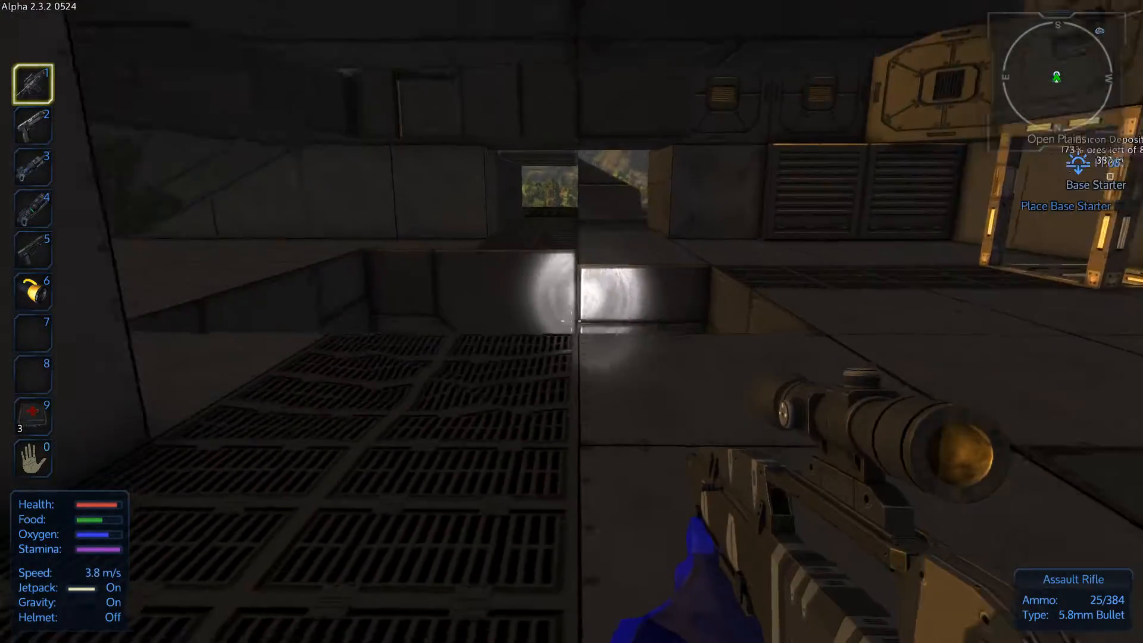
pyautogui.moveTo(572, 322)
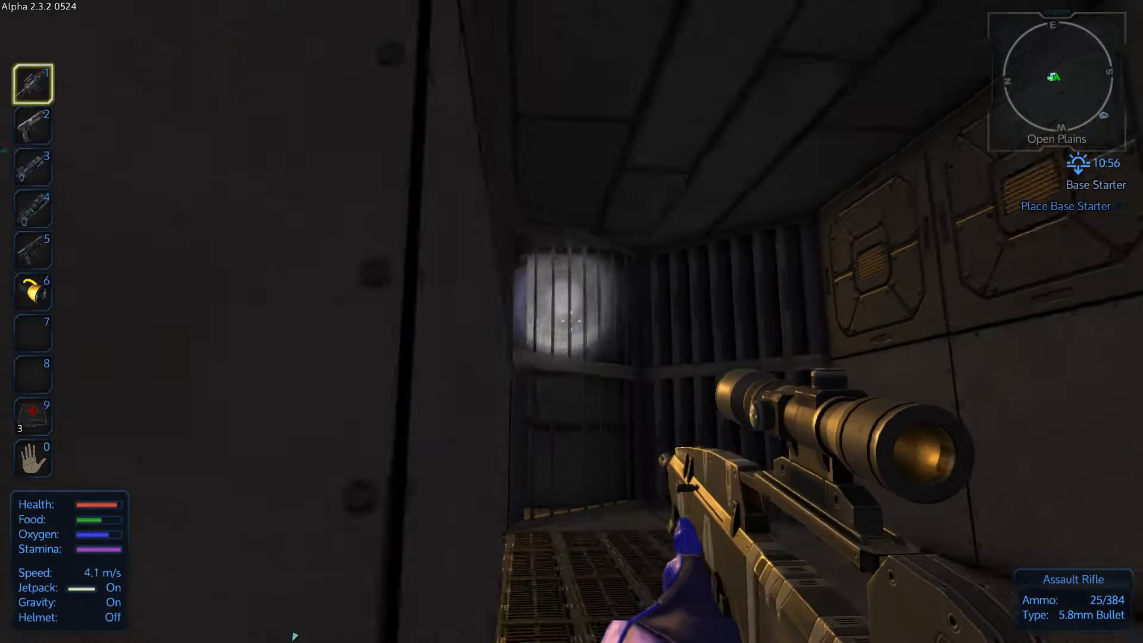
# - Salvage several grey hull cubes, a hull wall and the sloped window grating with the multi tool
pyautogui.press('4')
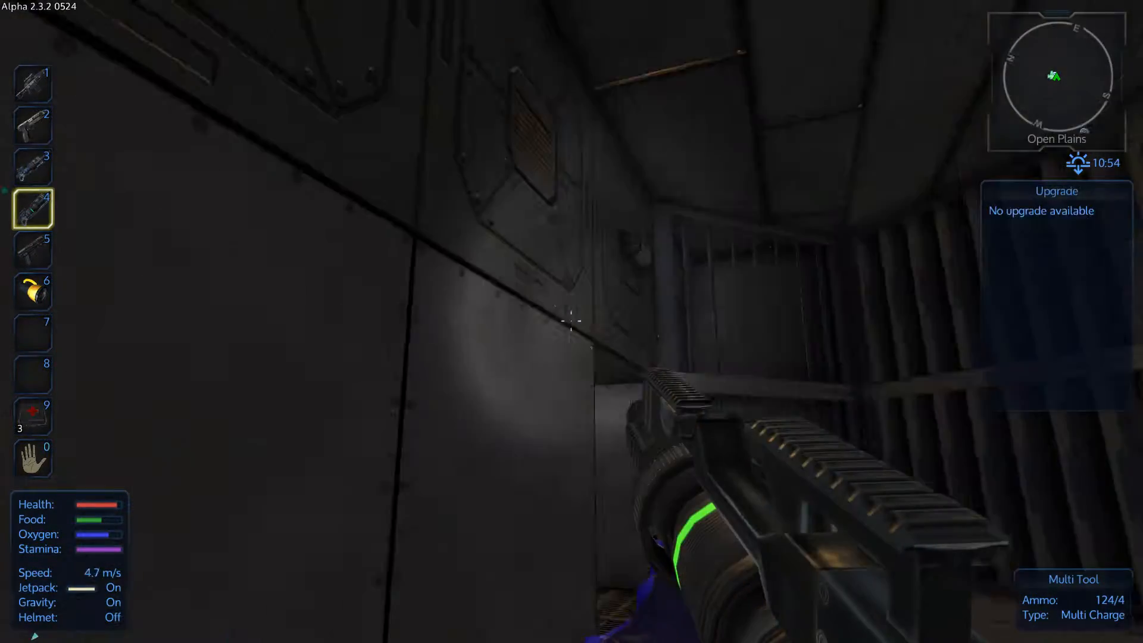
pyautogui.click(572, 324)
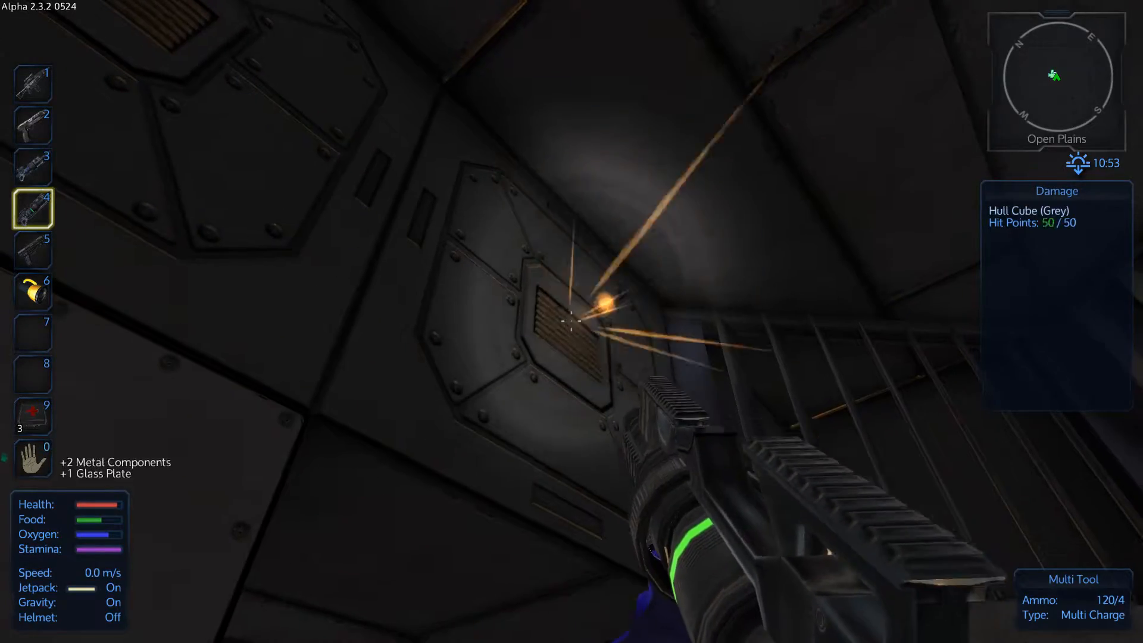
pyautogui.click(572, 321)
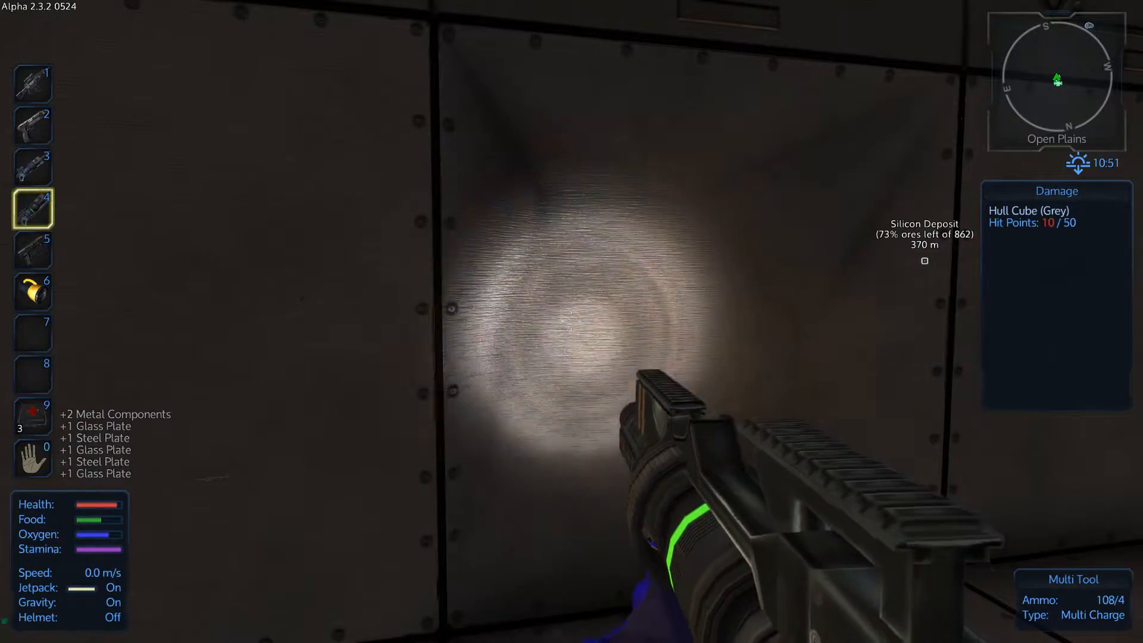
pyautogui.click(571, 322)
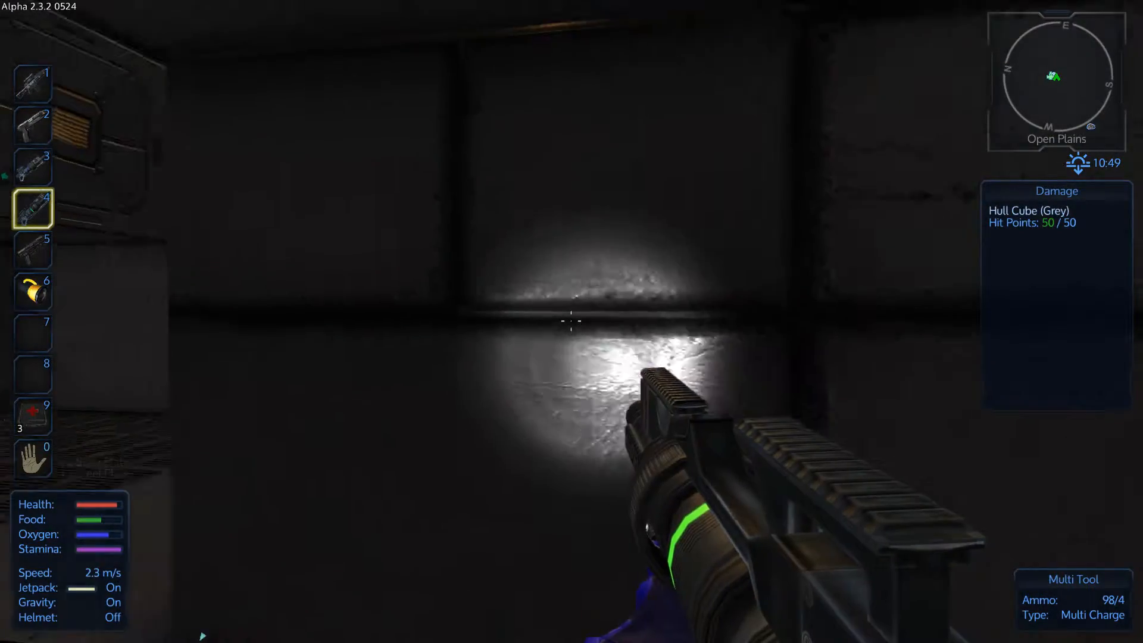
pyautogui.click(571, 322)
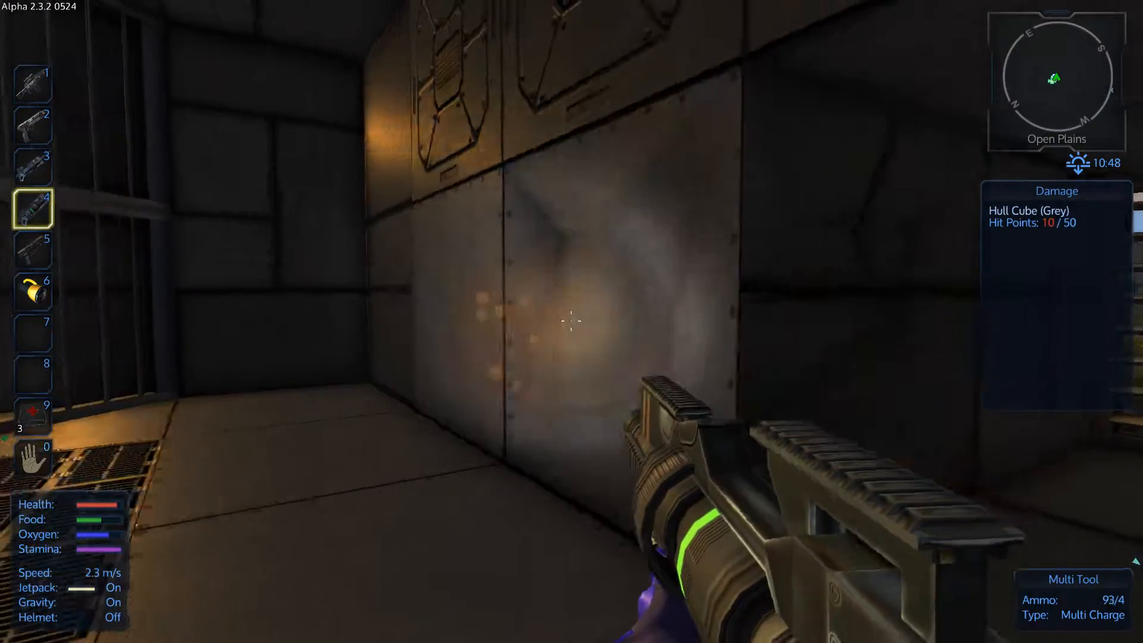
pyautogui.click(571, 324)
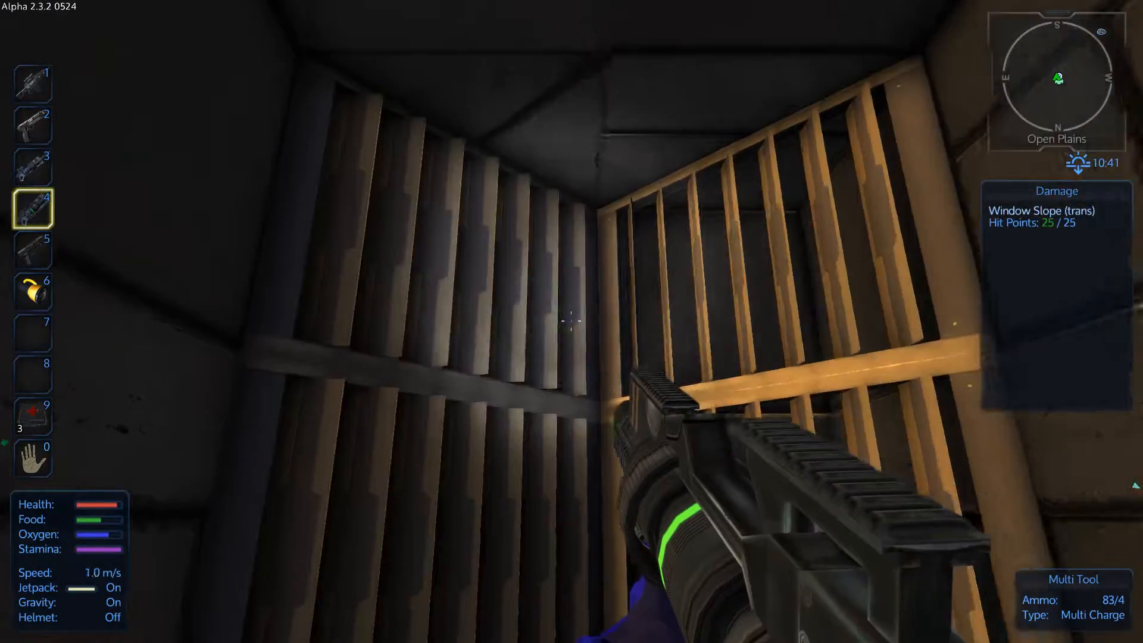
pyautogui.click(569, 324)
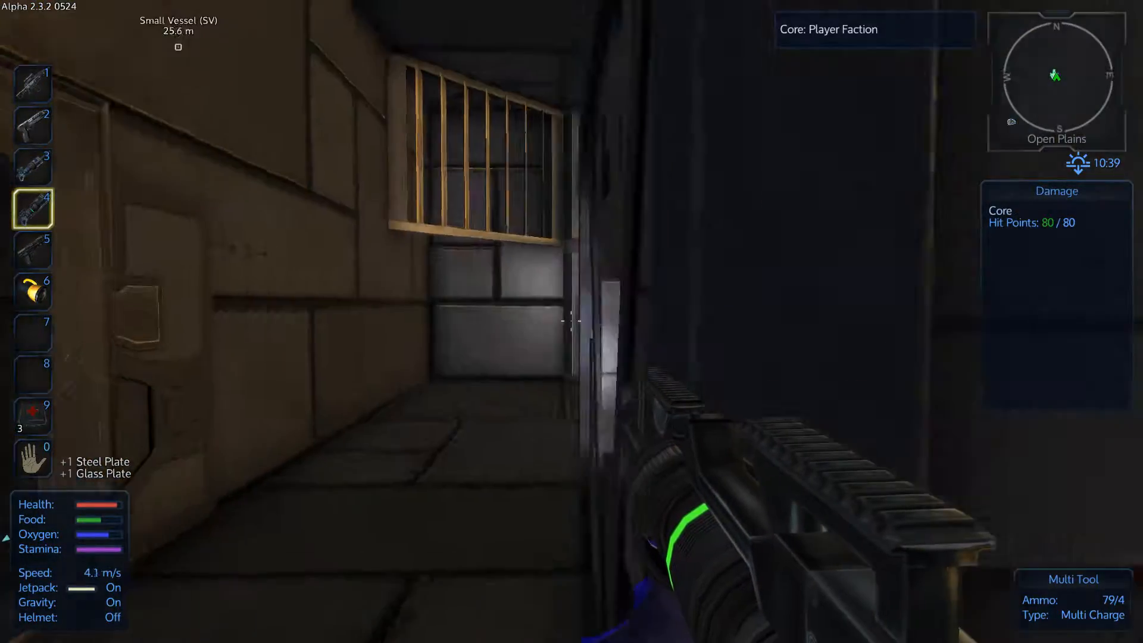
pyautogui.click(568, 321)
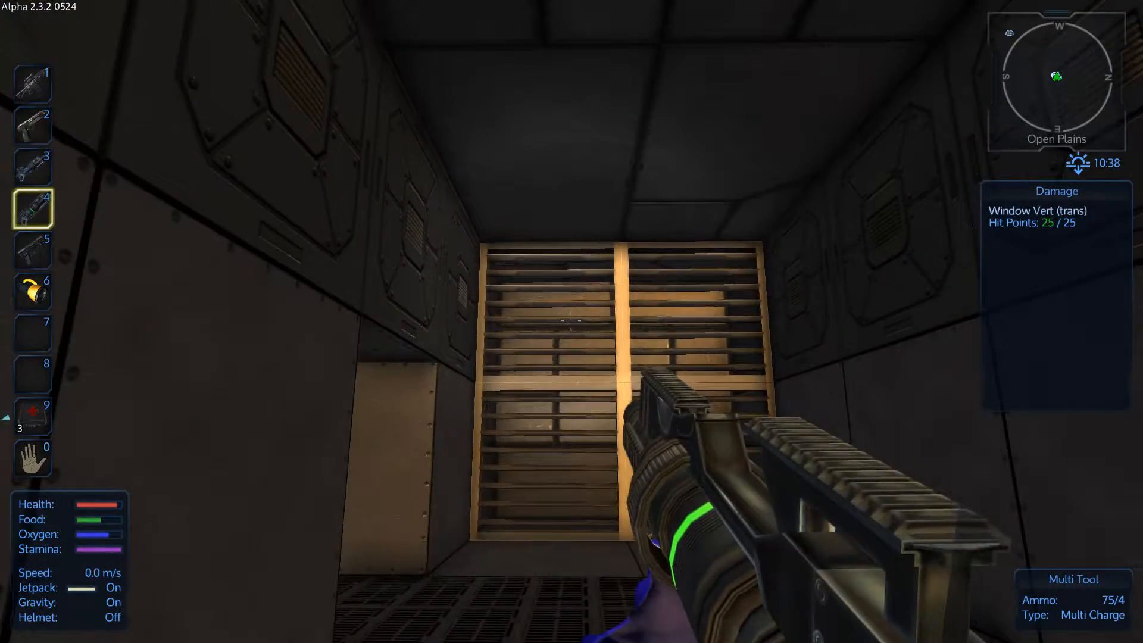
# - Dismantle more grey hull blocks, the wall light and a hull wall for steel, glass and components
pyautogui.click(569, 326)
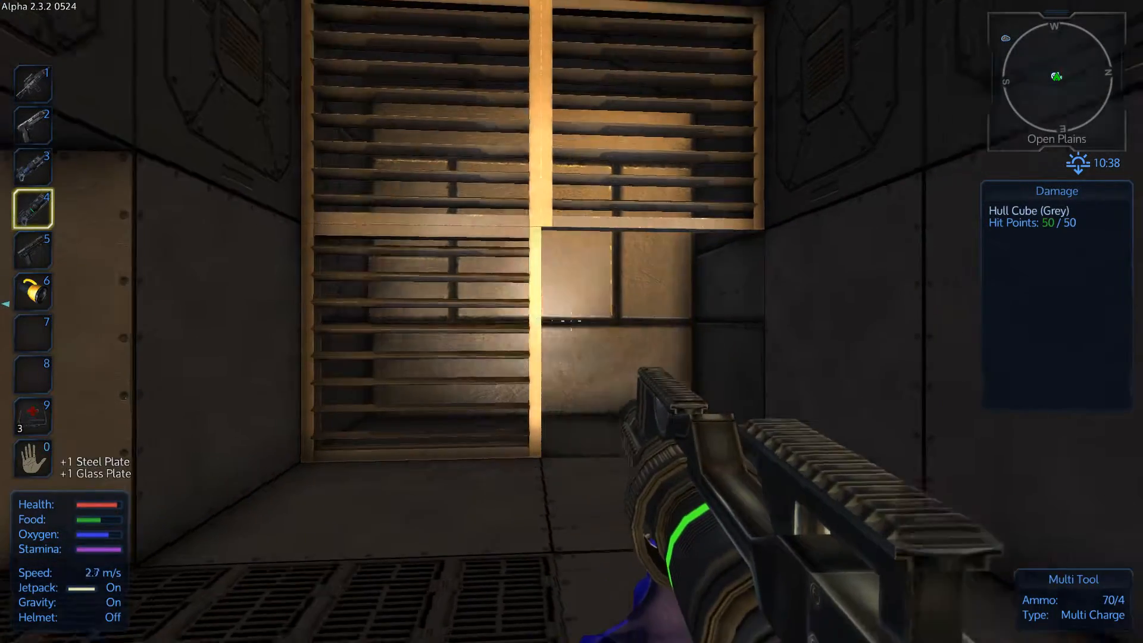
pyautogui.click(572, 322)
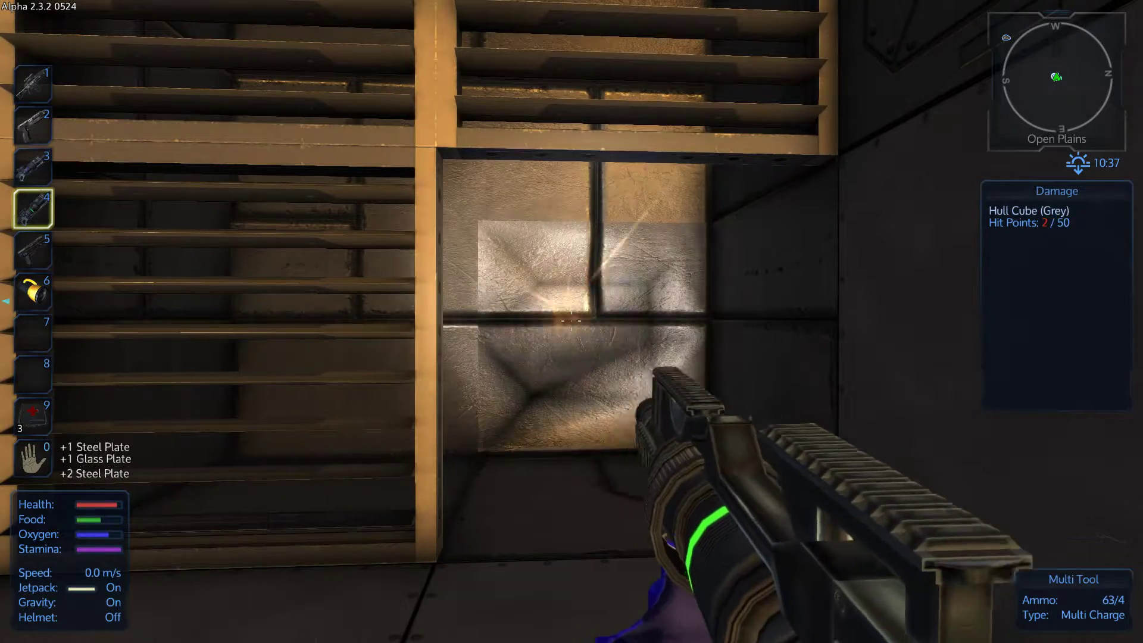
pyautogui.click(572, 317)
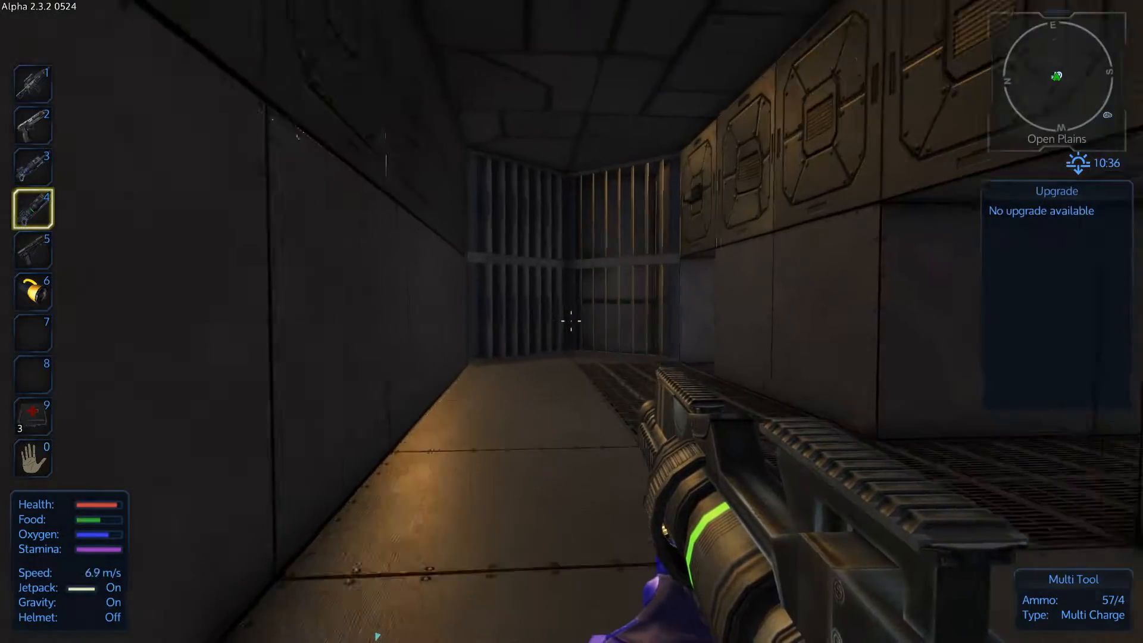
pyautogui.click(570, 321)
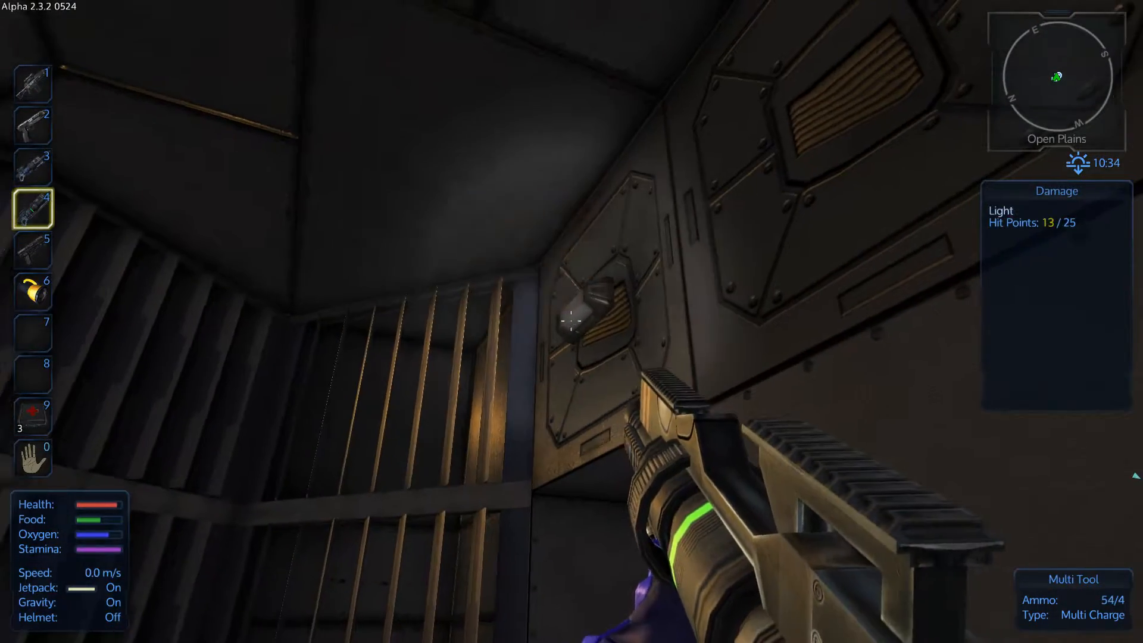
pyautogui.click(570, 320)
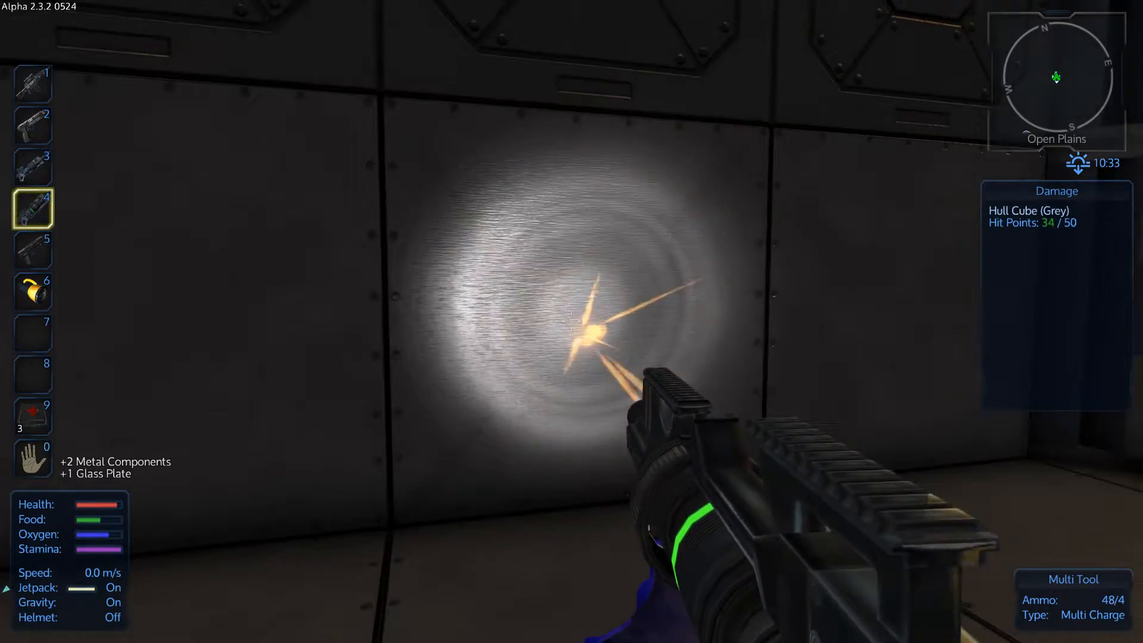
pyautogui.click(572, 322)
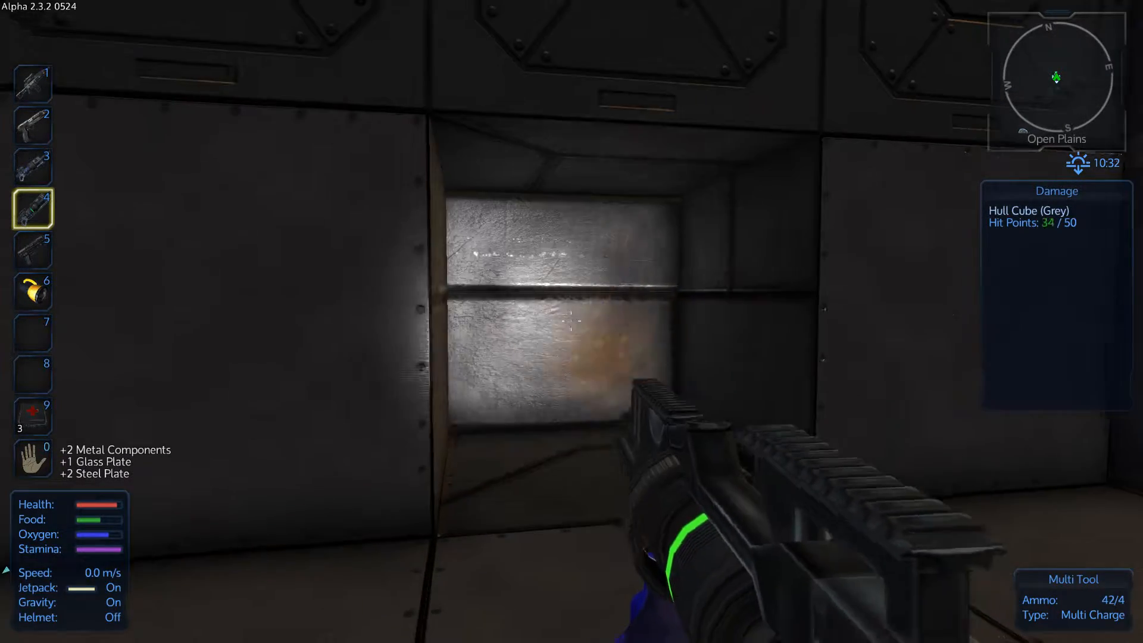
pyautogui.click(570, 325)
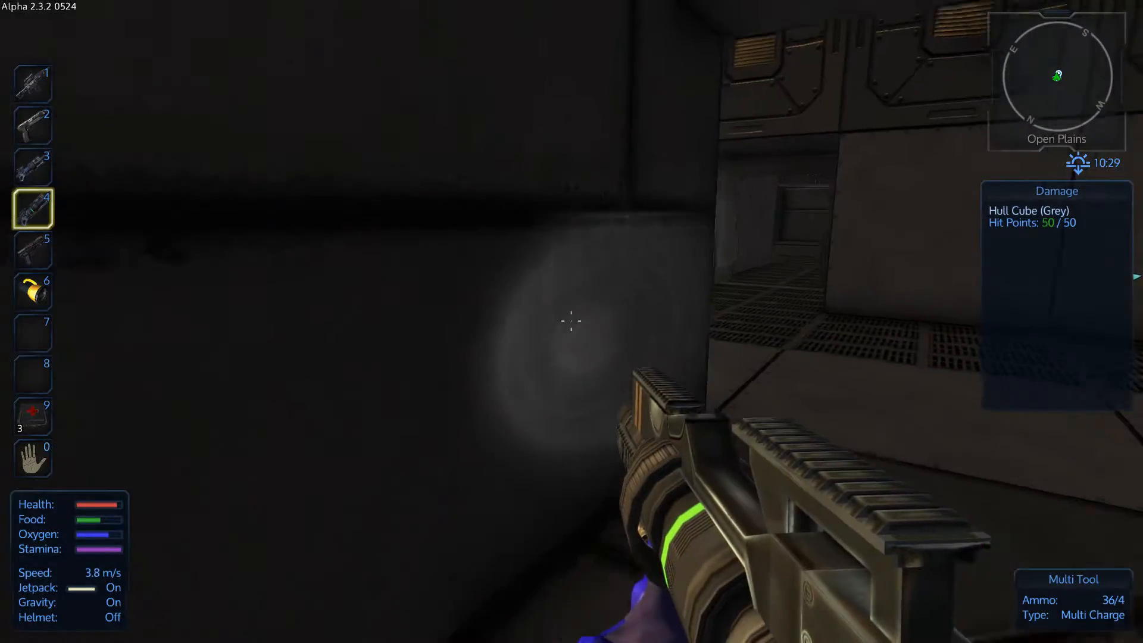
pyautogui.click(570, 321)
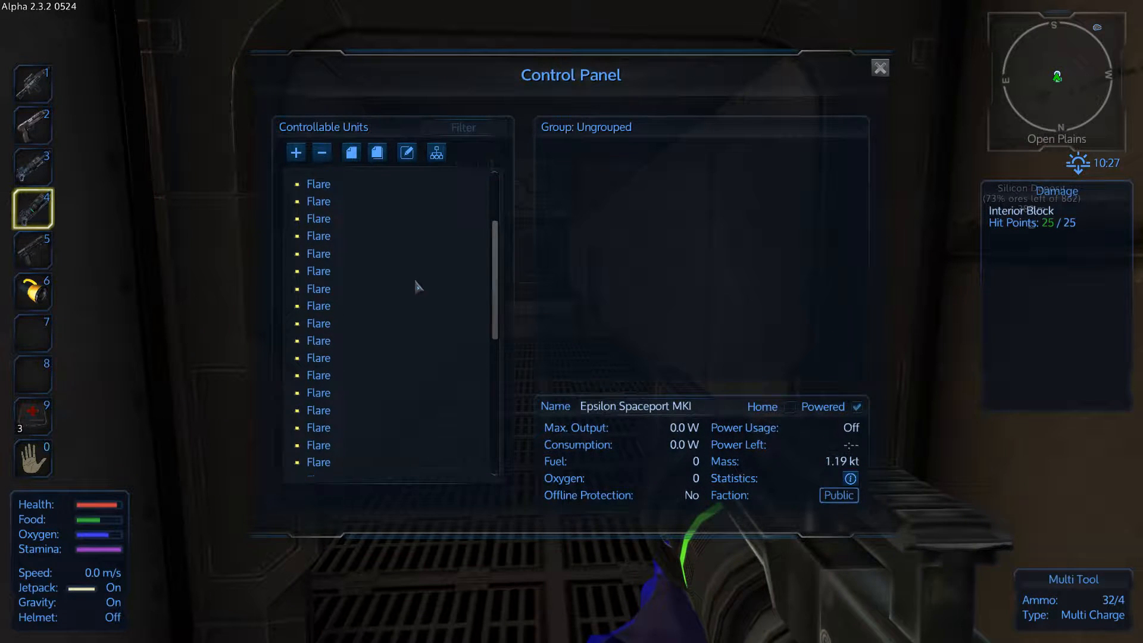
pyautogui.scroll(-3)
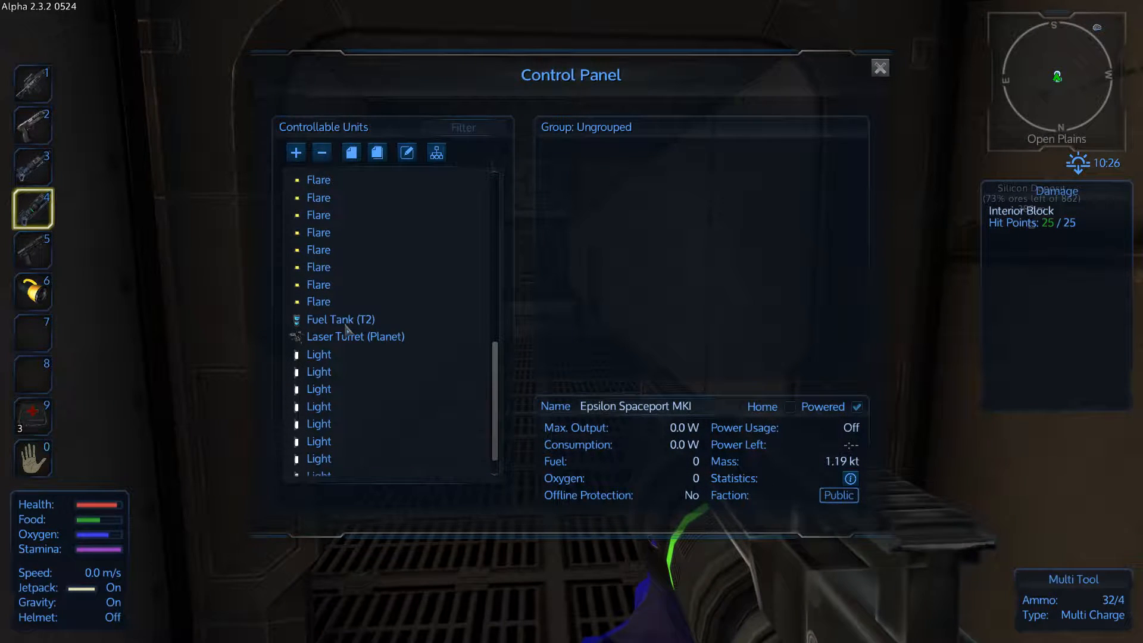
pyautogui.click(341, 319)
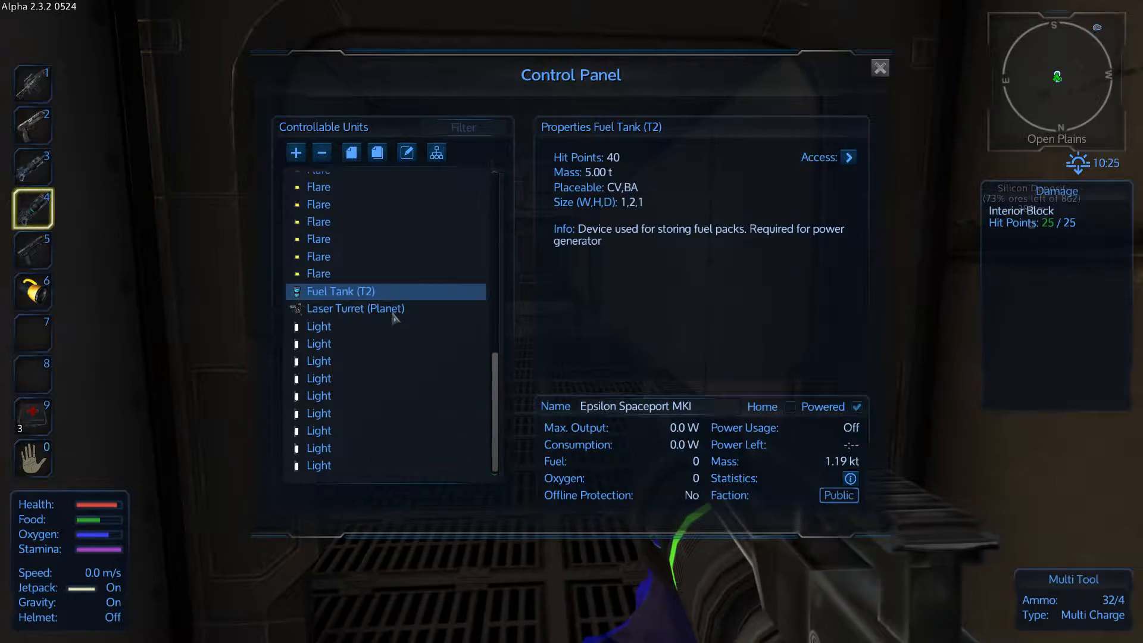
pyautogui.click(880, 67)
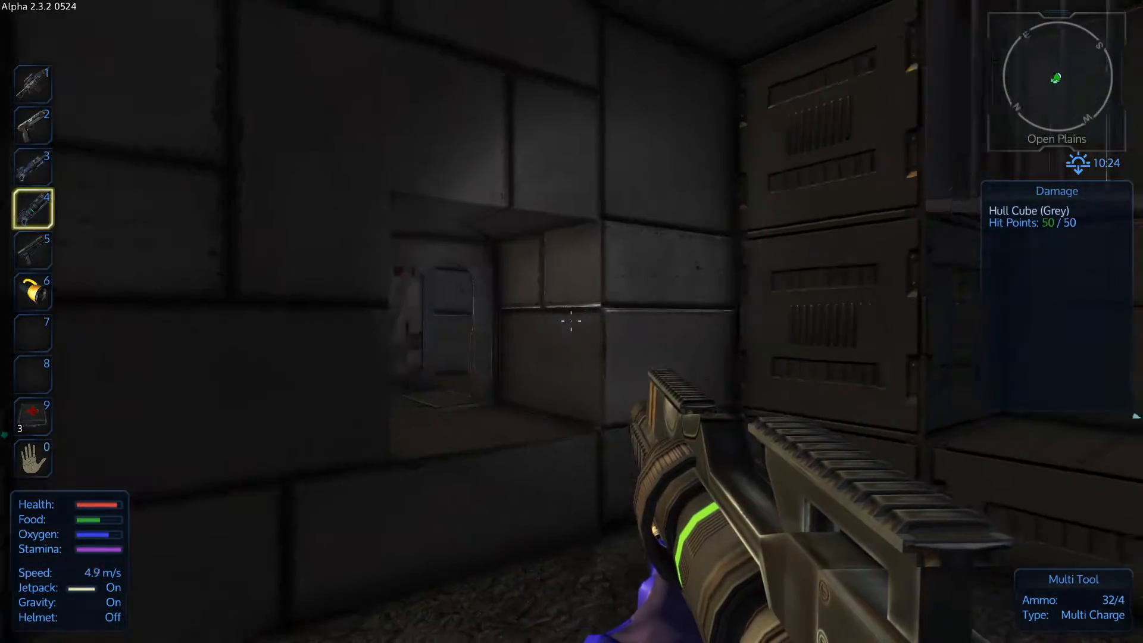
pyautogui.moveTo(571, 321)
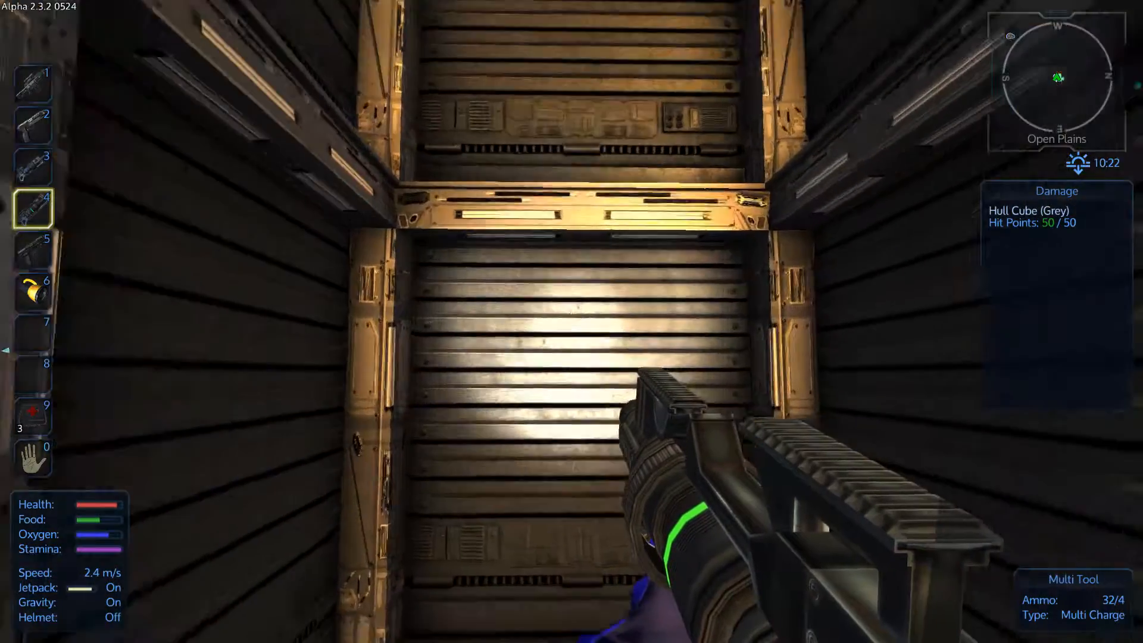
pyautogui.moveTo(571, 321)
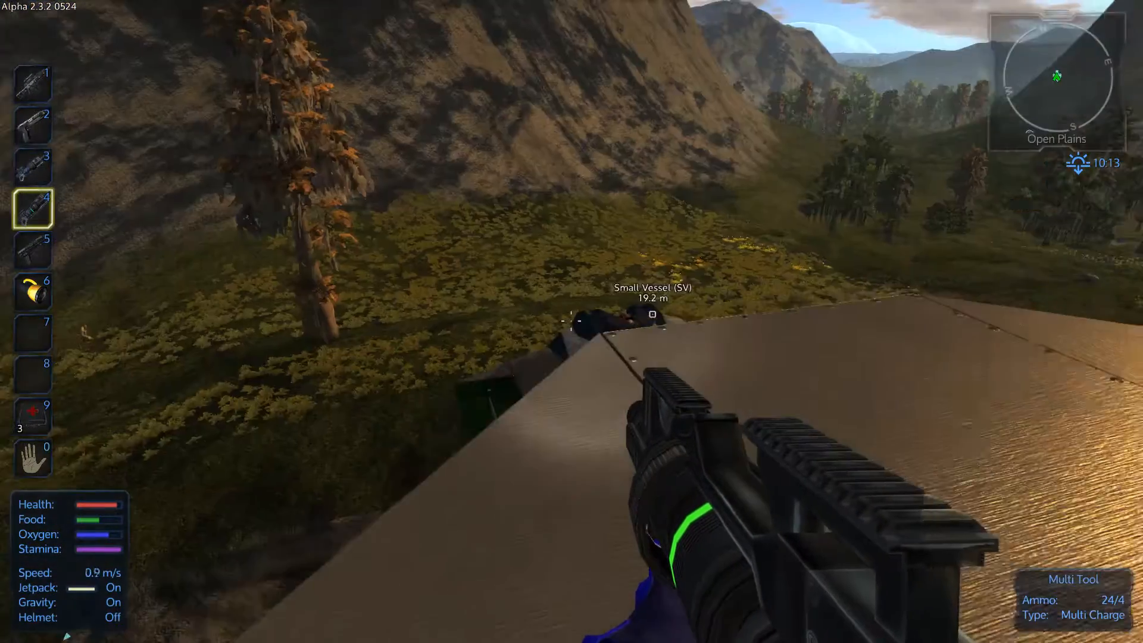
# - Walk out of the wreck and jetpack onto its roof toward the parked small vessel
pyautogui.press('1')
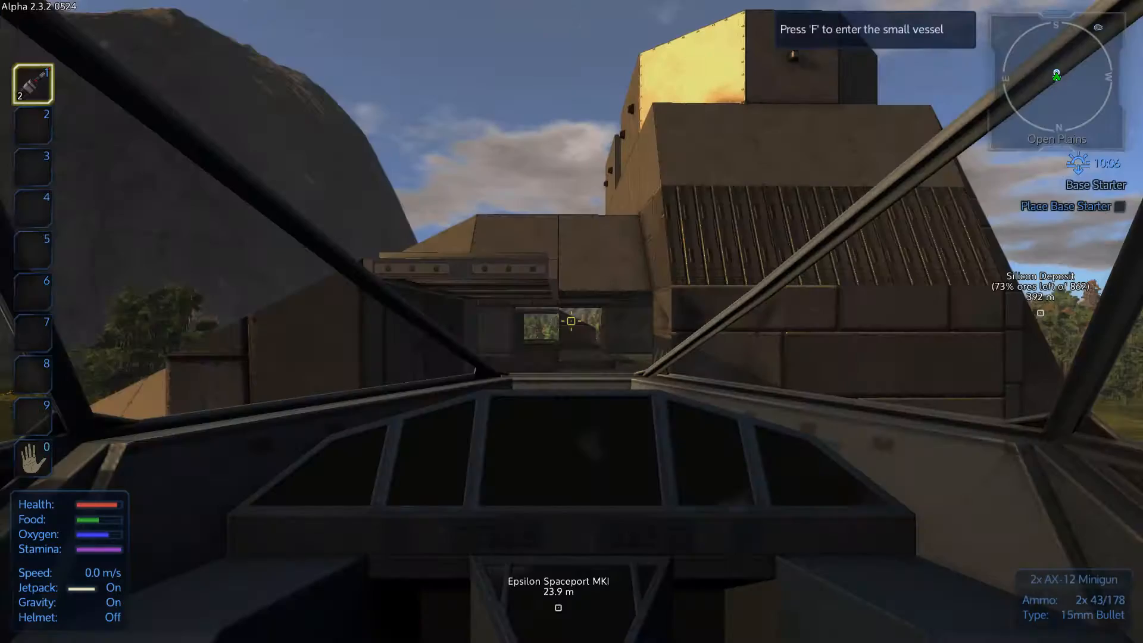
# - Board the small vessel and take its pilot seat
pyautogui.press('f')
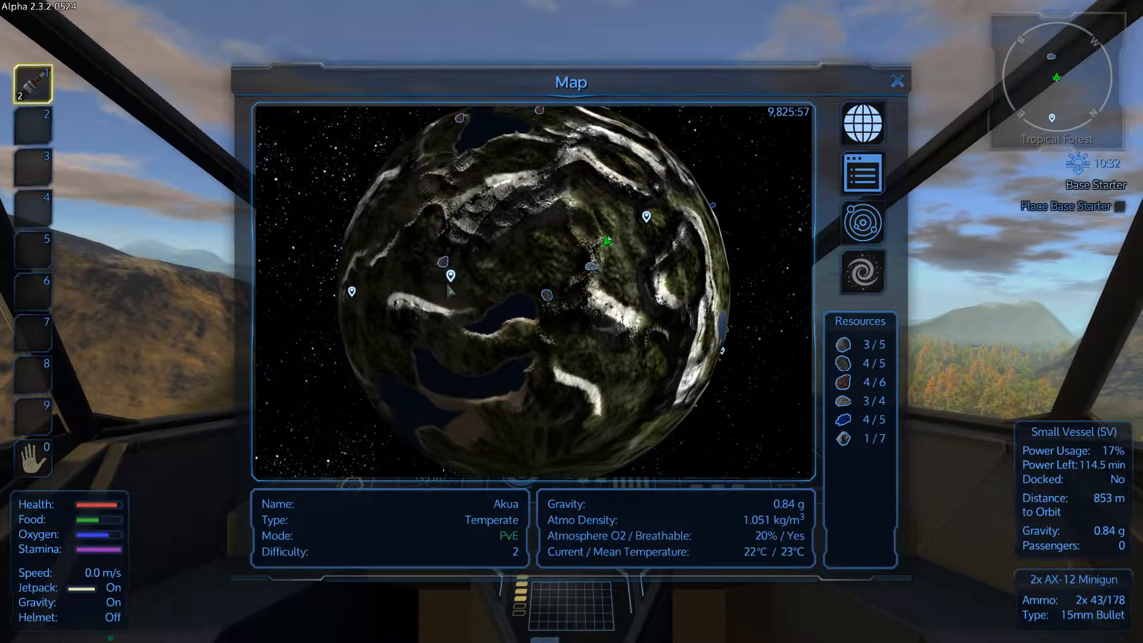
# - Inspect the planet Akua on the map, viewing its markers and resource tallies
pyautogui.click(898, 81)
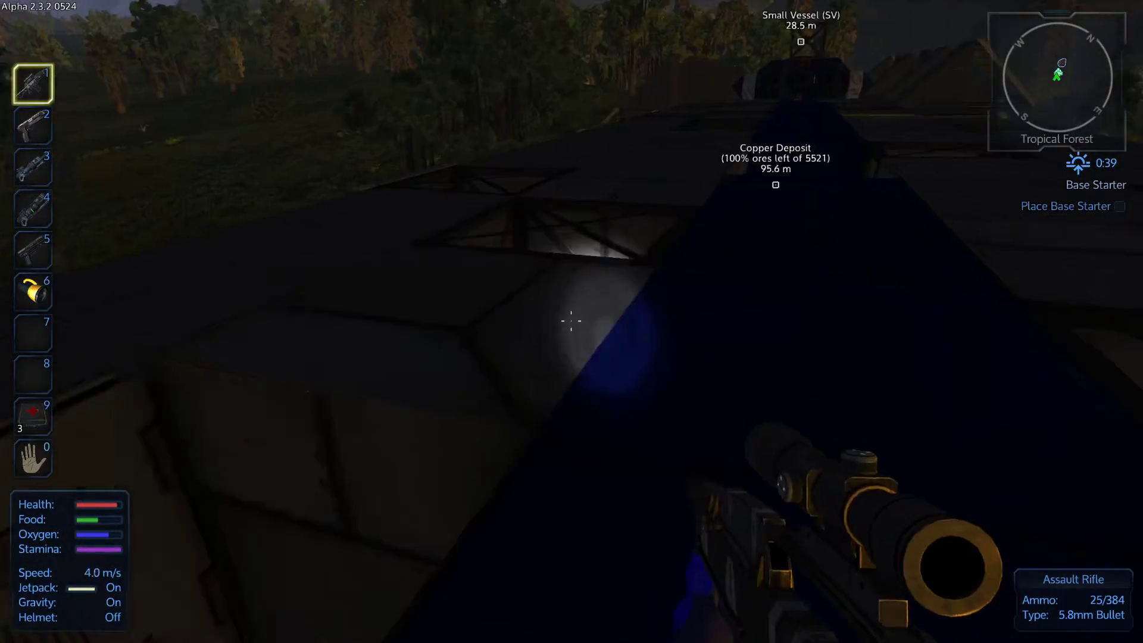
pyautogui.moveTo(569, 322)
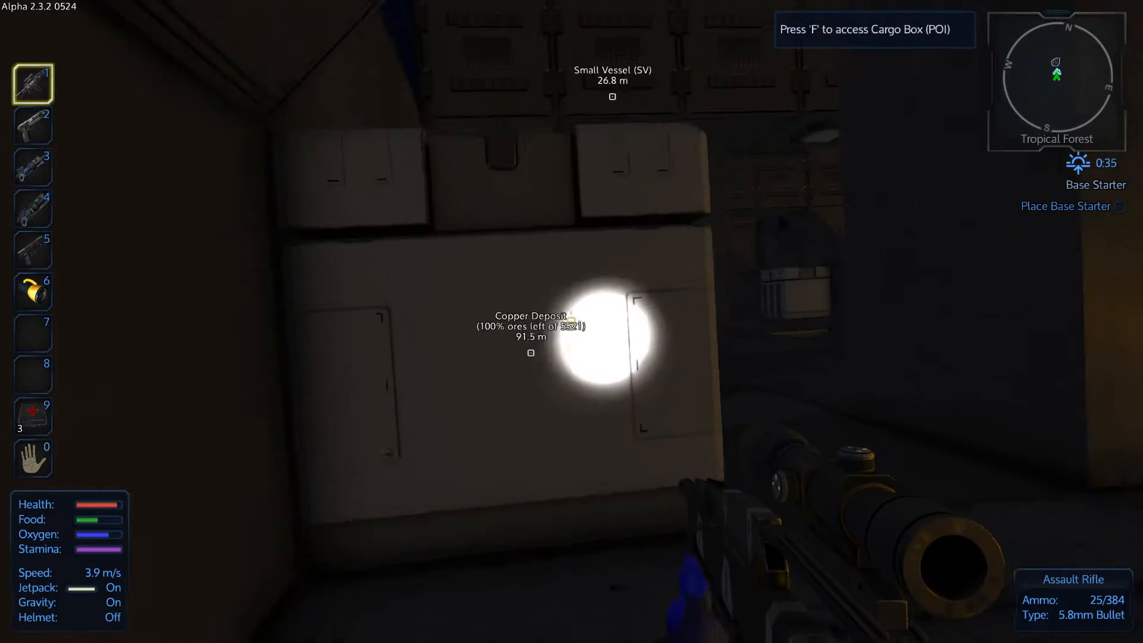
# - Salvage the cargo box and nearby hull blocks with the multi tool, gaining steel plates and a control device
pyautogui.press('f')
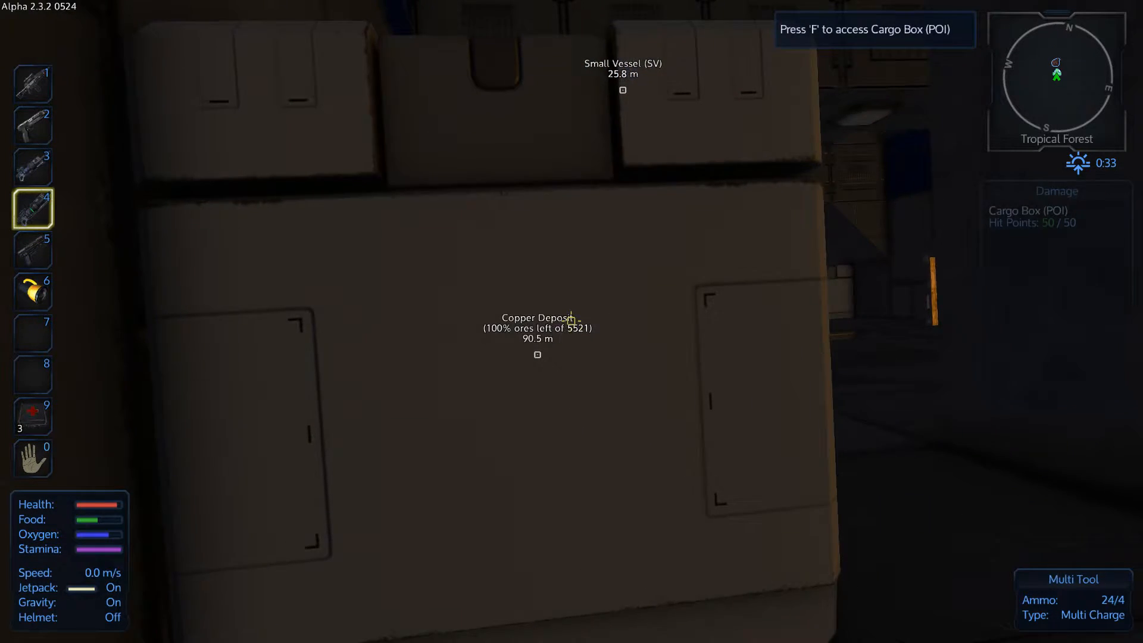
pyautogui.click(572, 321)
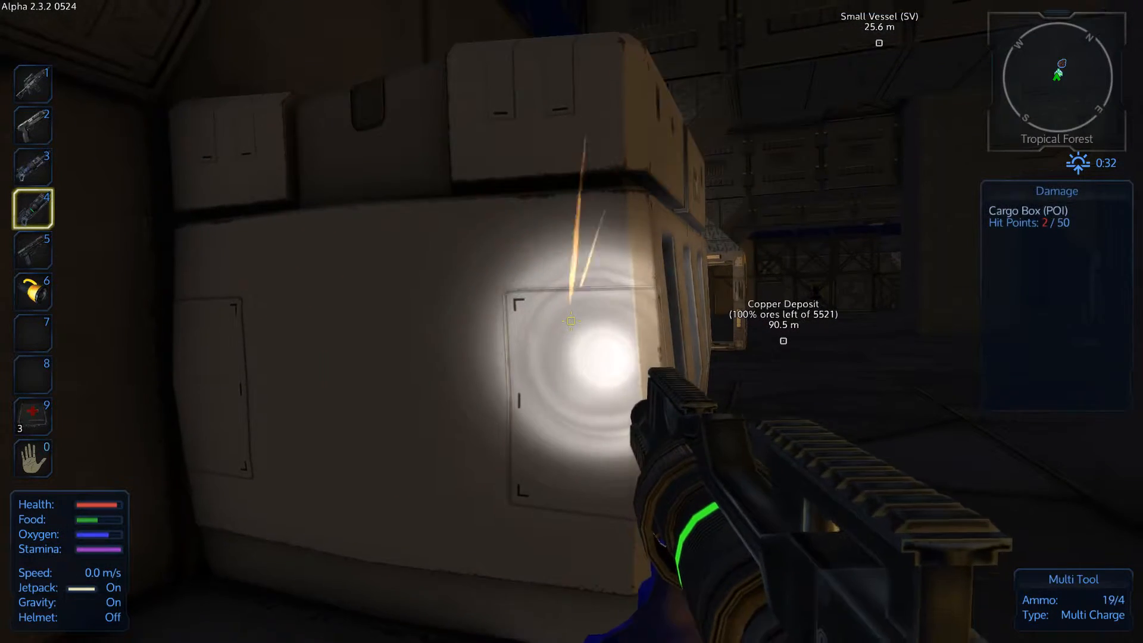
pyautogui.click(572, 321)
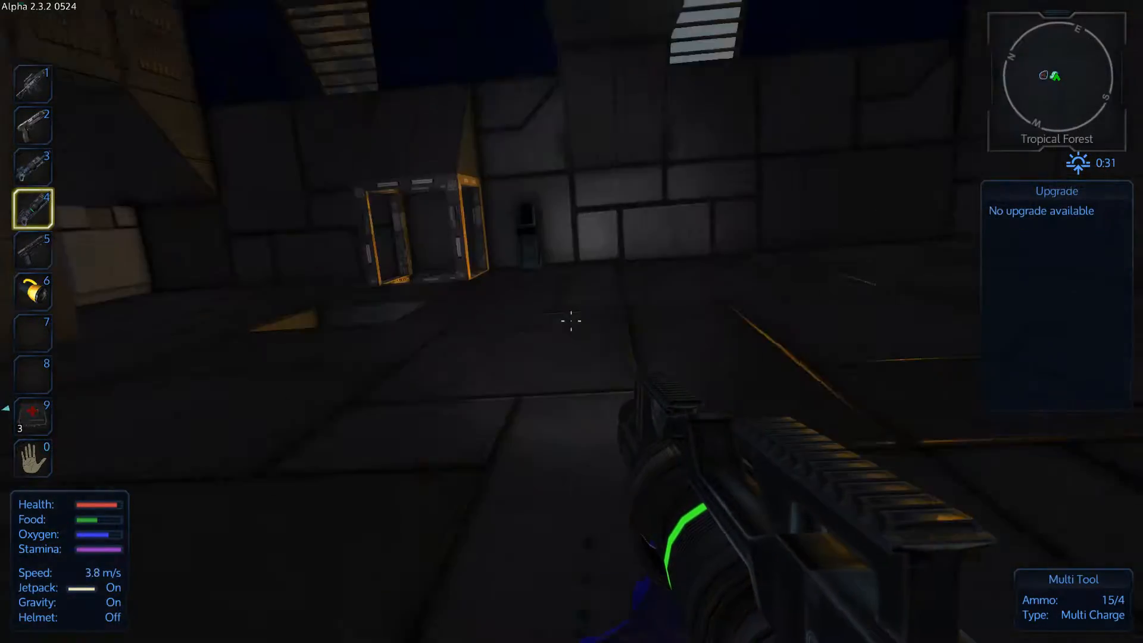
pyautogui.click(569, 319)
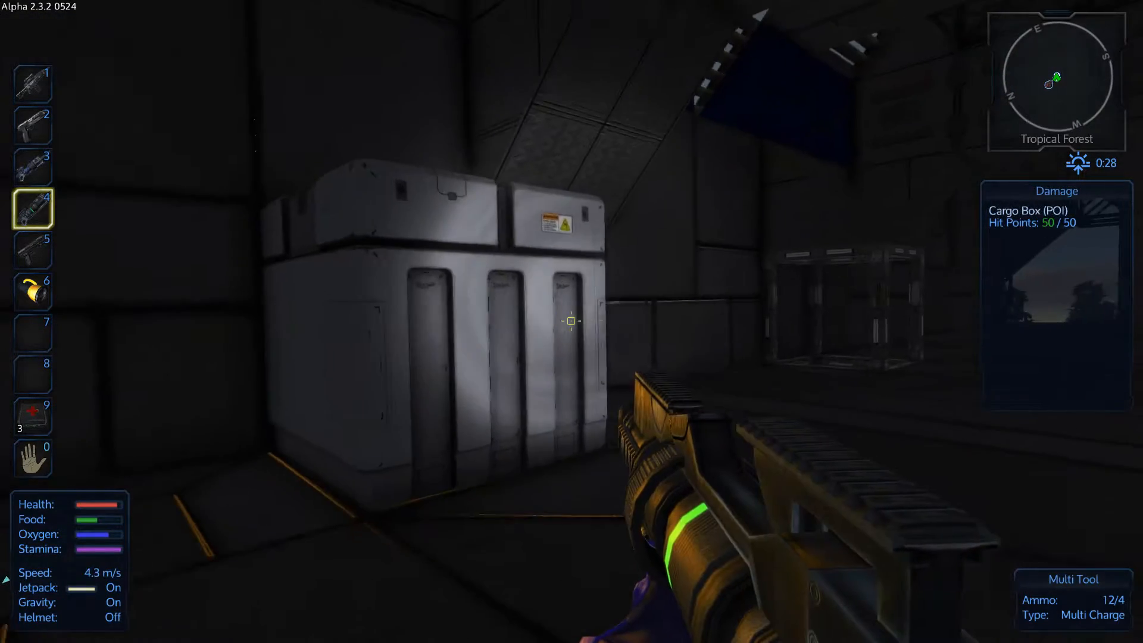
pyautogui.press('f')
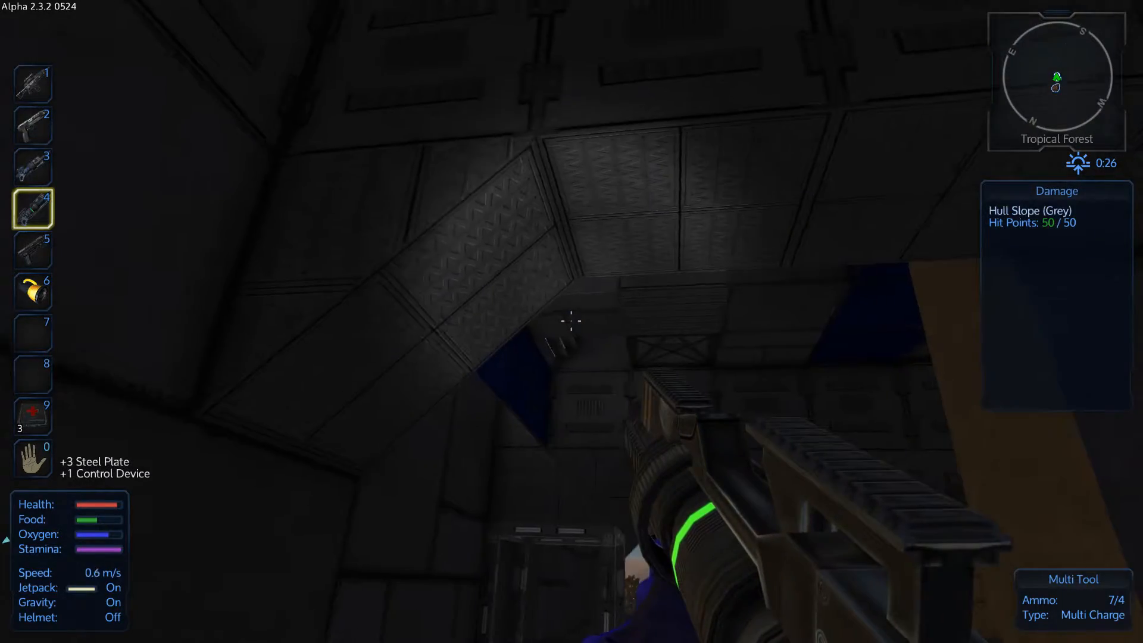
pyautogui.moveTo(569, 322)
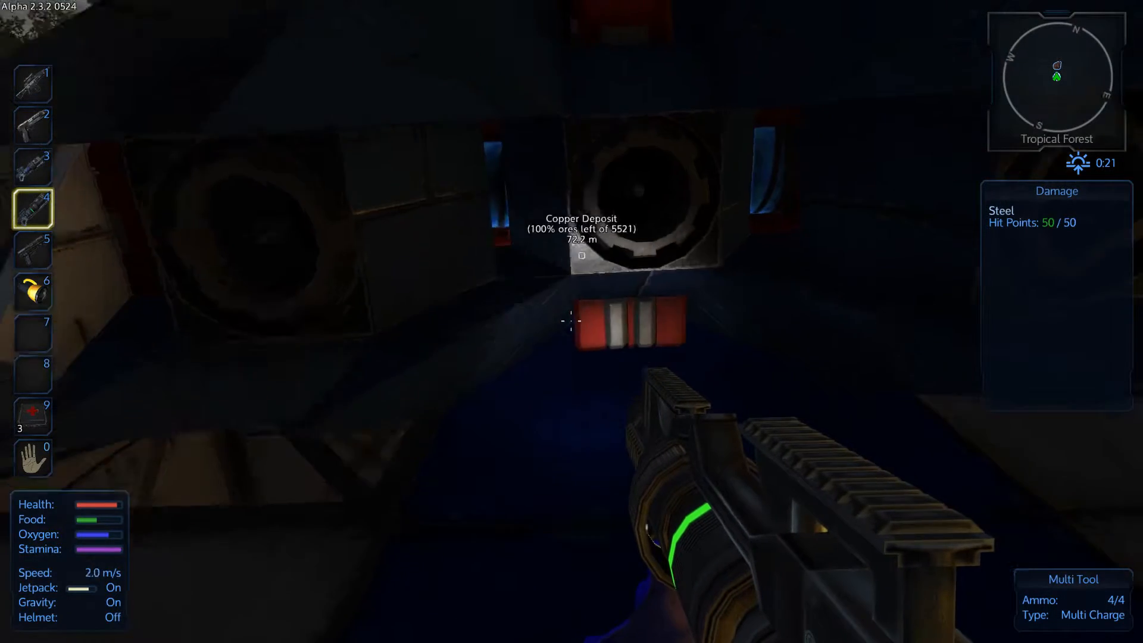
# - Transfer all salvaged materials from the player inventory into the Small Constructor
pyautogui.press('f')
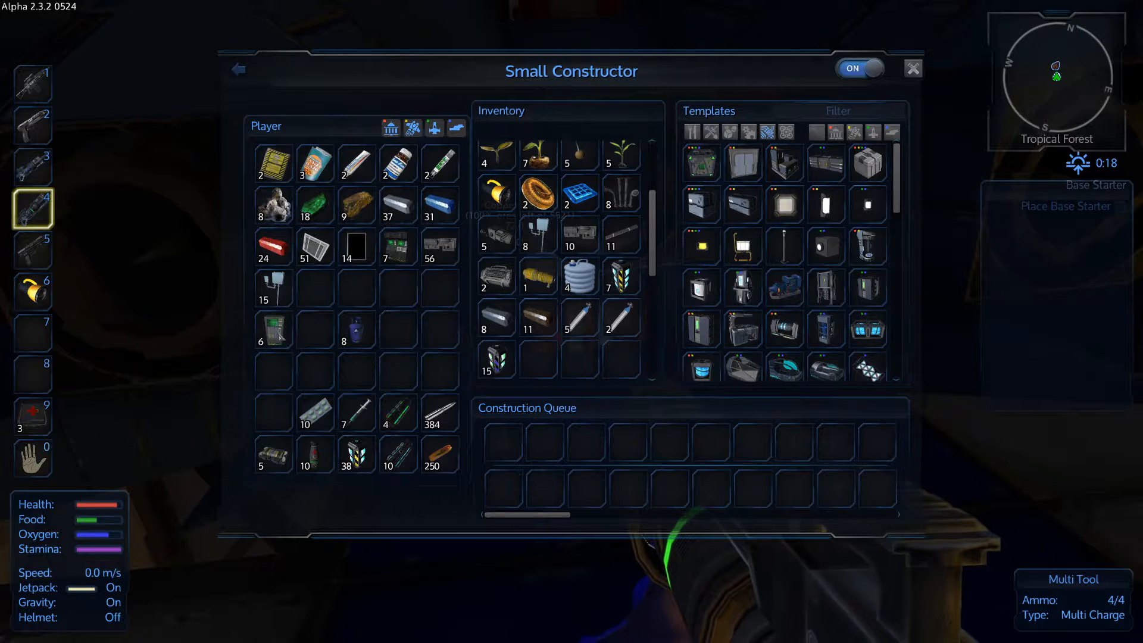
pyautogui.moveTo(317, 248)
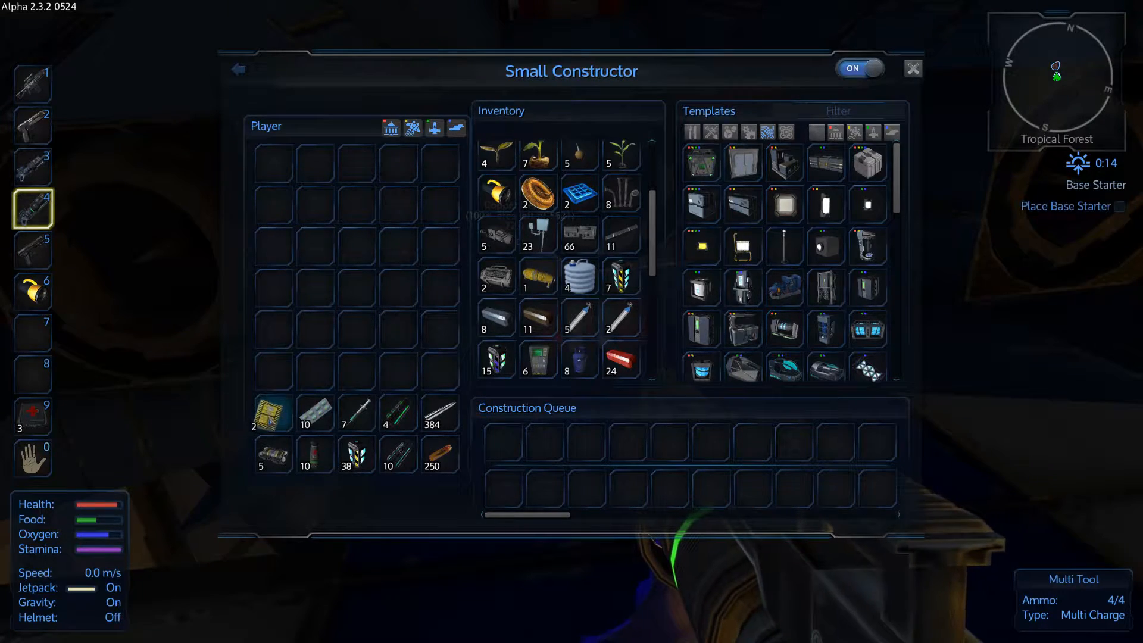
pyautogui.click(913, 69)
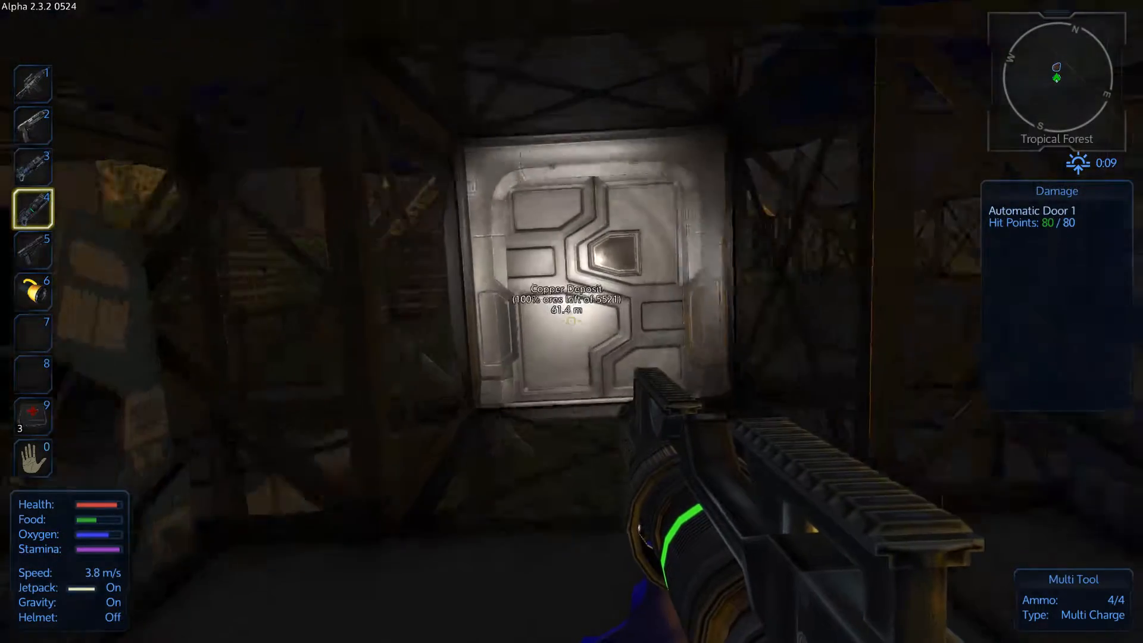
# - Leave through the automatic door and approach the cargo box on the grass outside
pyautogui.click(569, 327)
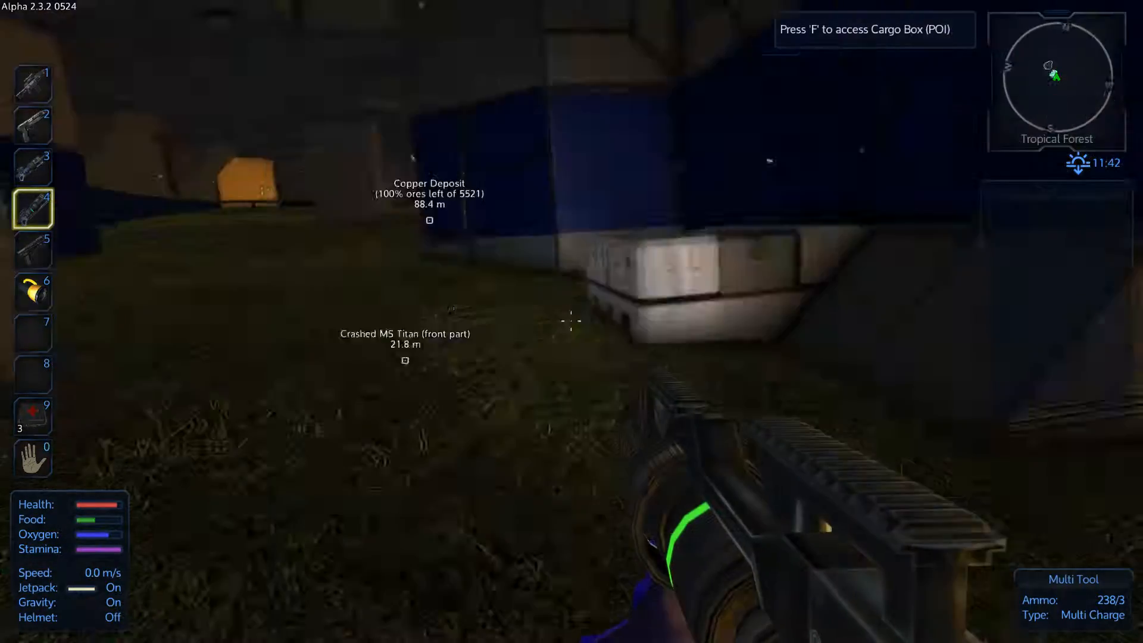
# - Loot the outside cargo box, then walk back under the crashed ship into its interior
pyautogui.press('w')
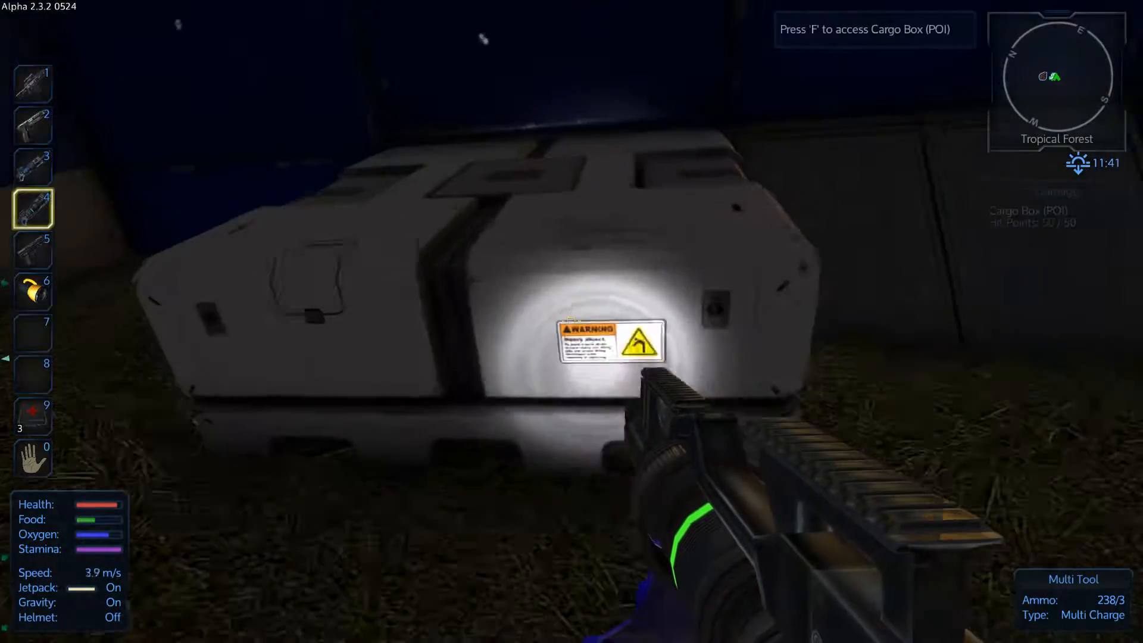
pyautogui.press('f')
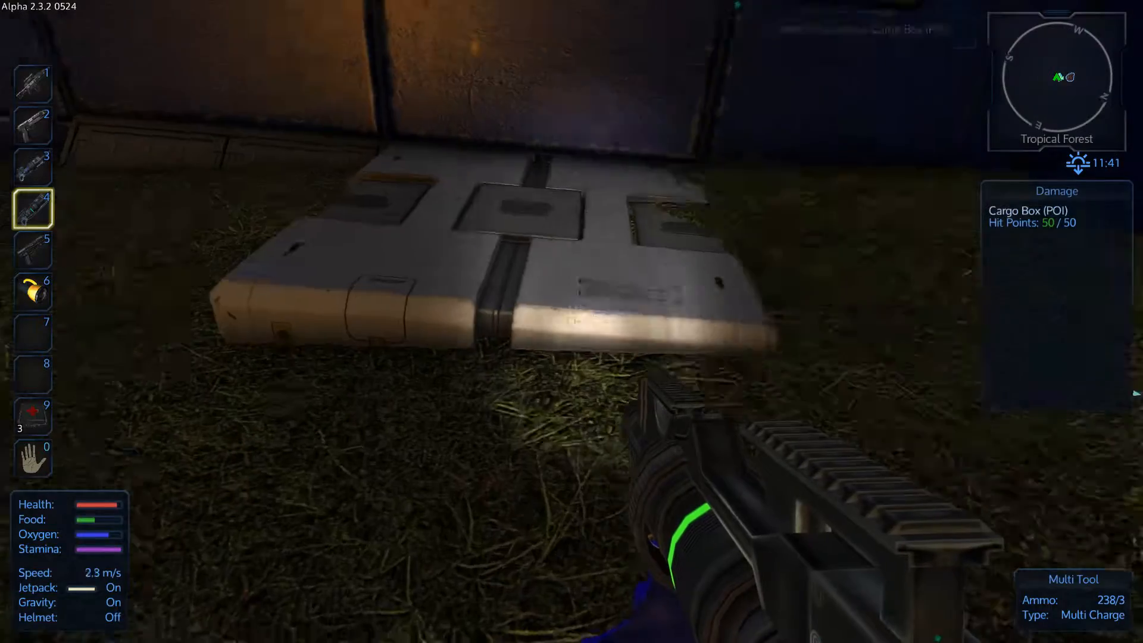
pyautogui.press('f')
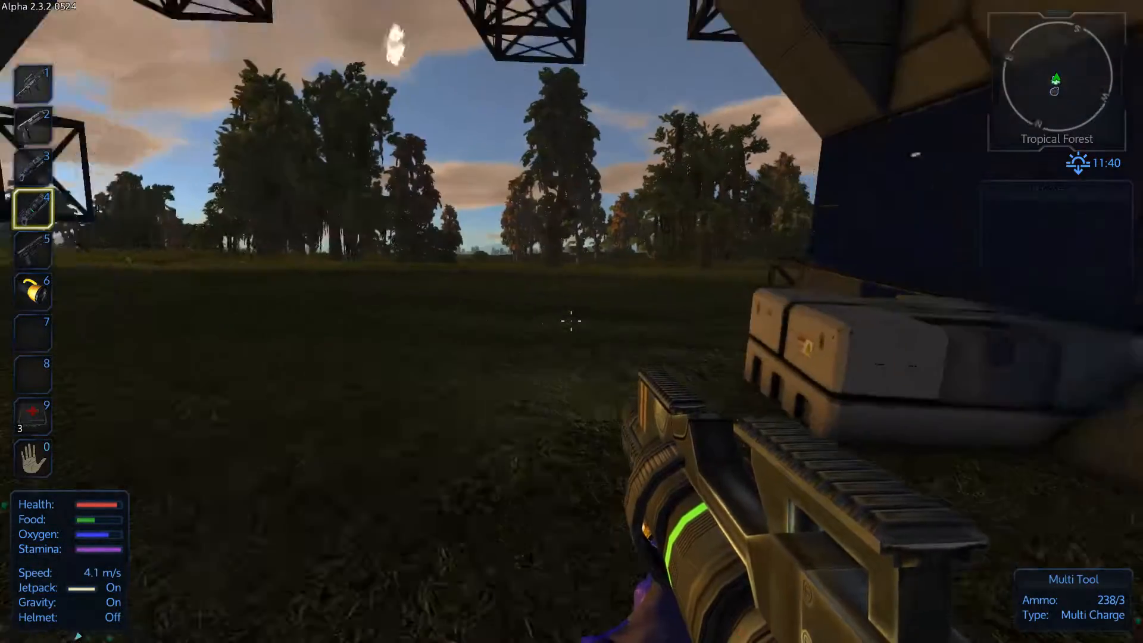
pyautogui.press('f')
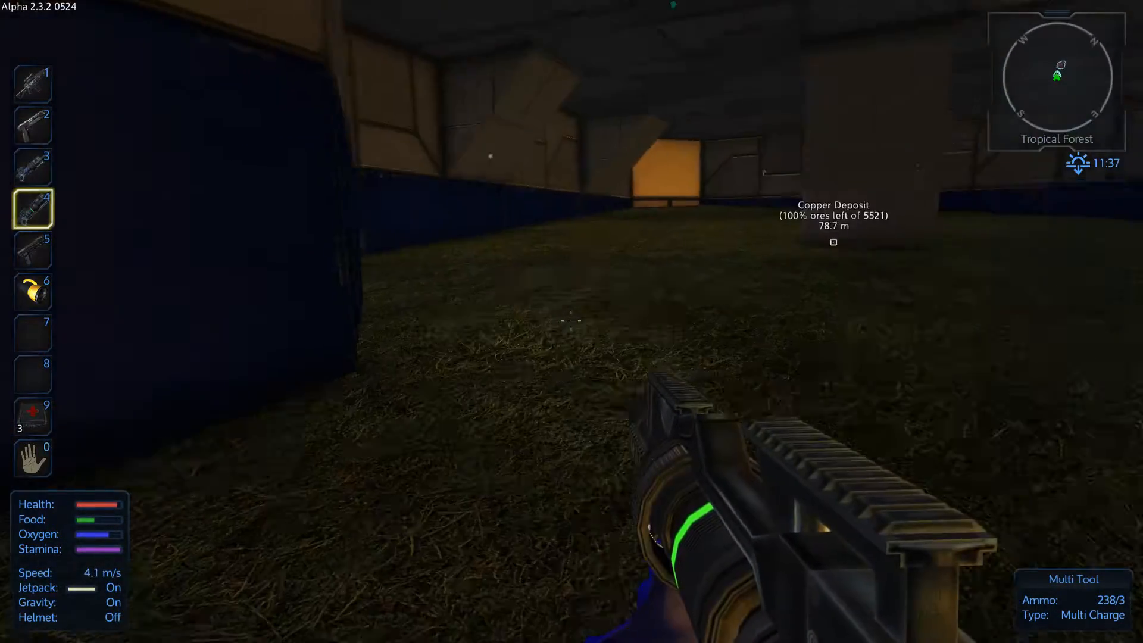
# - Drill a pit into the dirt floor beside the wall using the Drill (T2)
pyautogui.press('3')
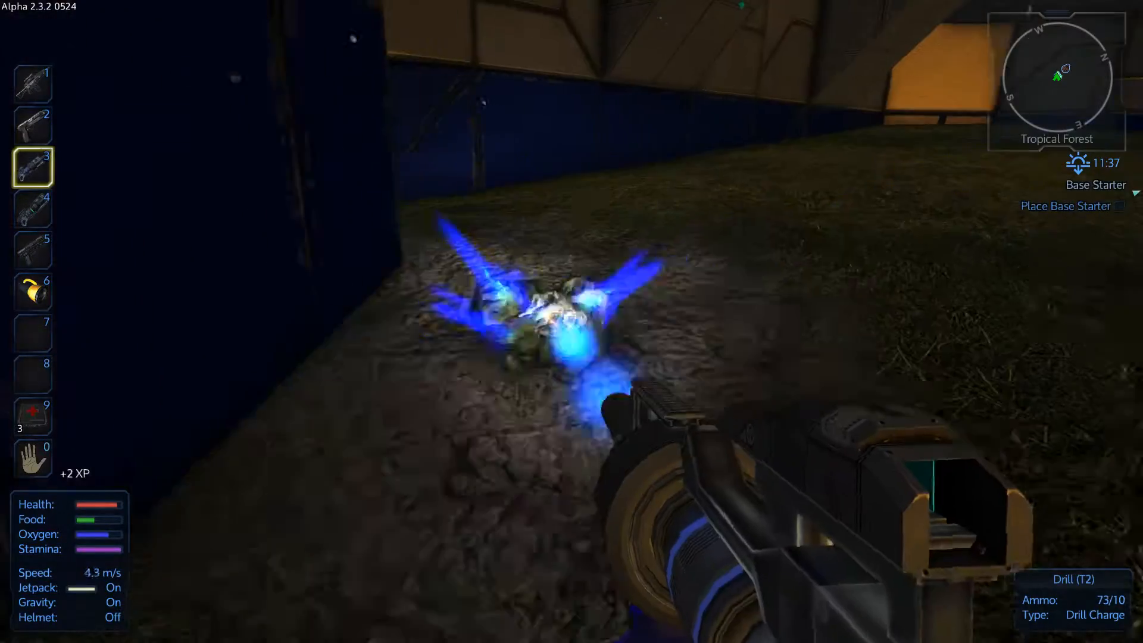
pyautogui.click(583, 351)
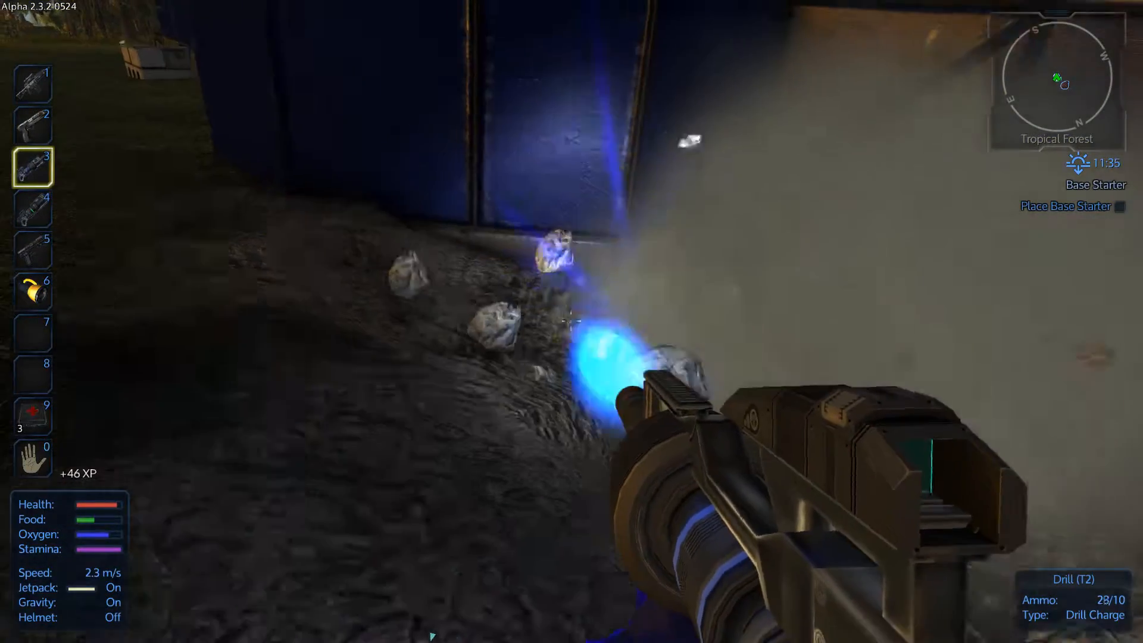
pyautogui.click(569, 322)
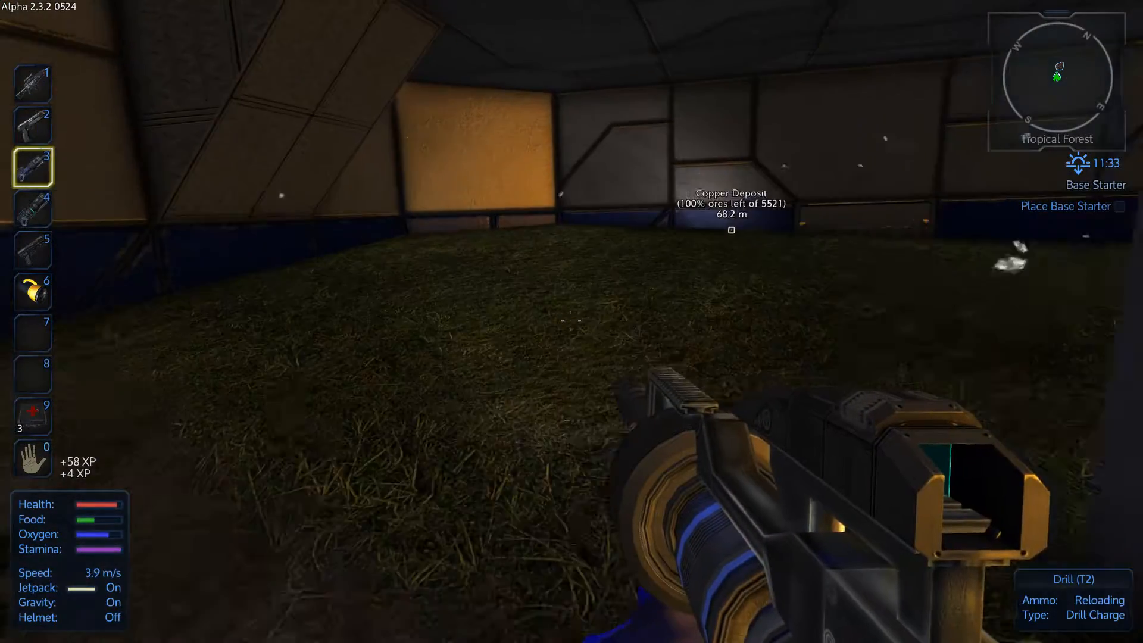
pyautogui.moveTo(571, 322)
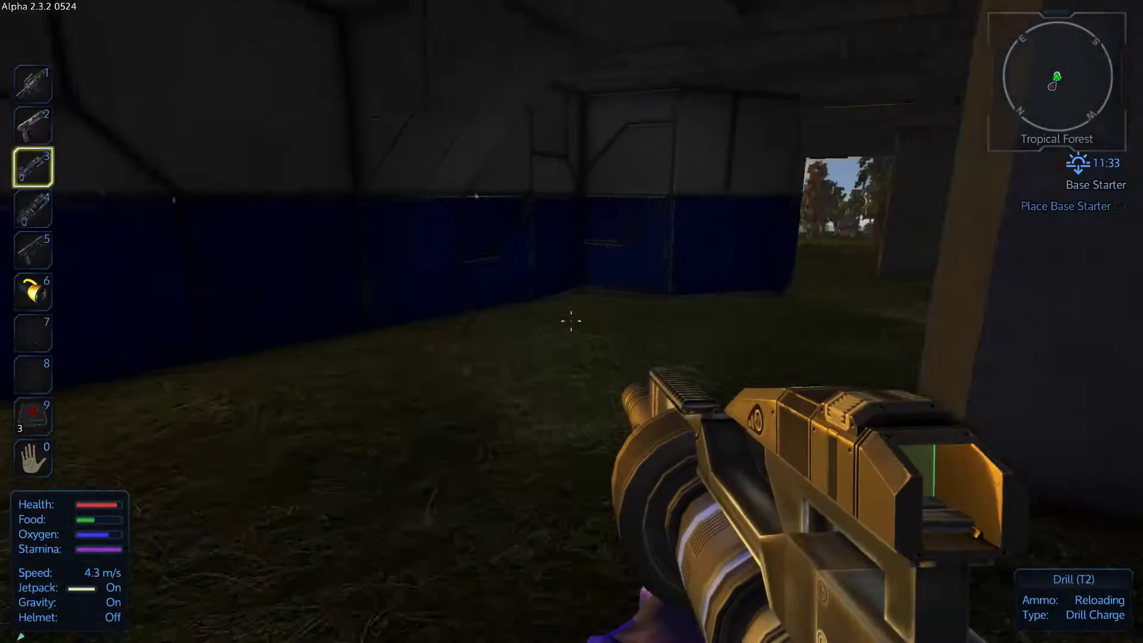
pyautogui.click(570, 323)
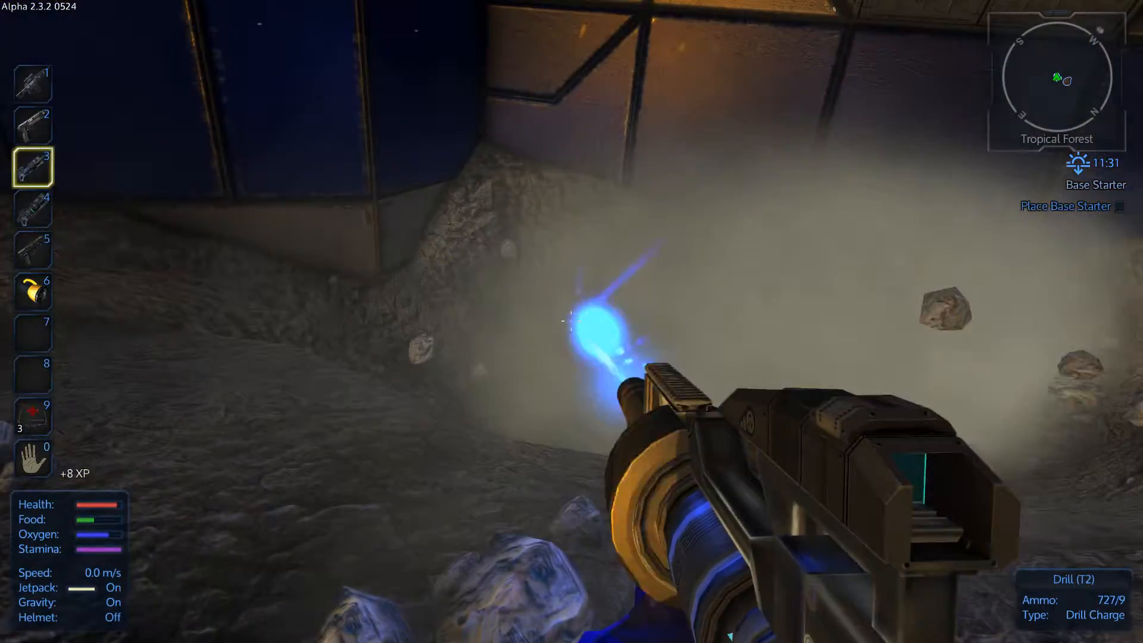
pyautogui.click(565, 321)
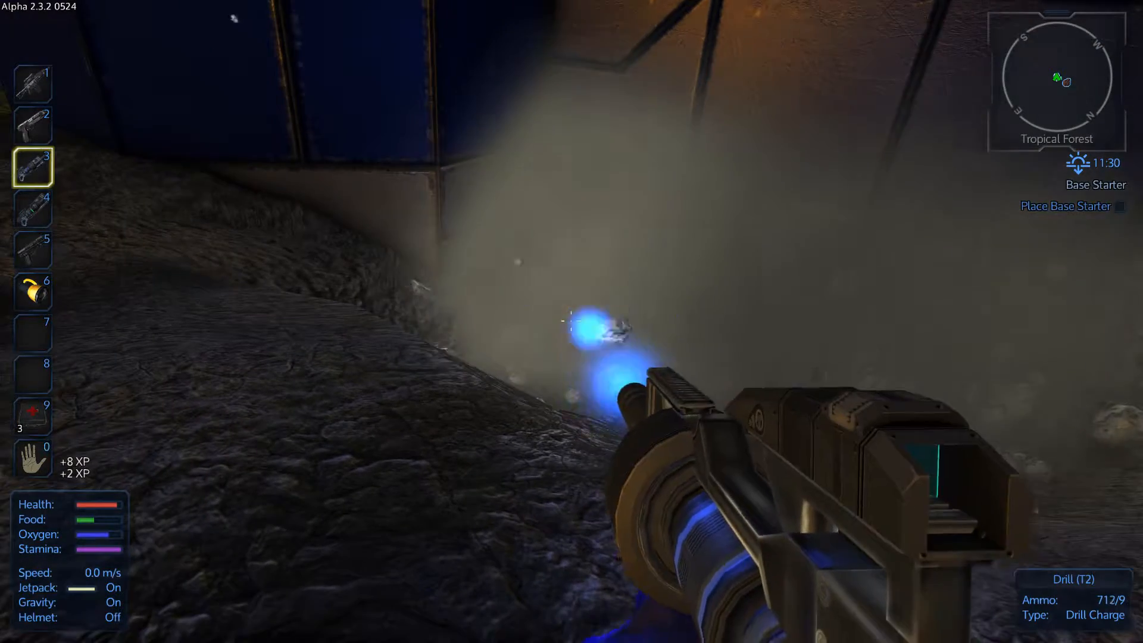
pyautogui.click(566, 322)
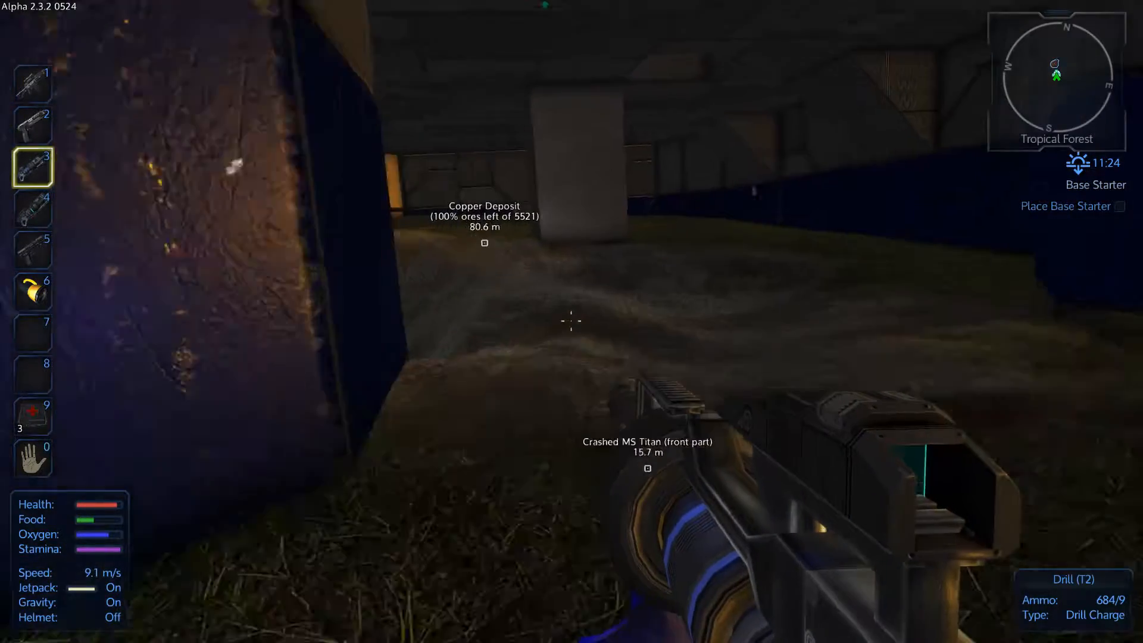
pyautogui.moveTo(572, 321)
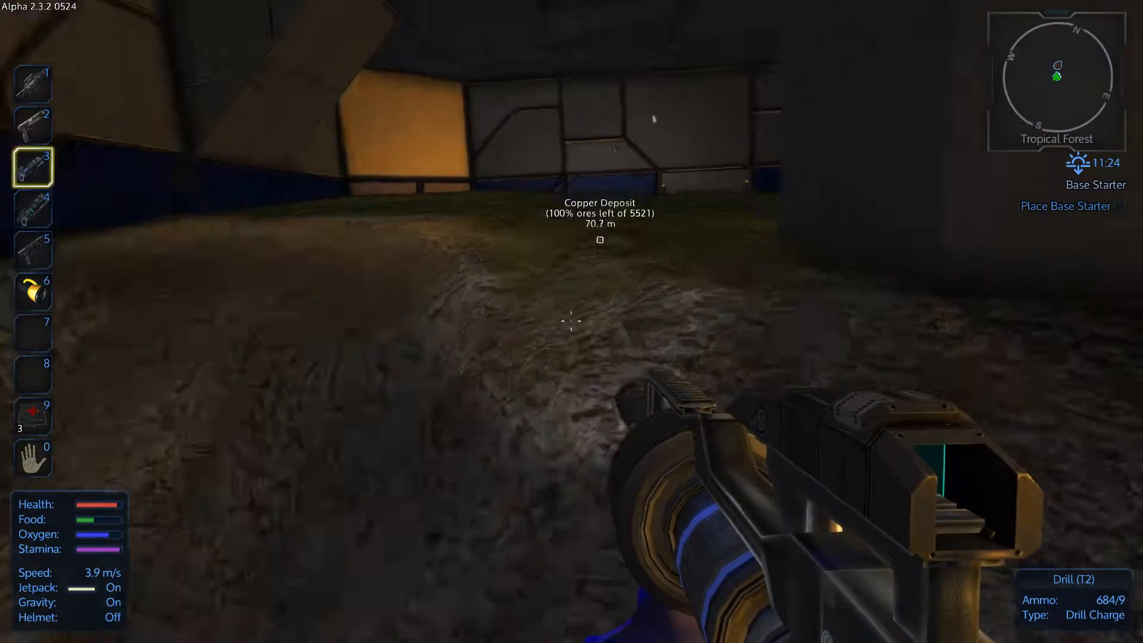
# - Deepen the pit and carve through the rock wall, opening a passage onto the grass
pyautogui.click(571, 321)
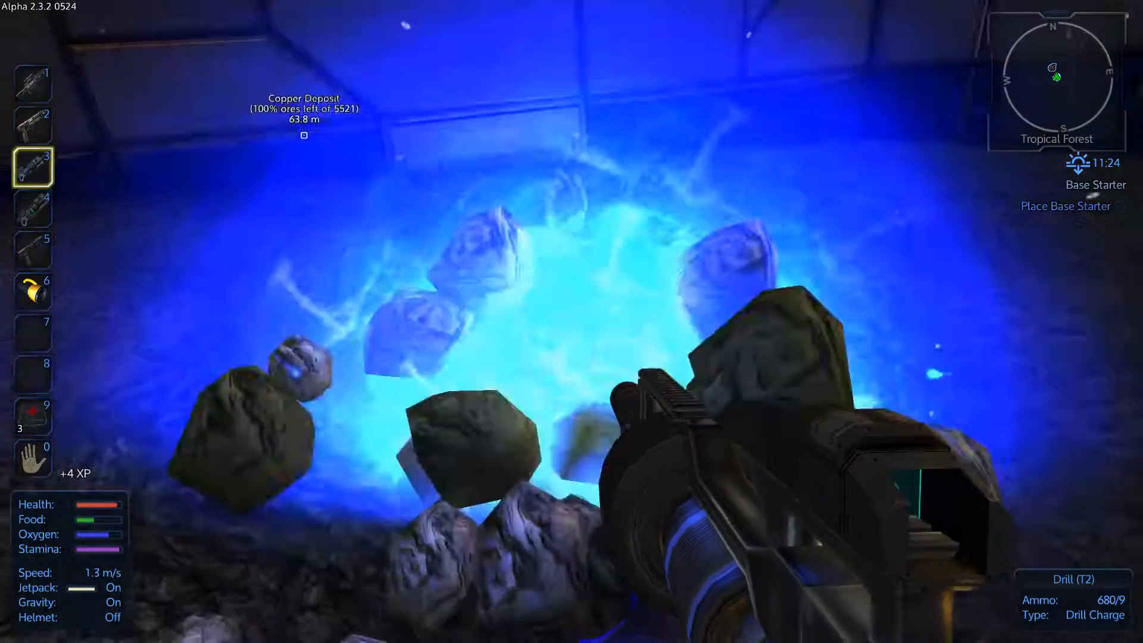
pyautogui.click(562, 319)
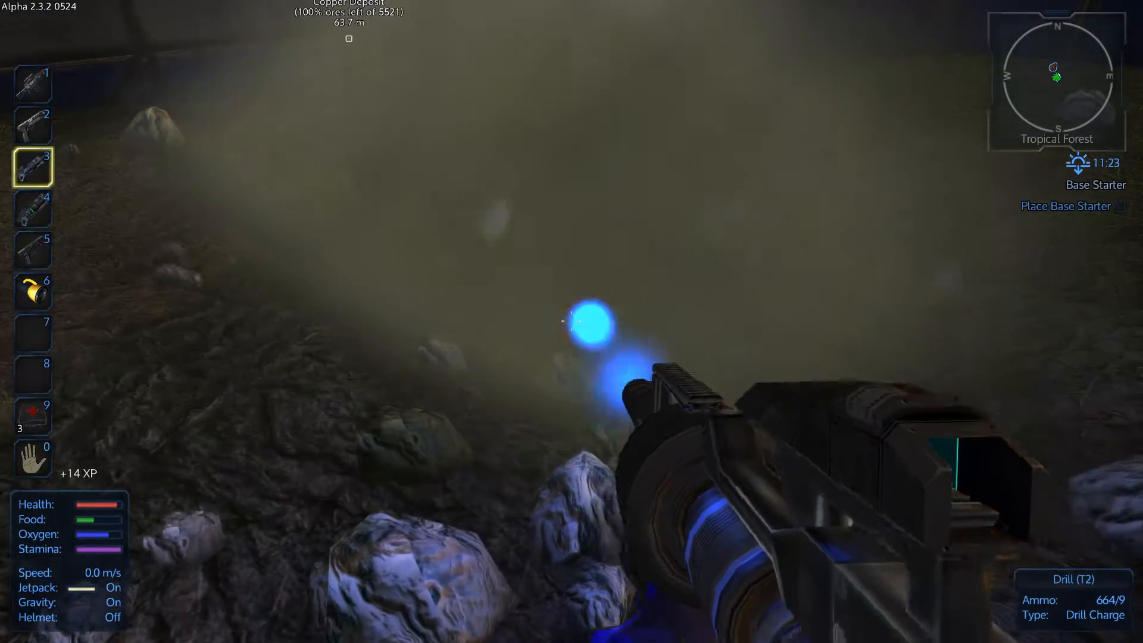
pyautogui.click(563, 322)
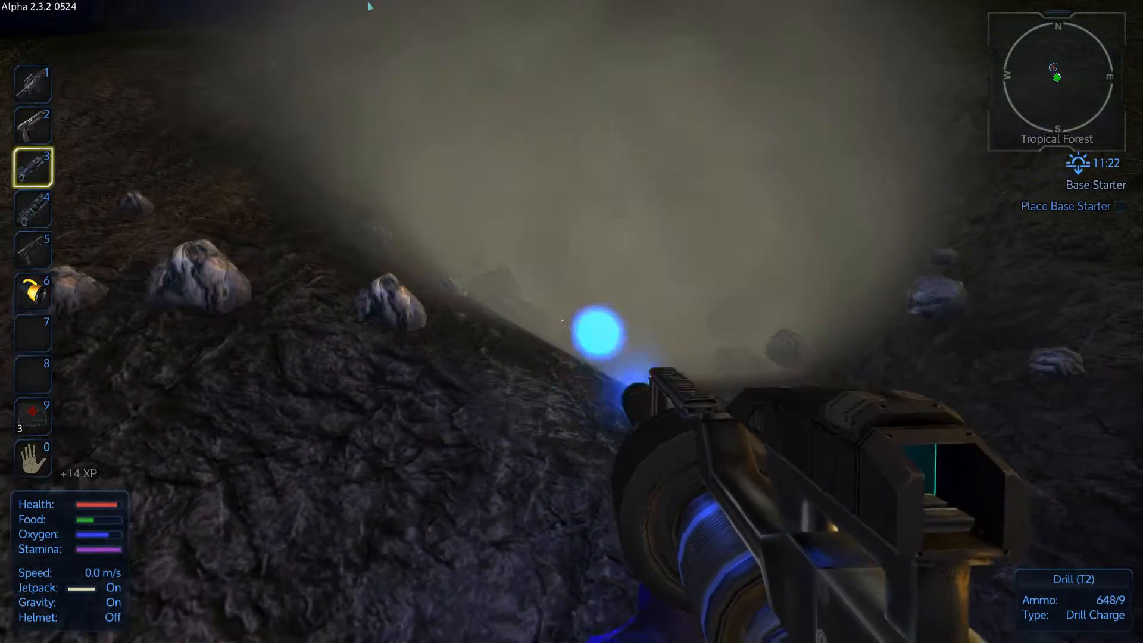
pyautogui.click(563, 322)
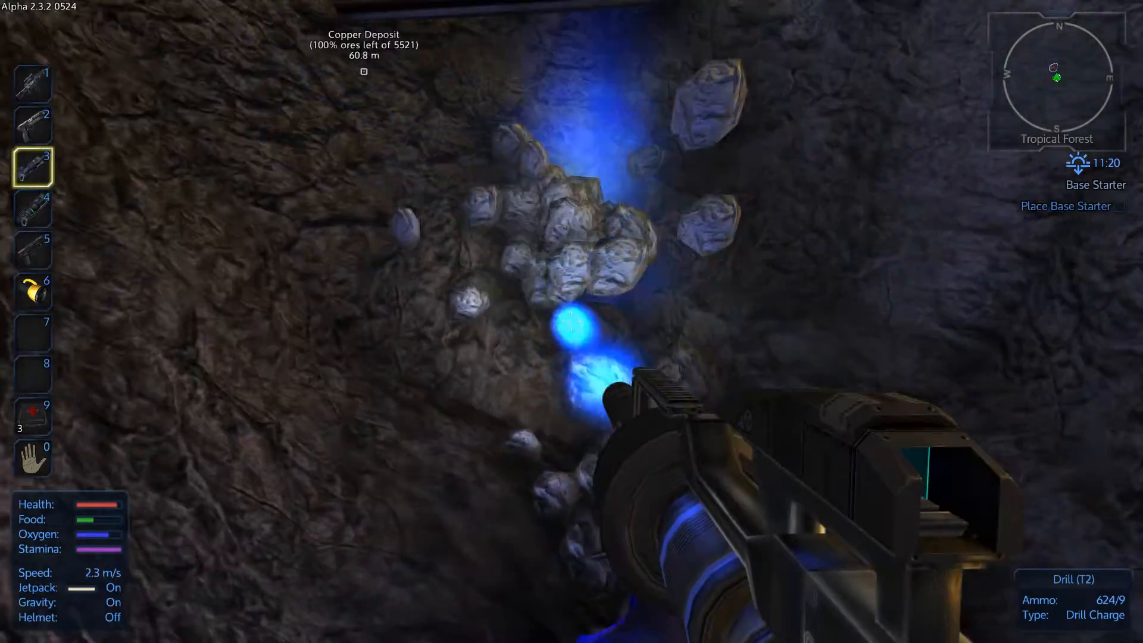
pyautogui.click(565, 321)
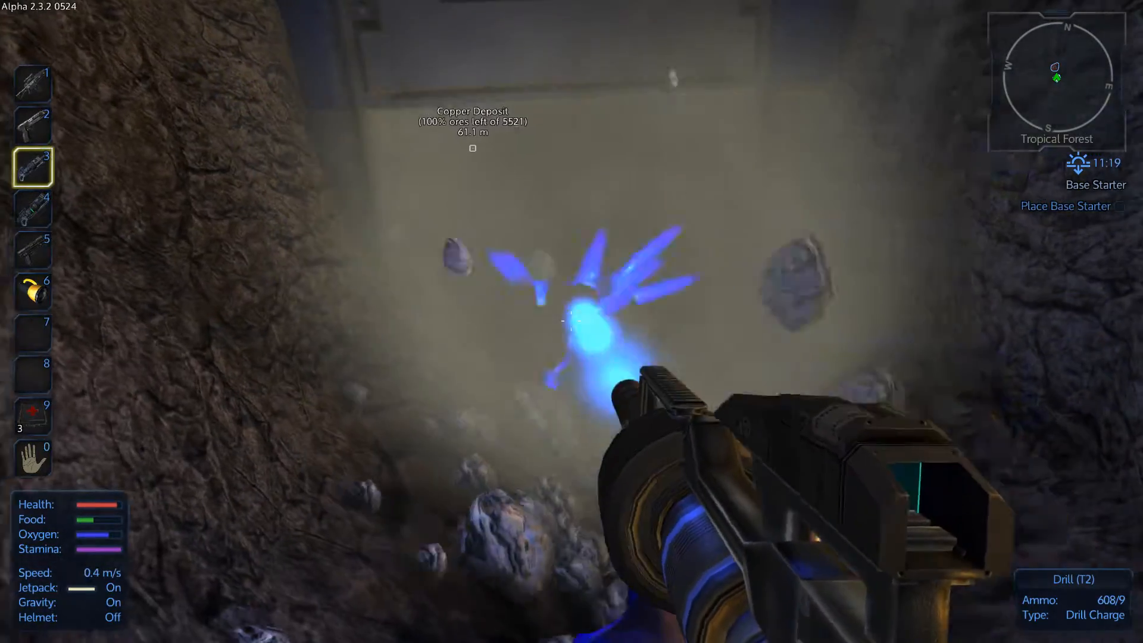
pyautogui.click(566, 322)
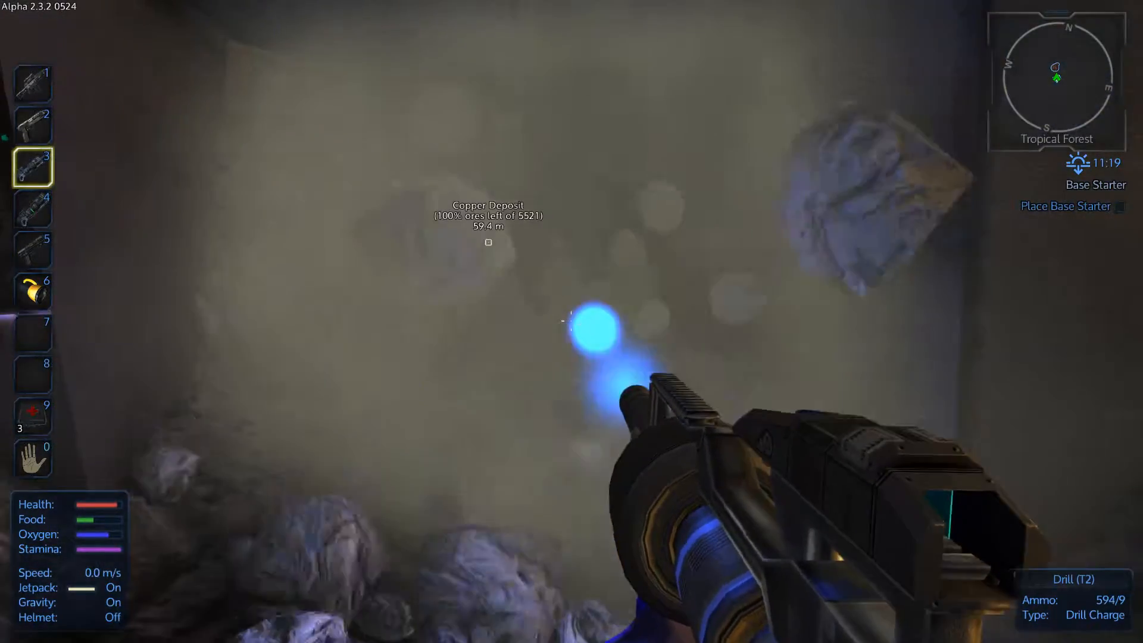
pyautogui.click(564, 323)
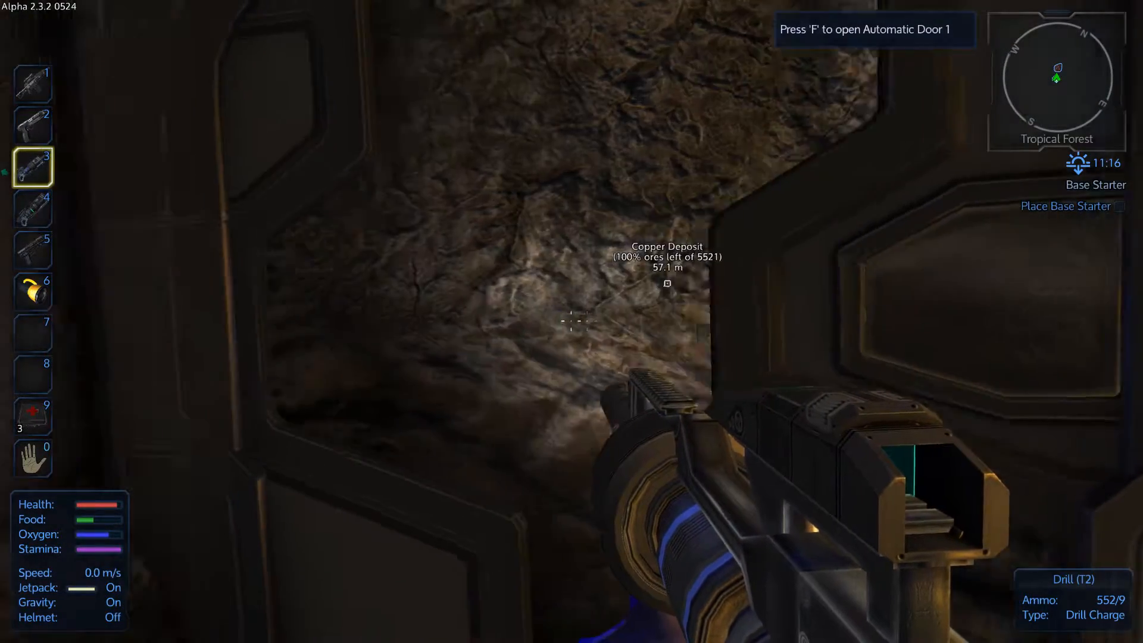
pyautogui.moveTo(570, 322)
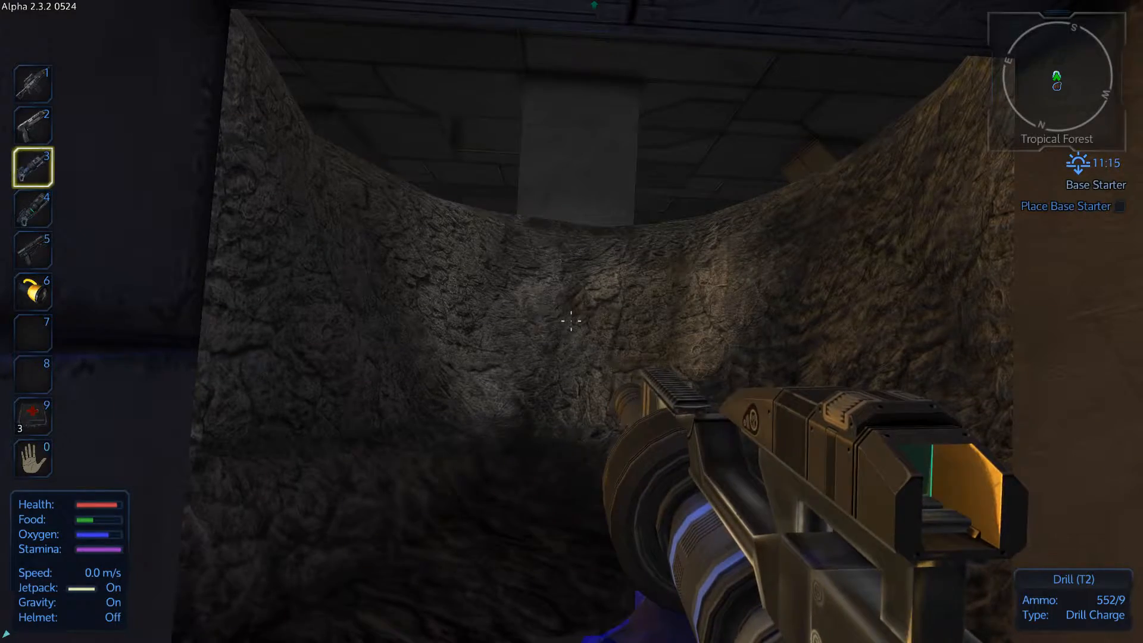
pyautogui.click(570, 324)
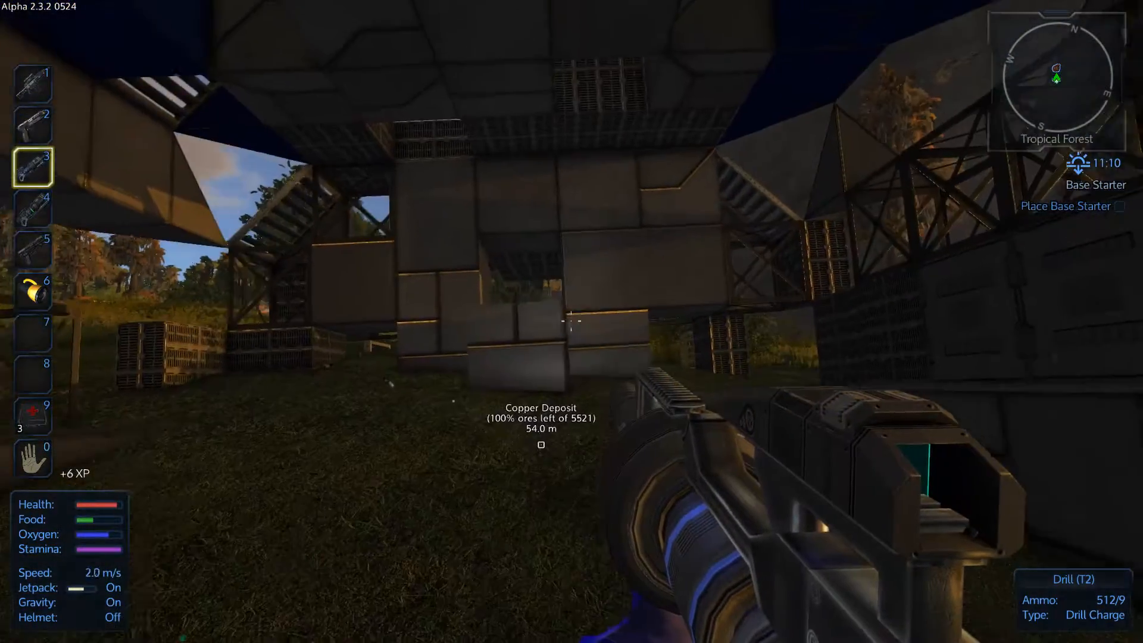
pyautogui.moveTo(572, 322)
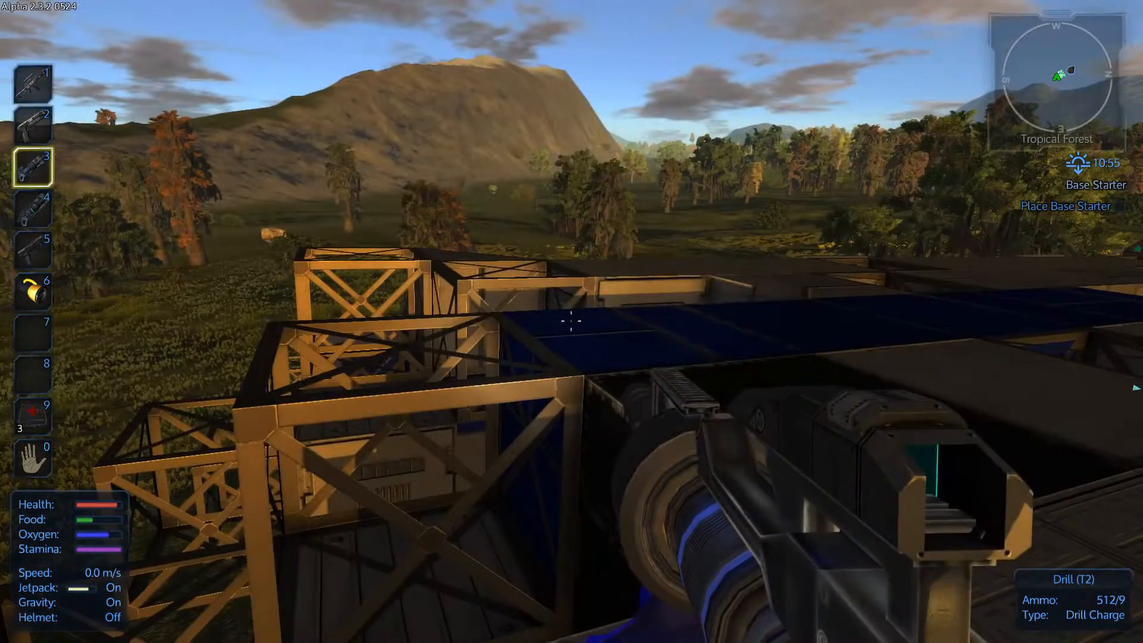
pyautogui.moveTo(570, 322)
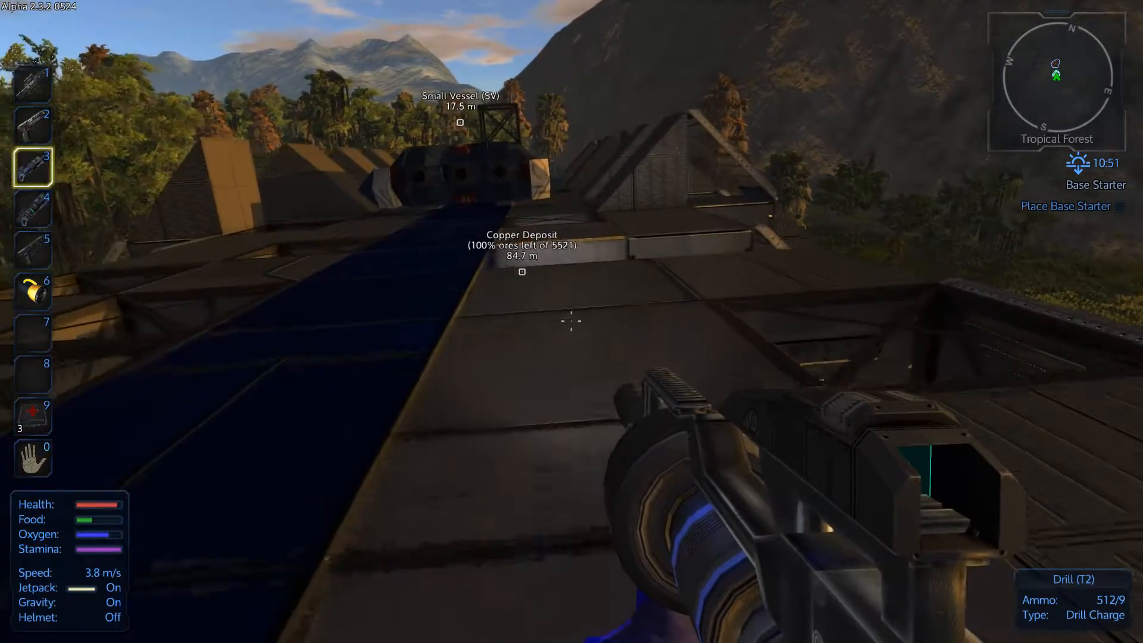
pyautogui.moveTo(571, 321)
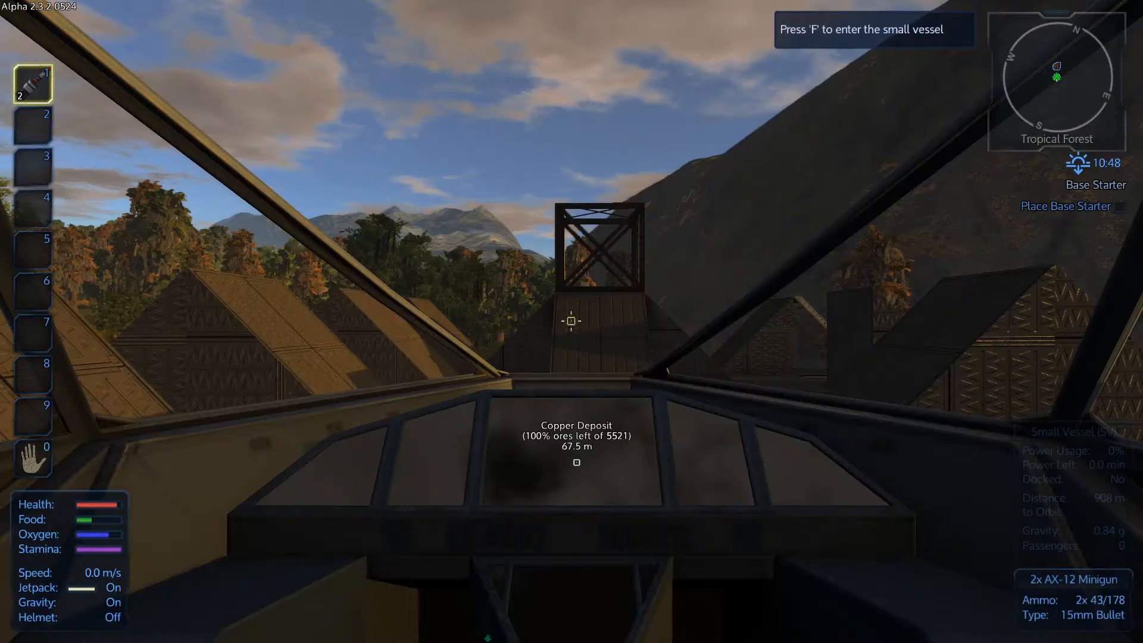
# - Pilot the small vessel over the open plains and check Akua's planet map in flight
pyautogui.press('f')
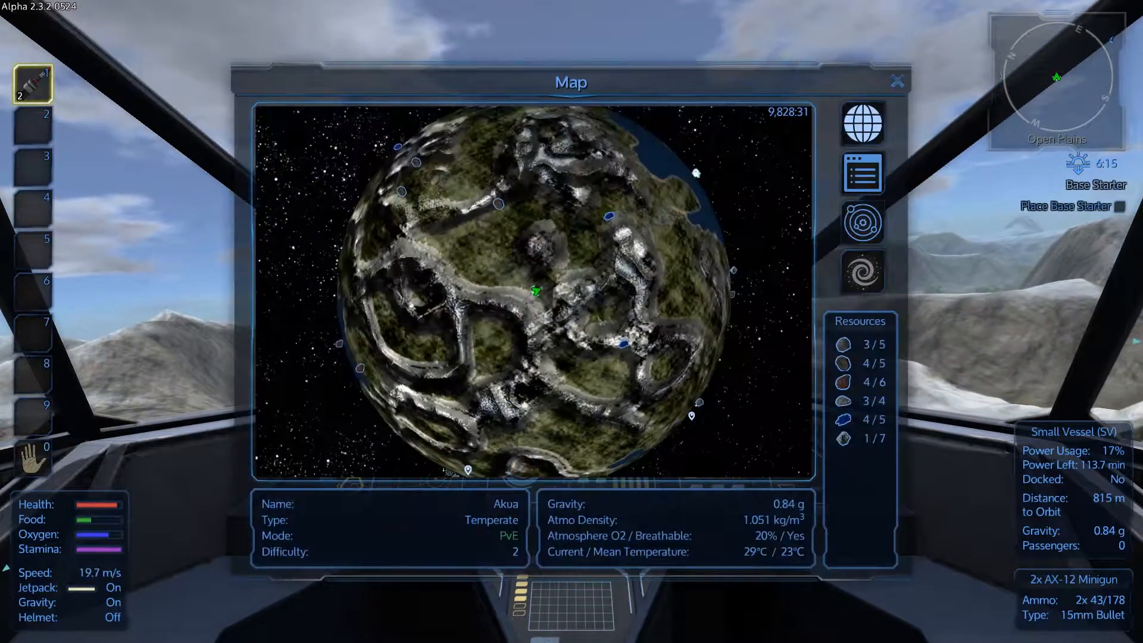
pyautogui.click(896, 79)
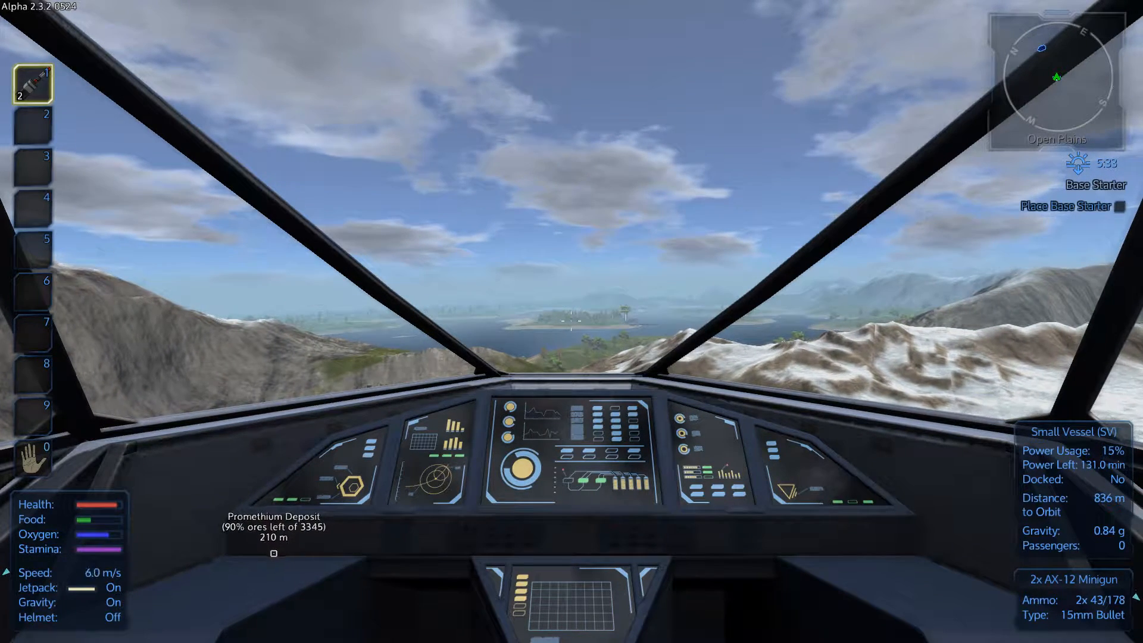
# - Accelerate the small vessel over the snowy mountains toward the lake
pyautogui.press('W')
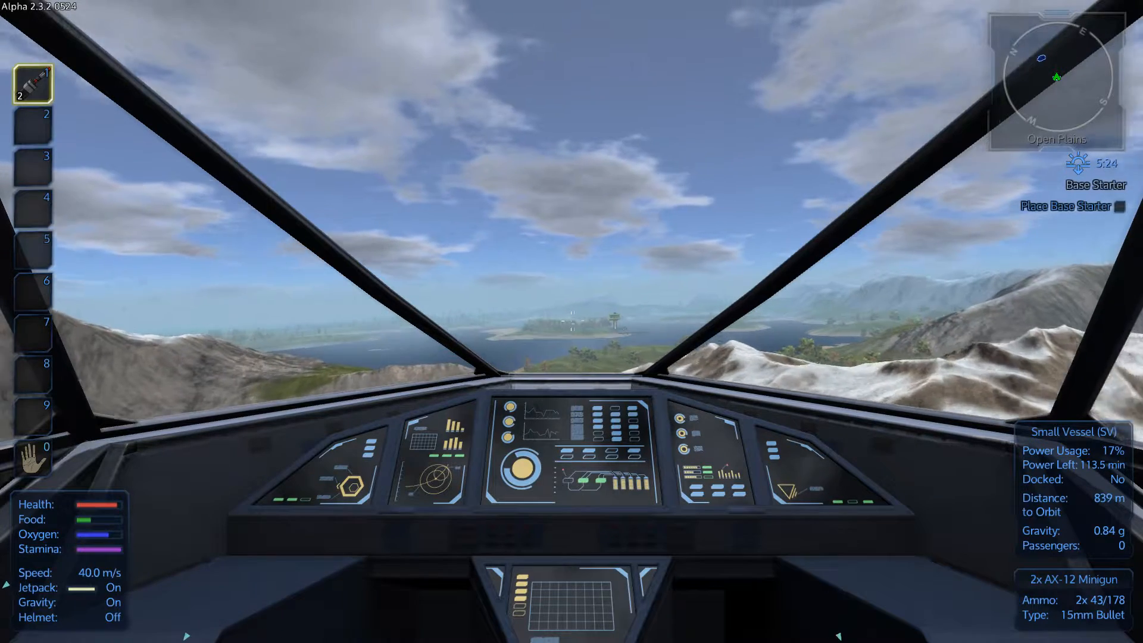